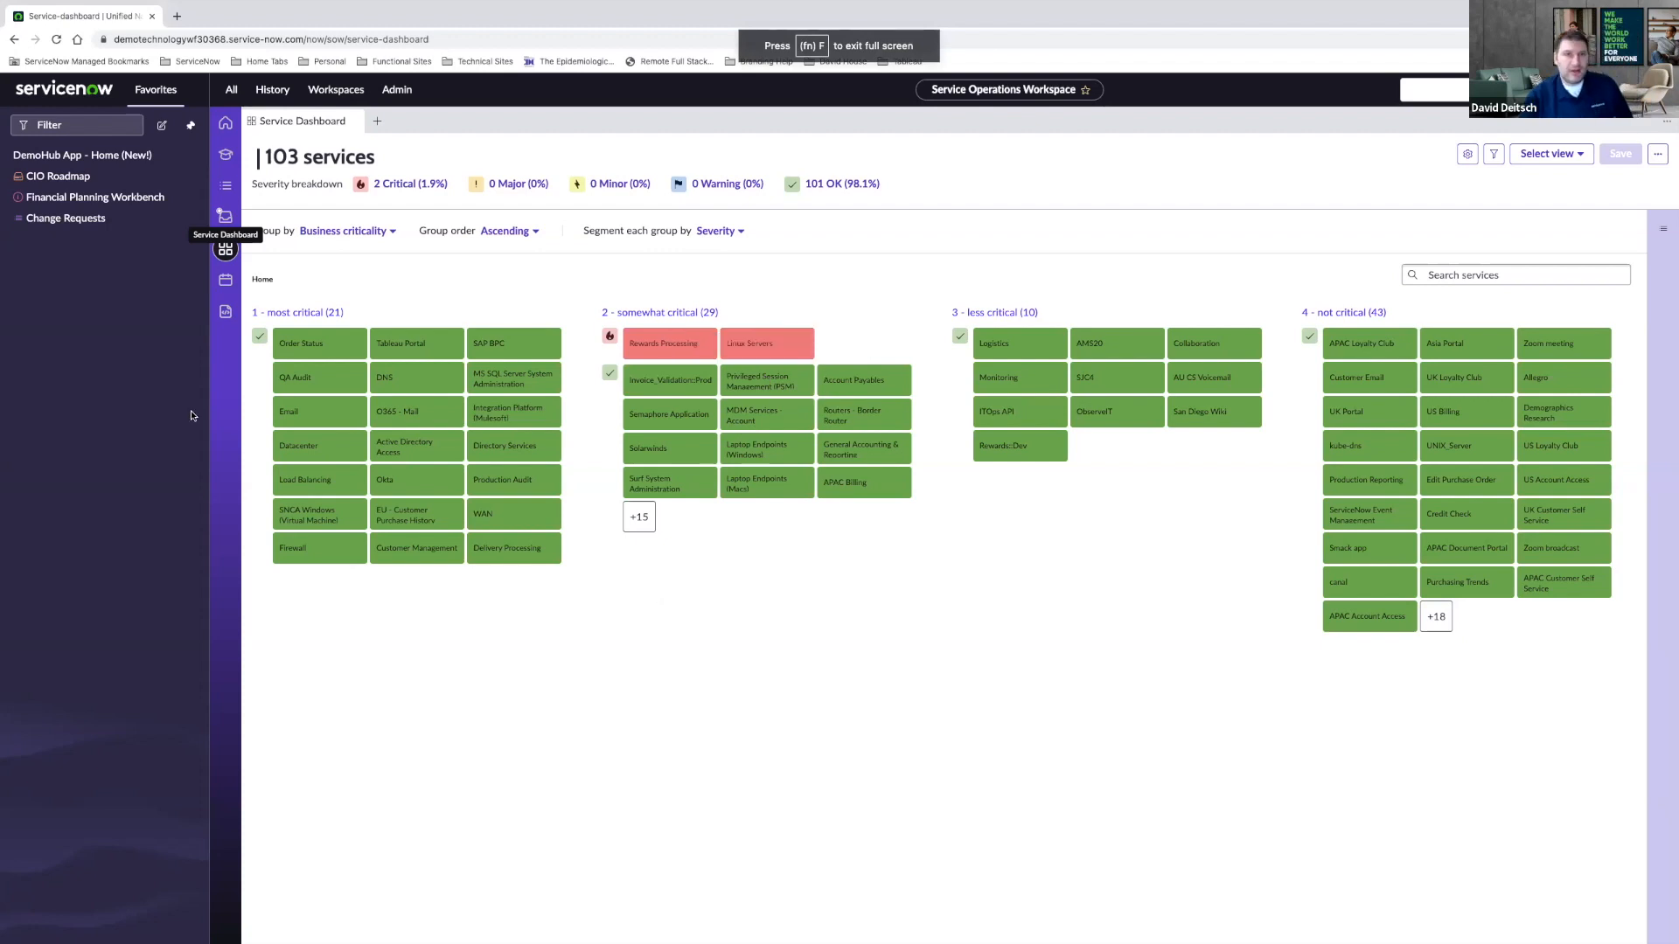
mouse_move(96, 325)
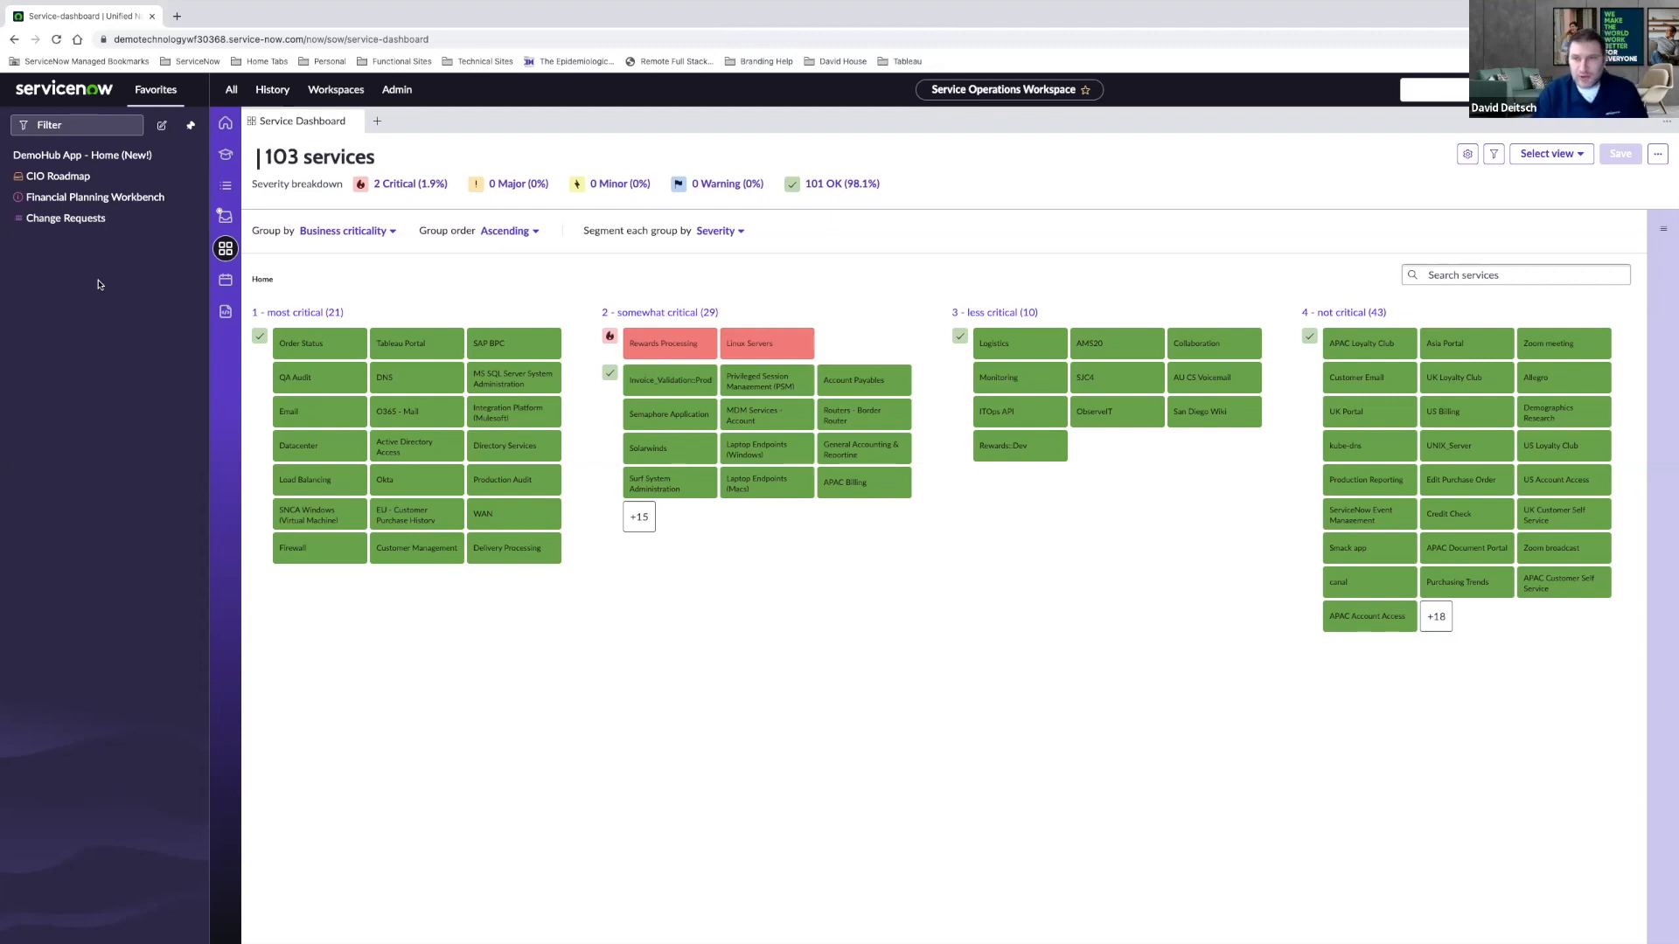
- From the Change Requests list, start a new change using the Normal change model
click(66, 218)
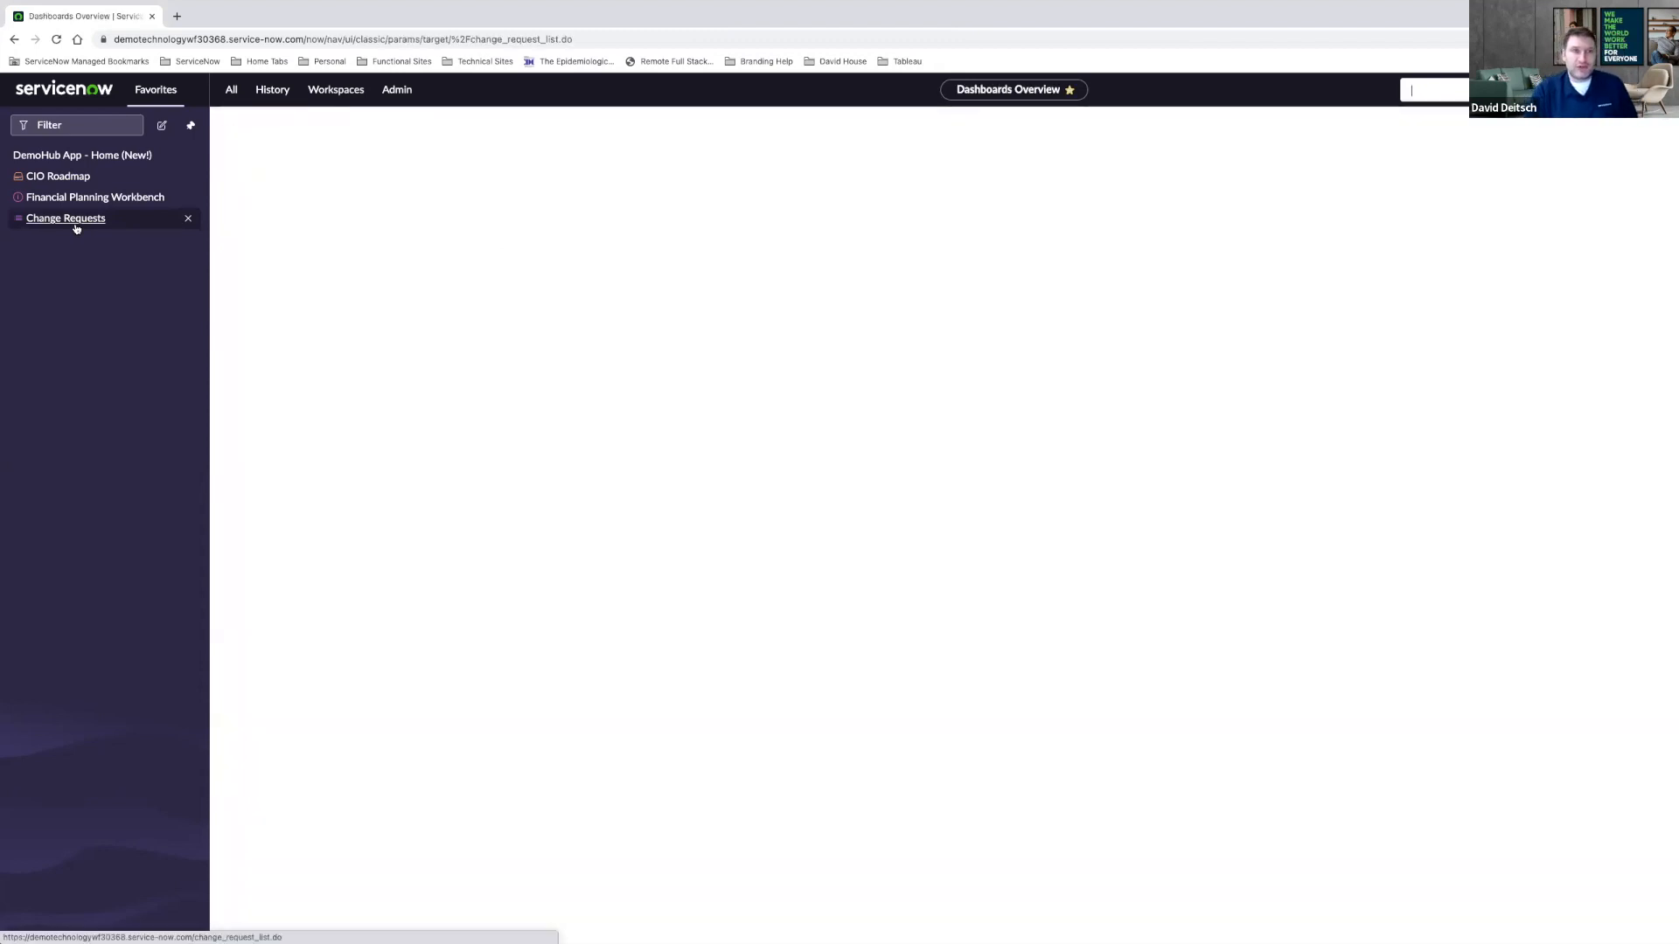
click(65, 218)
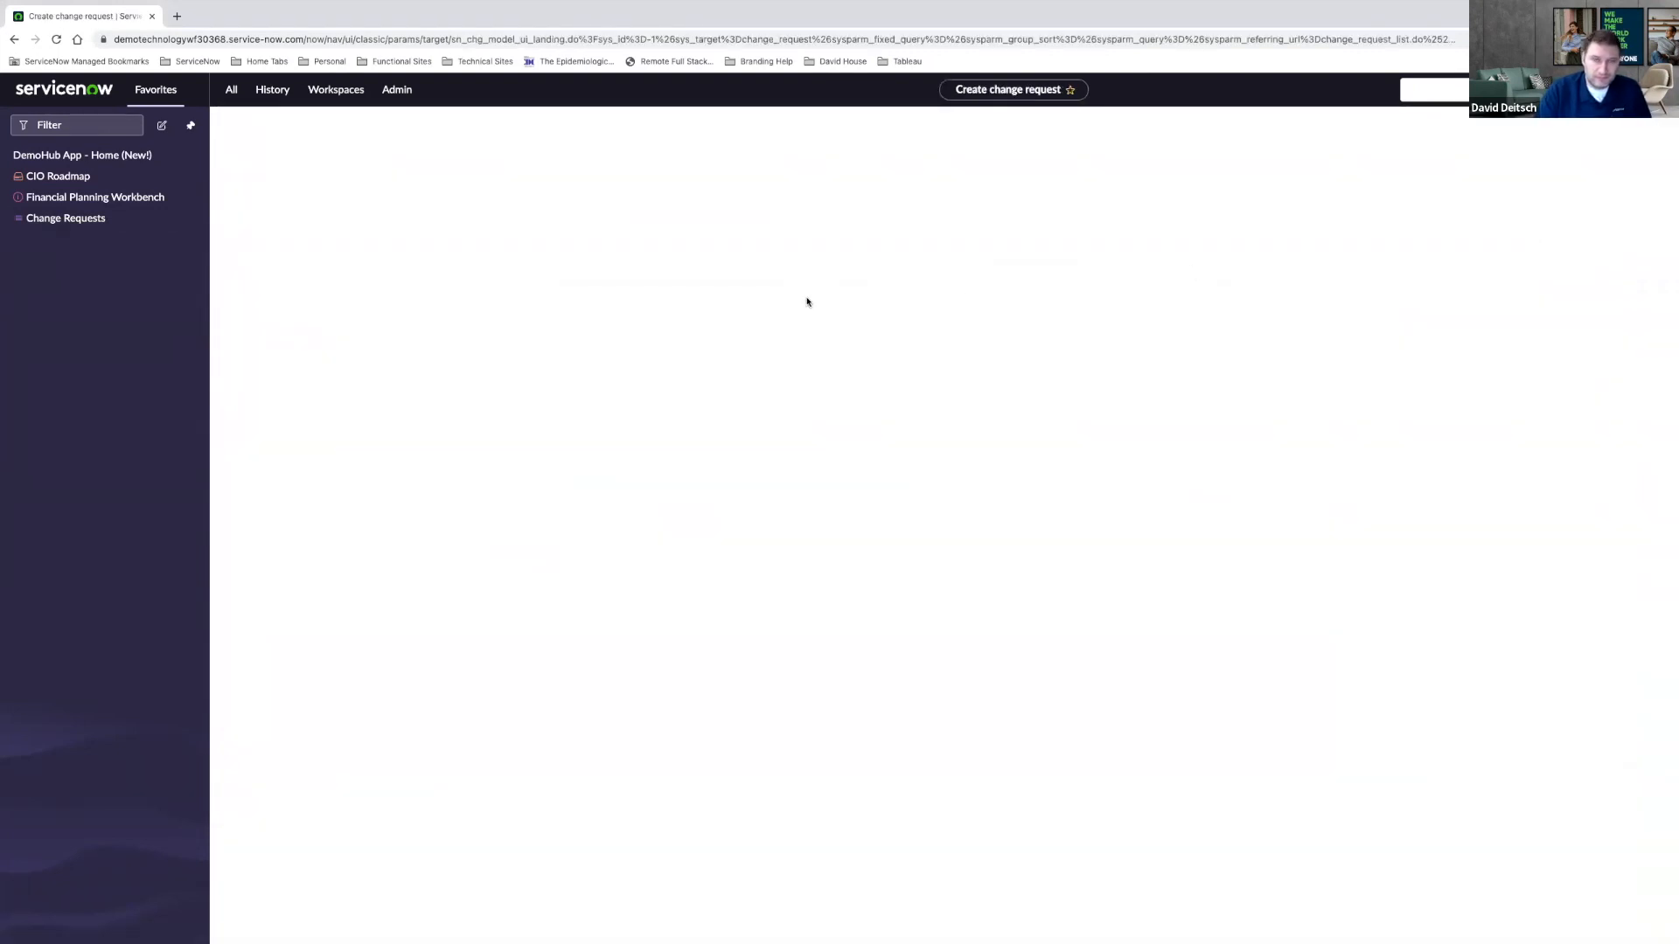
click(1006, 89)
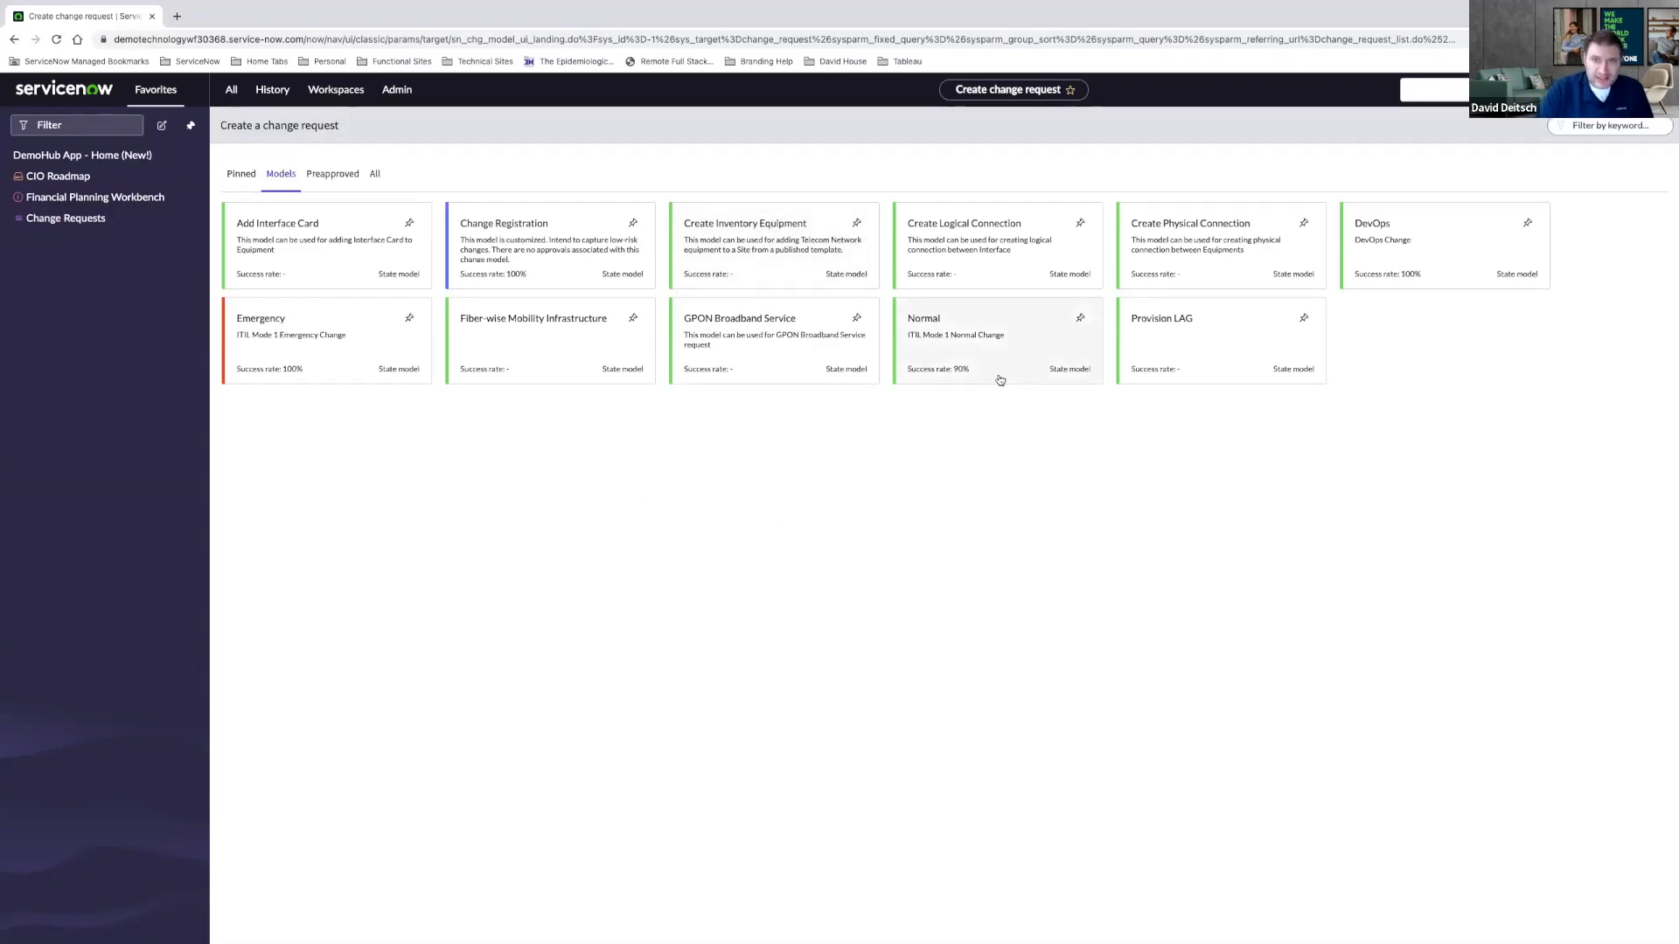
click(997, 340)
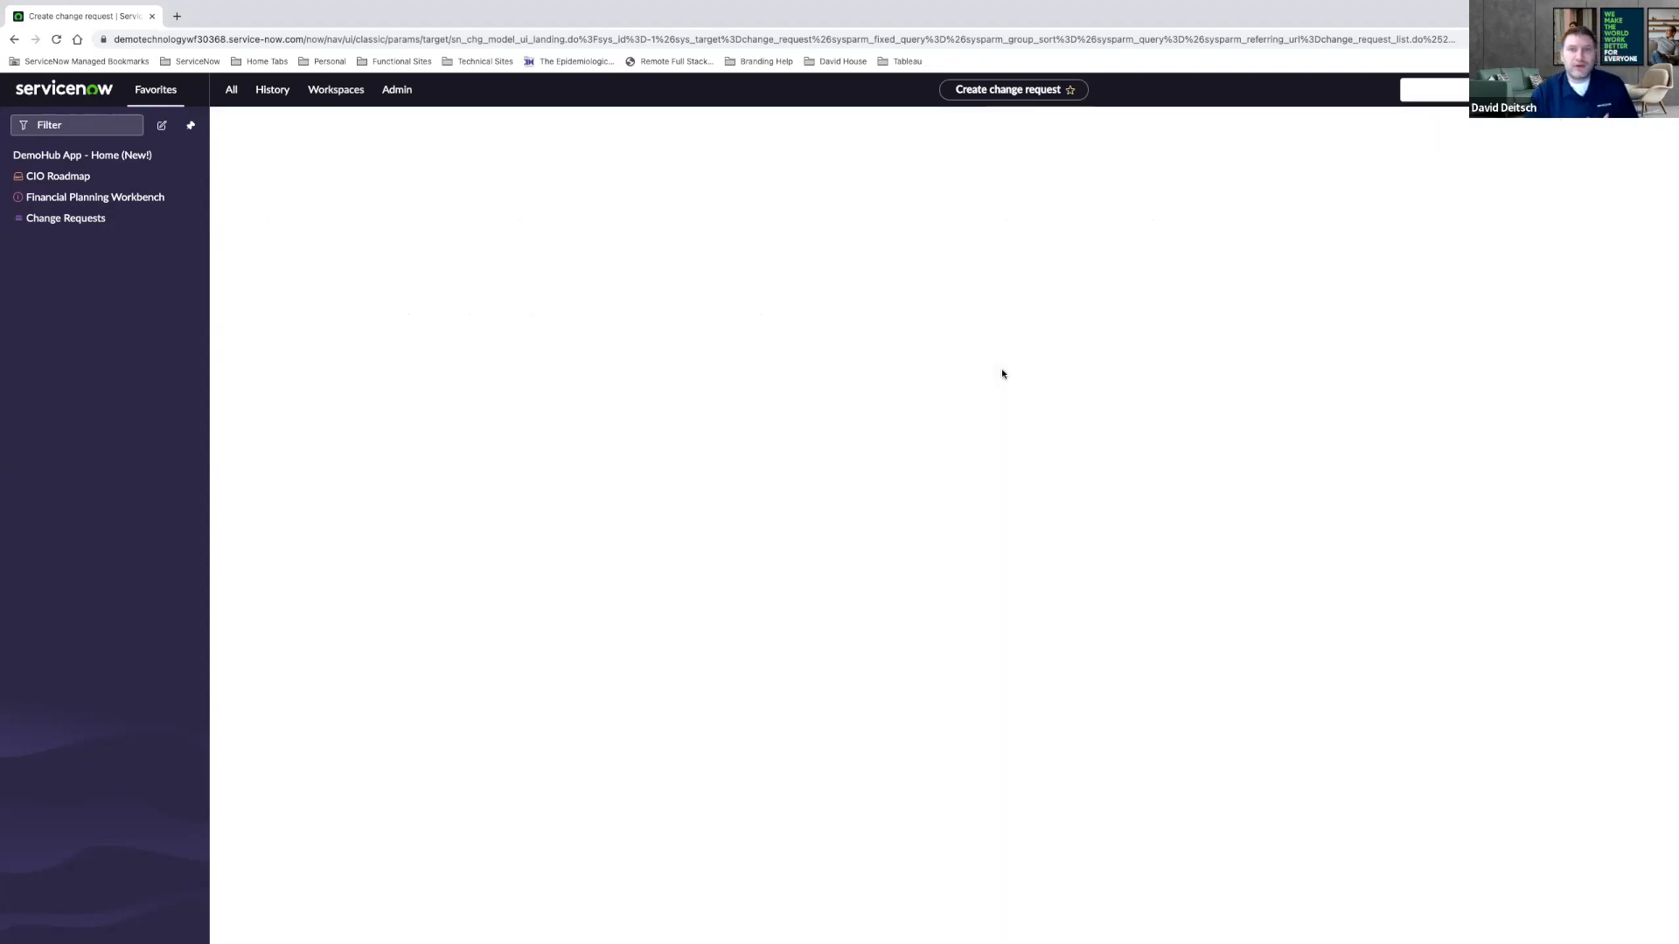
- Set the category to Applications Software and the configuration item to Apache
click(1007, 89)
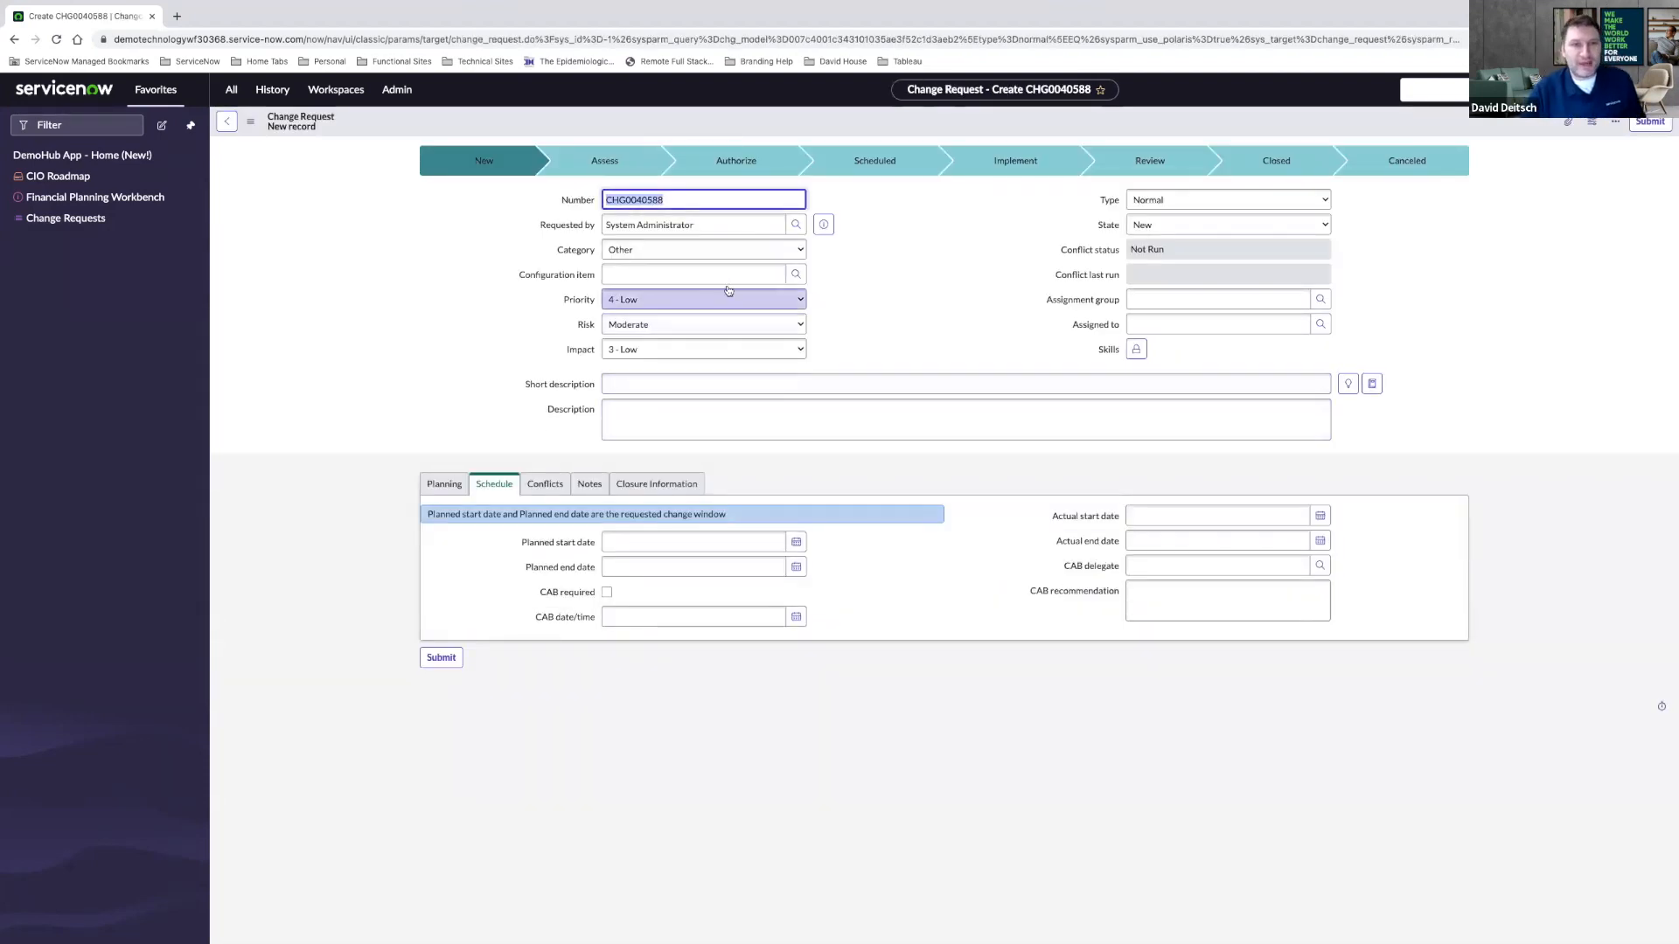
click(703, 248)
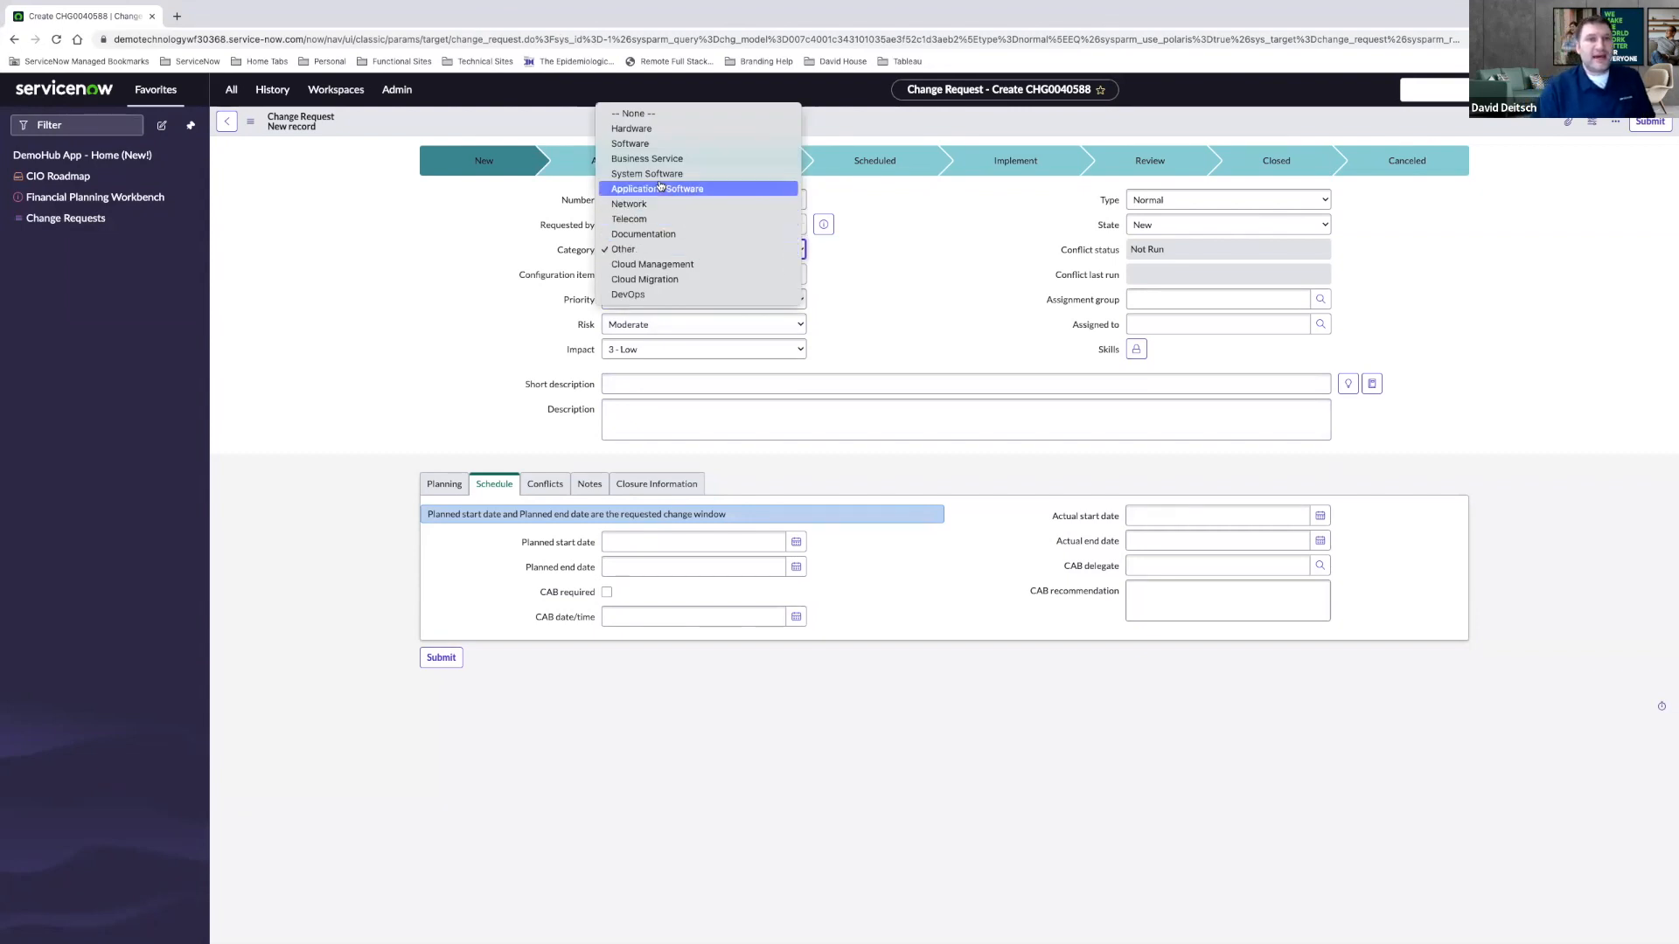
click(655, 189)
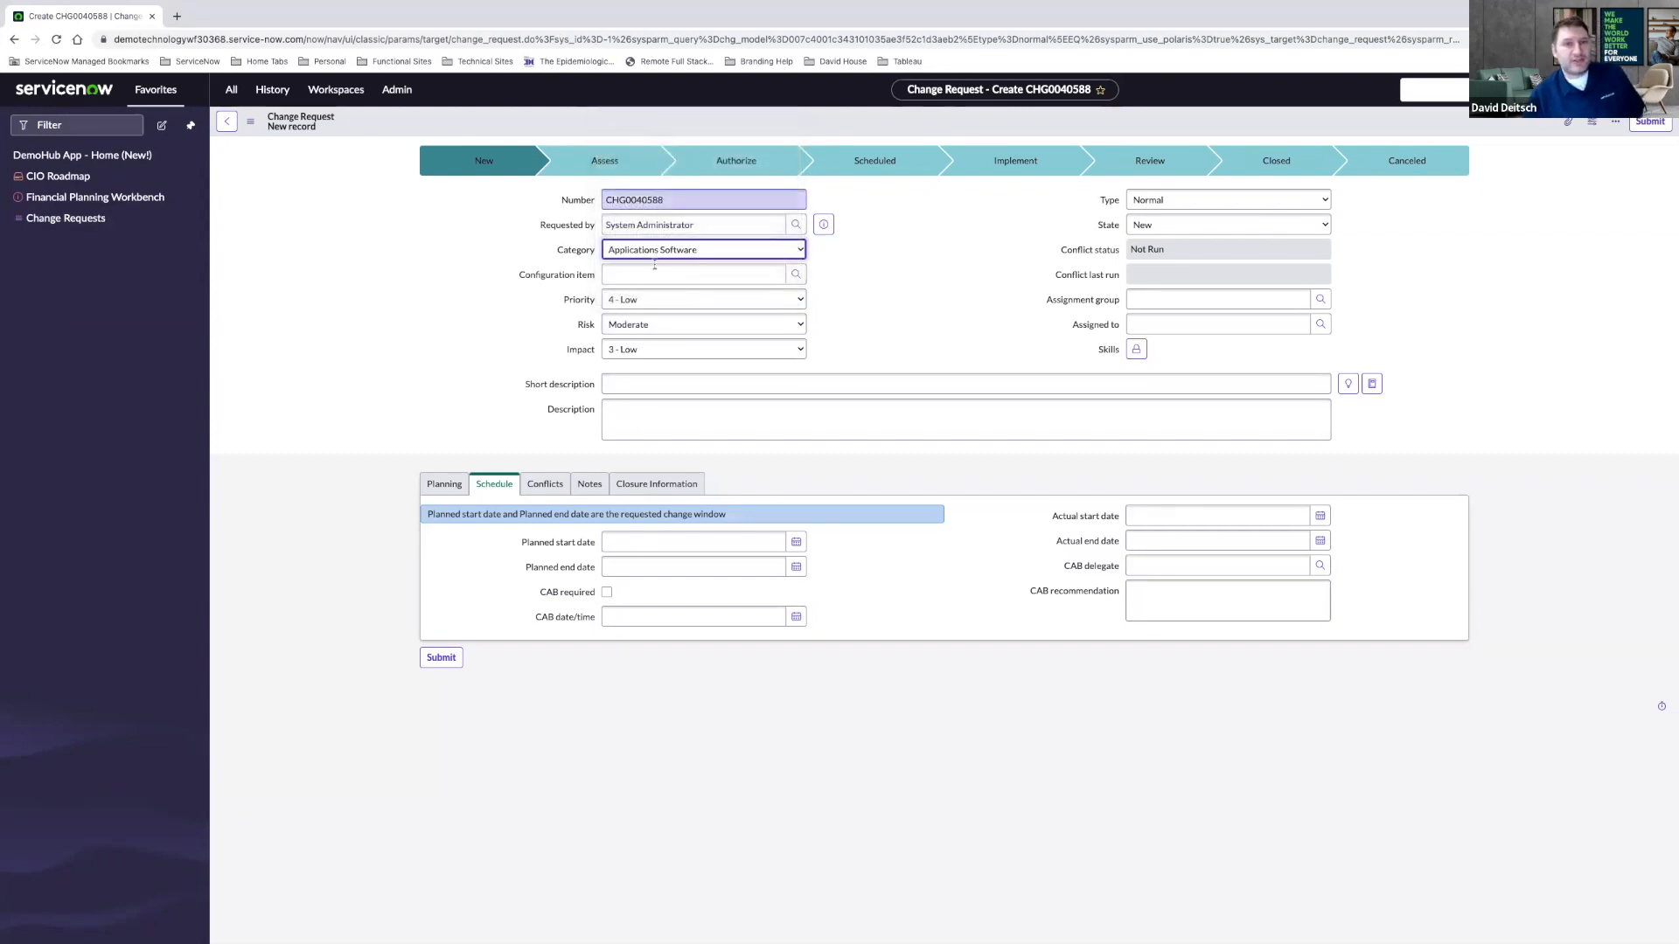
text(a)
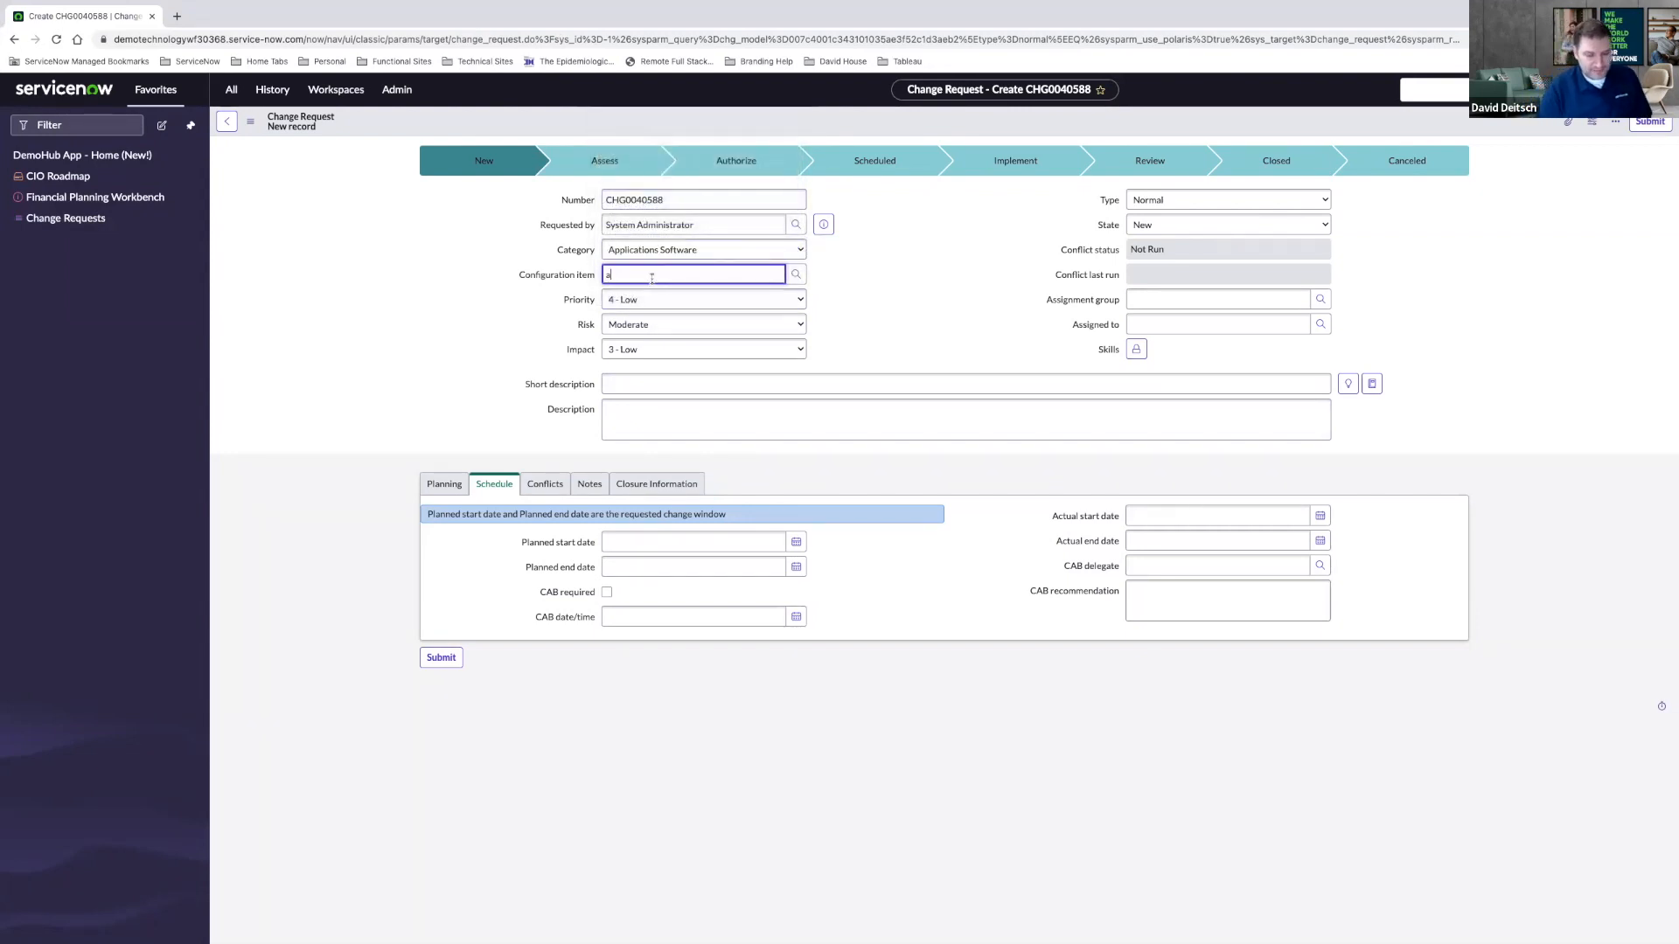
text(p)
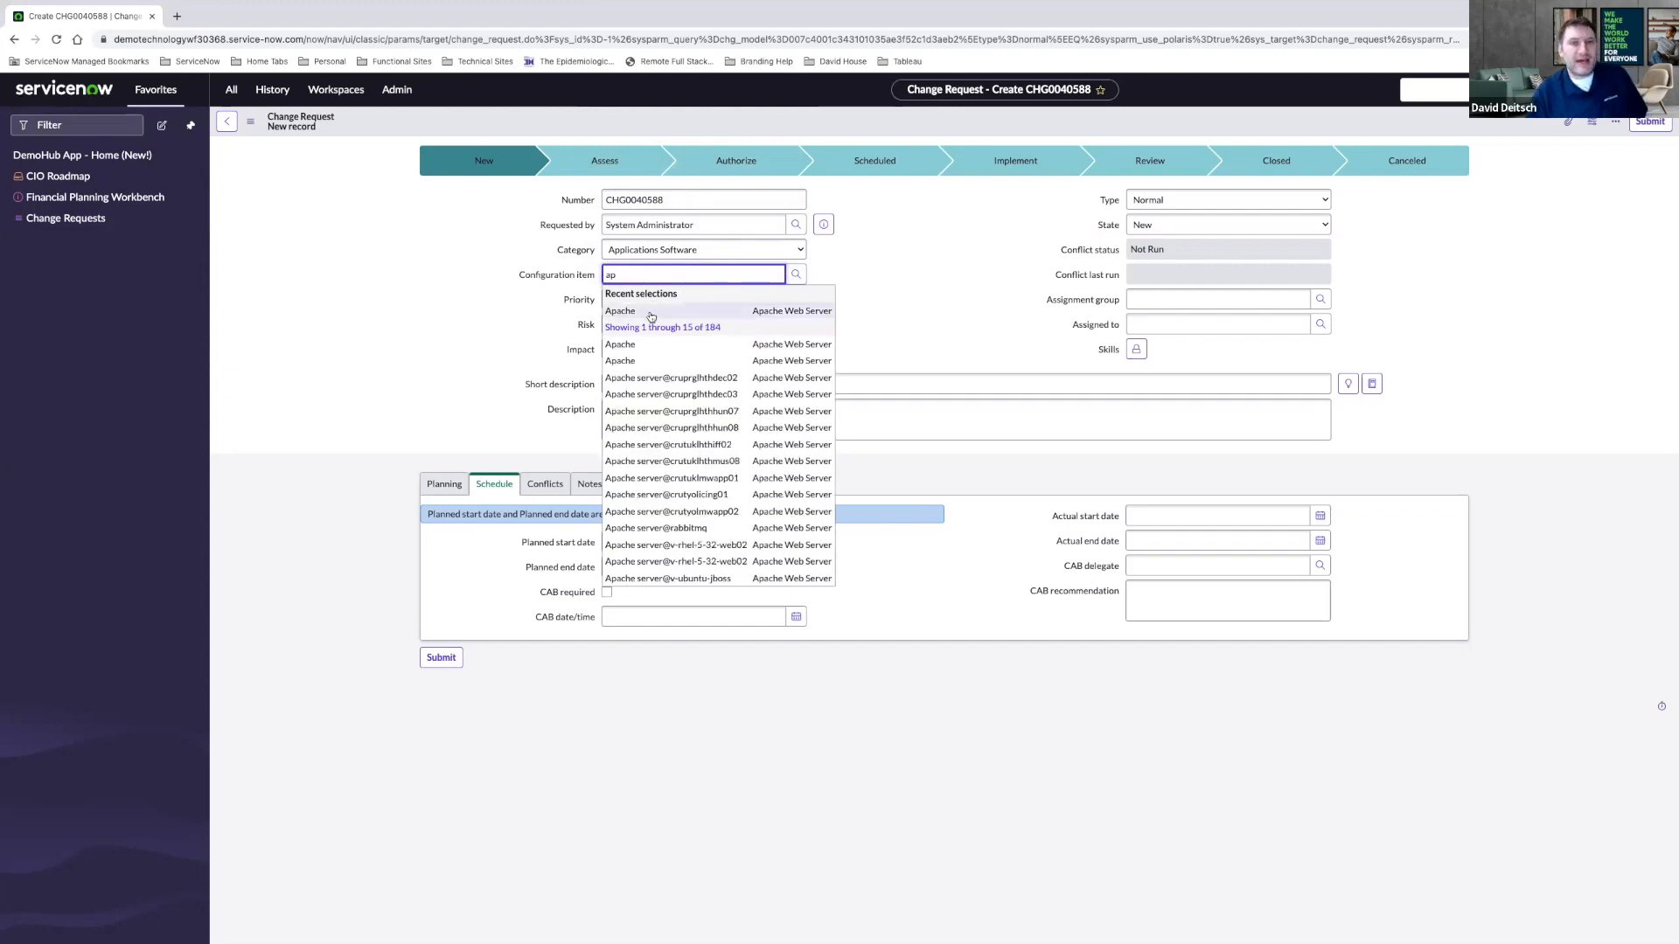
click(620, 311)
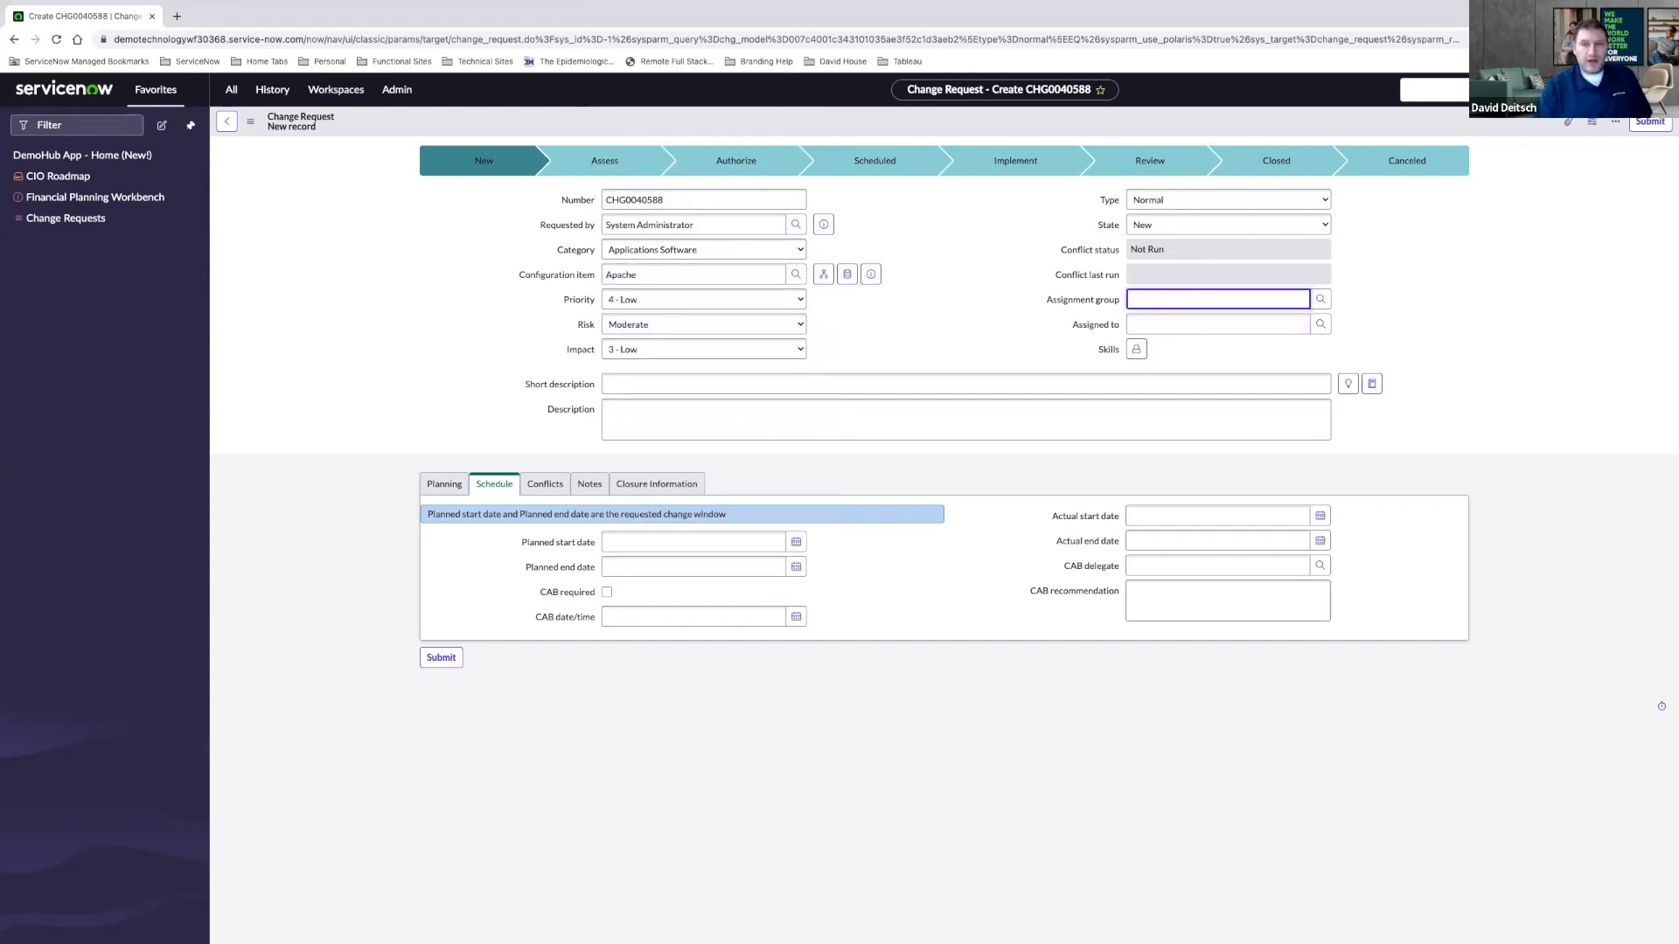
- Assign the change to the Application Support group
text(s)
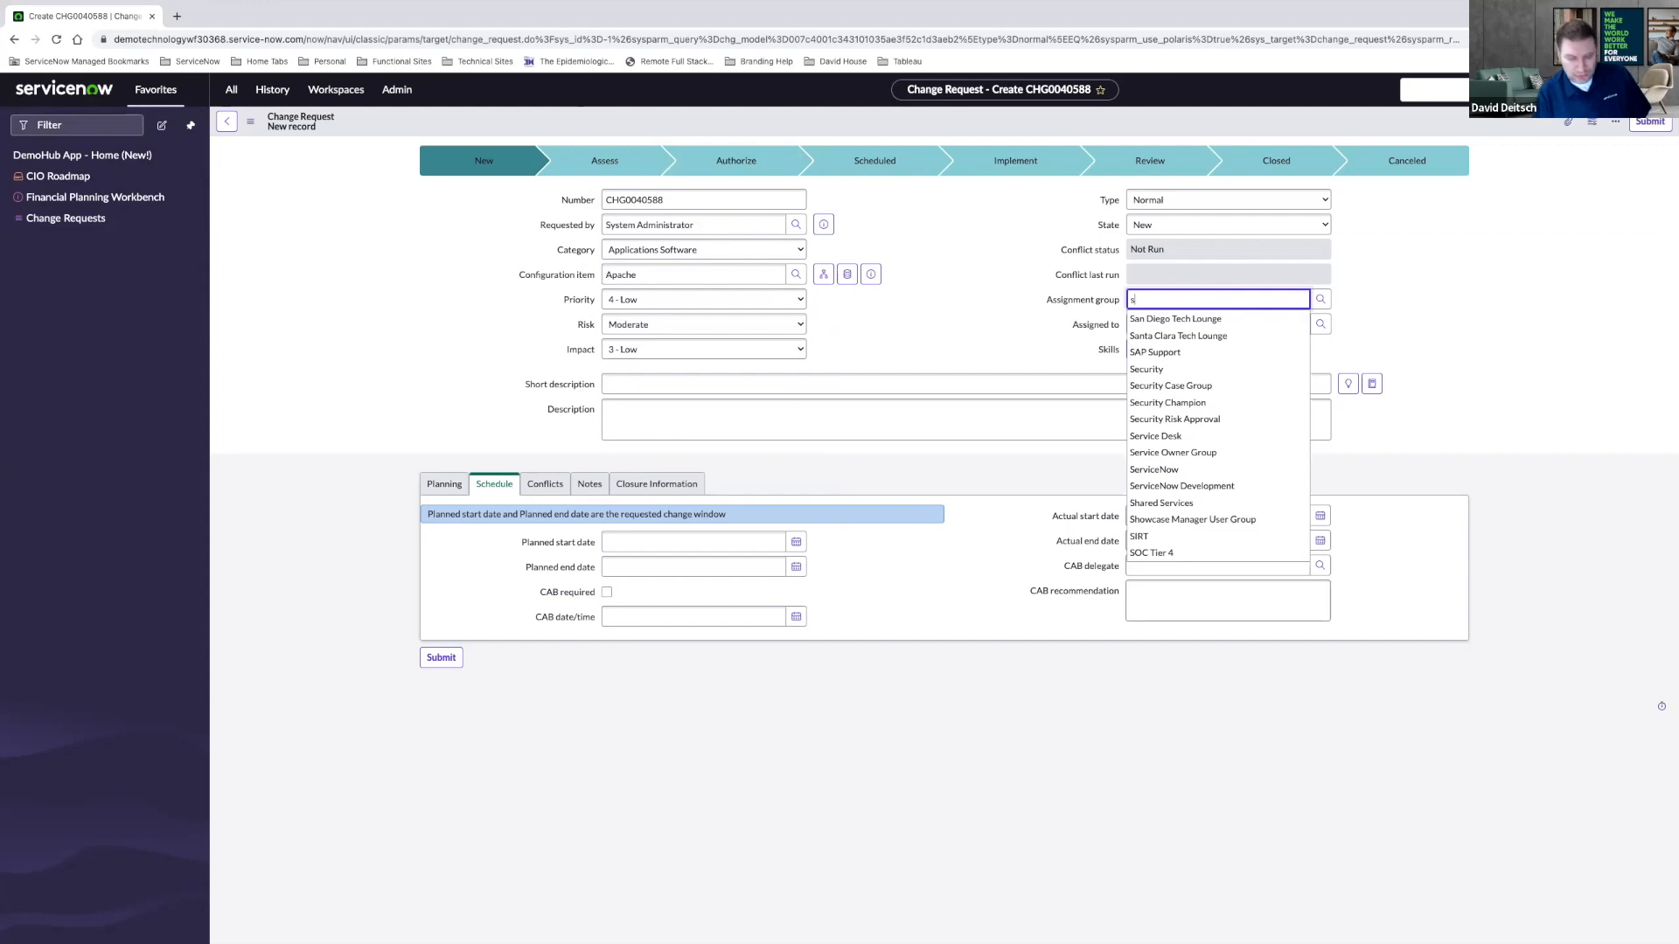
key(Backspace)
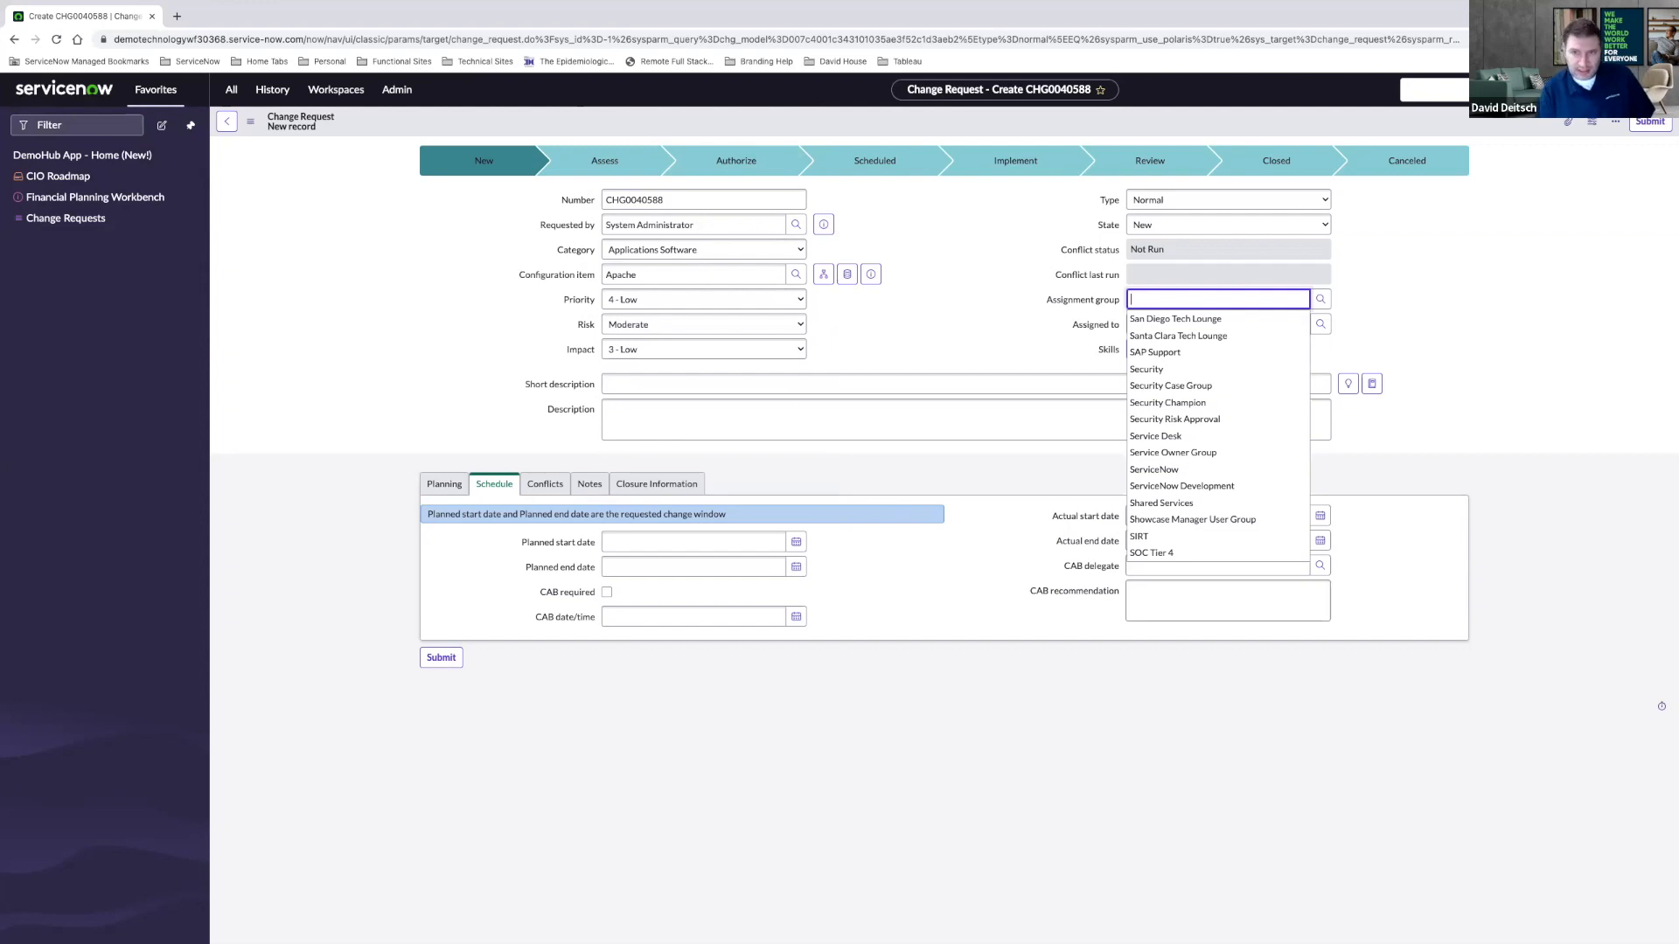
text(app)
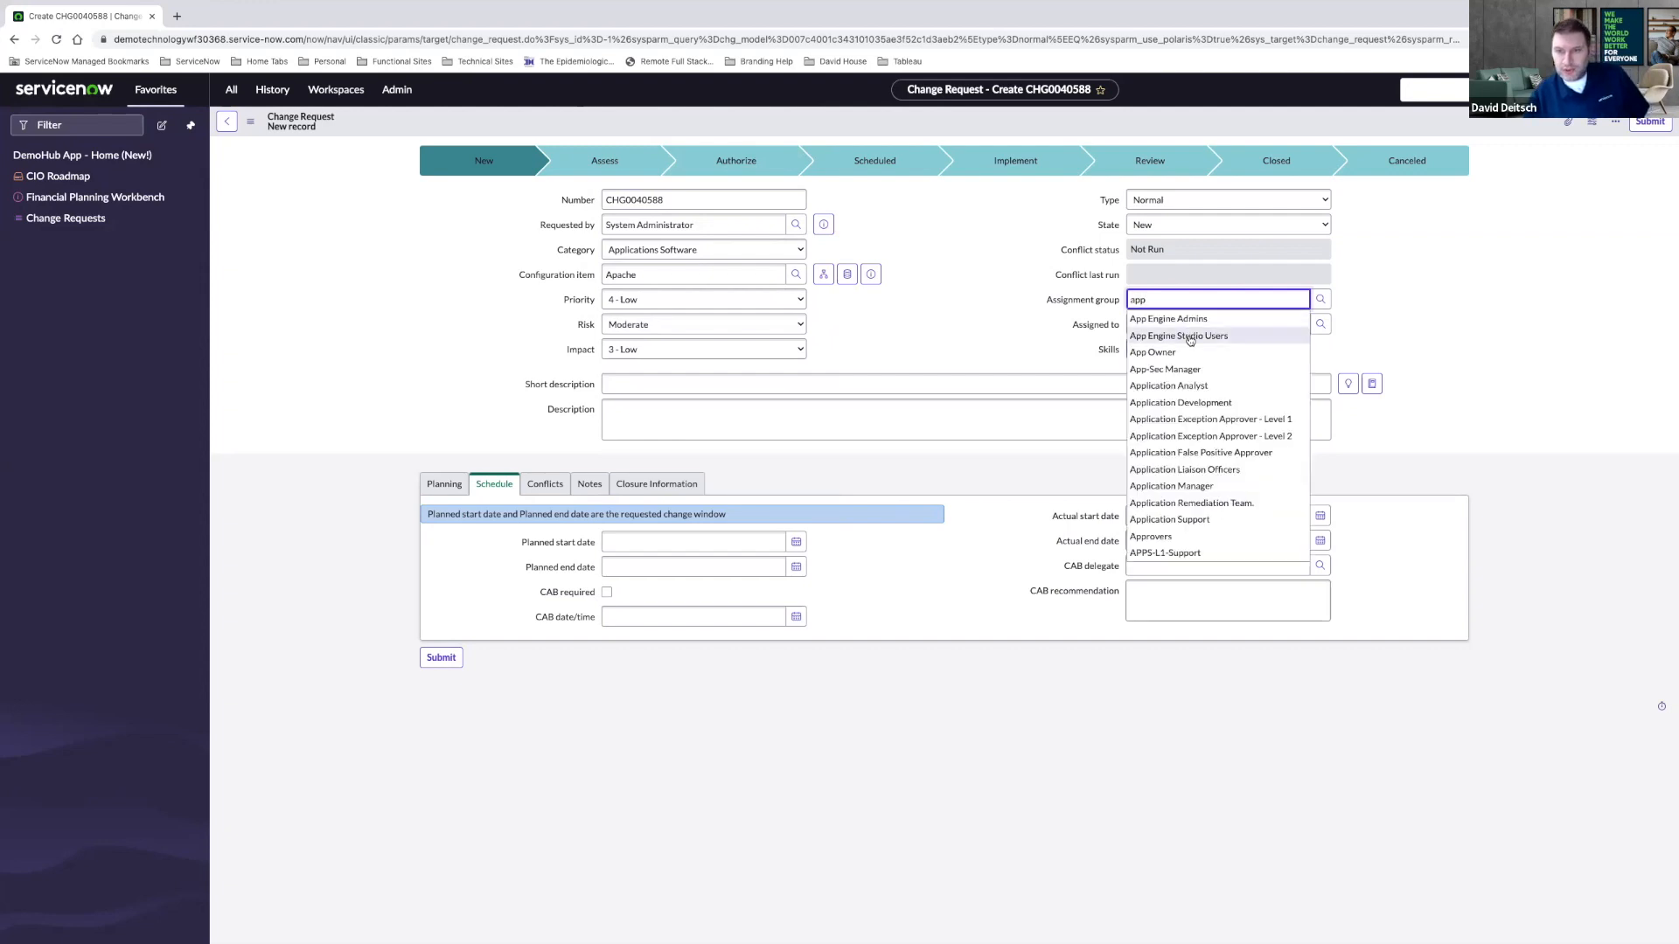
click(1168, 519)
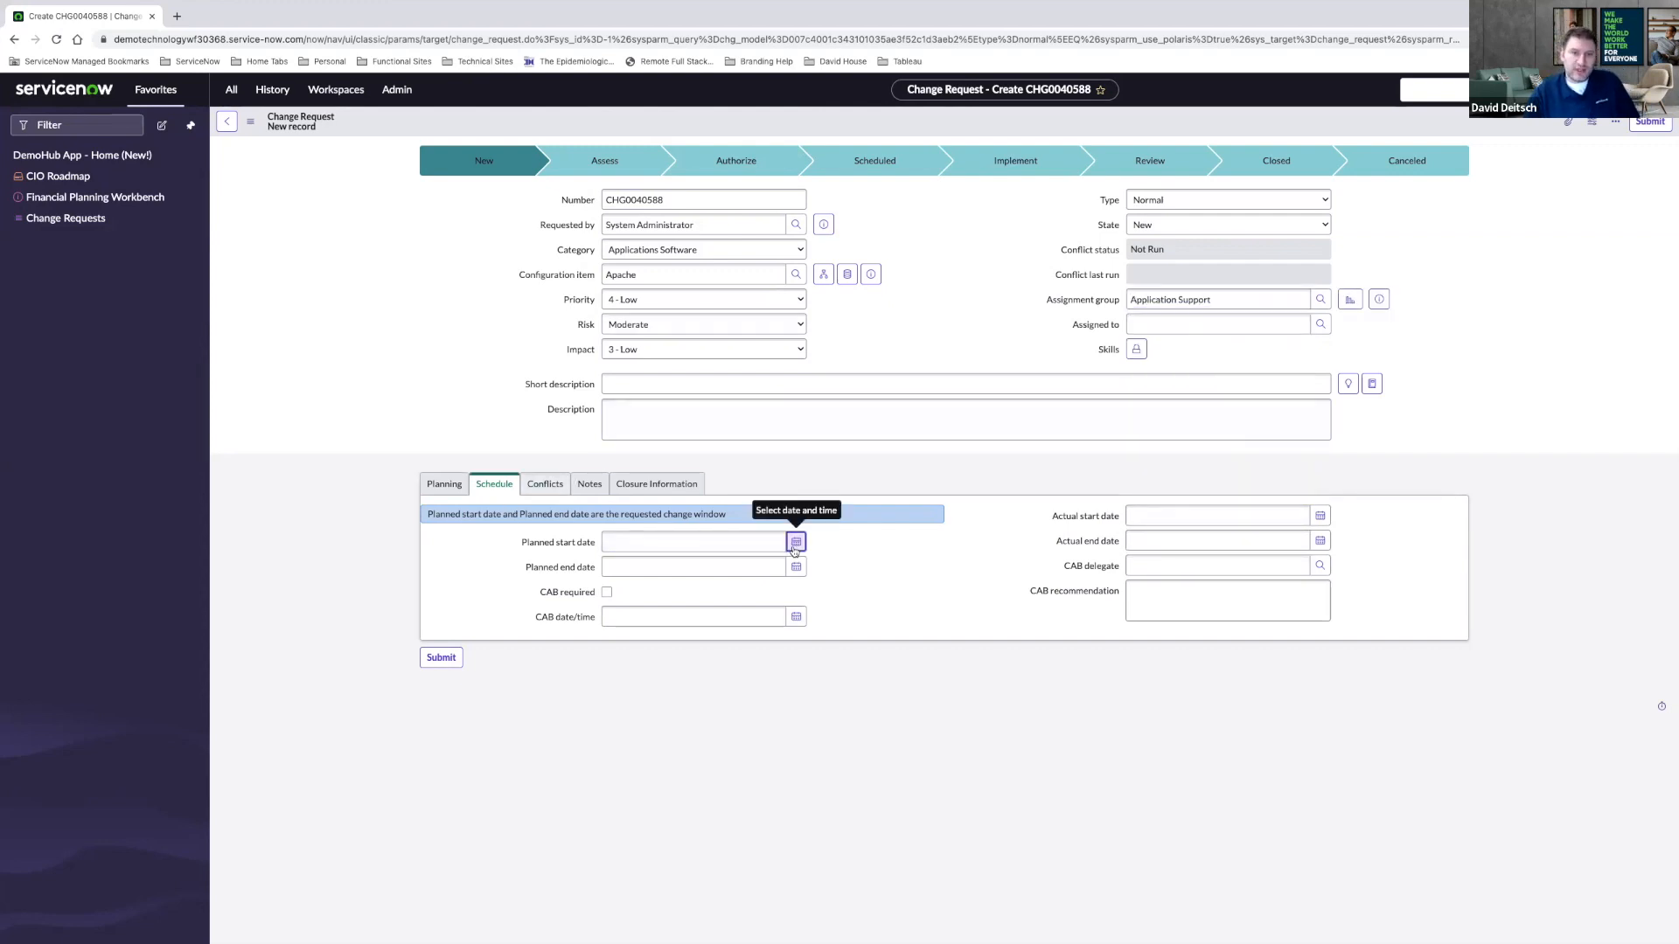
click(795, 542)
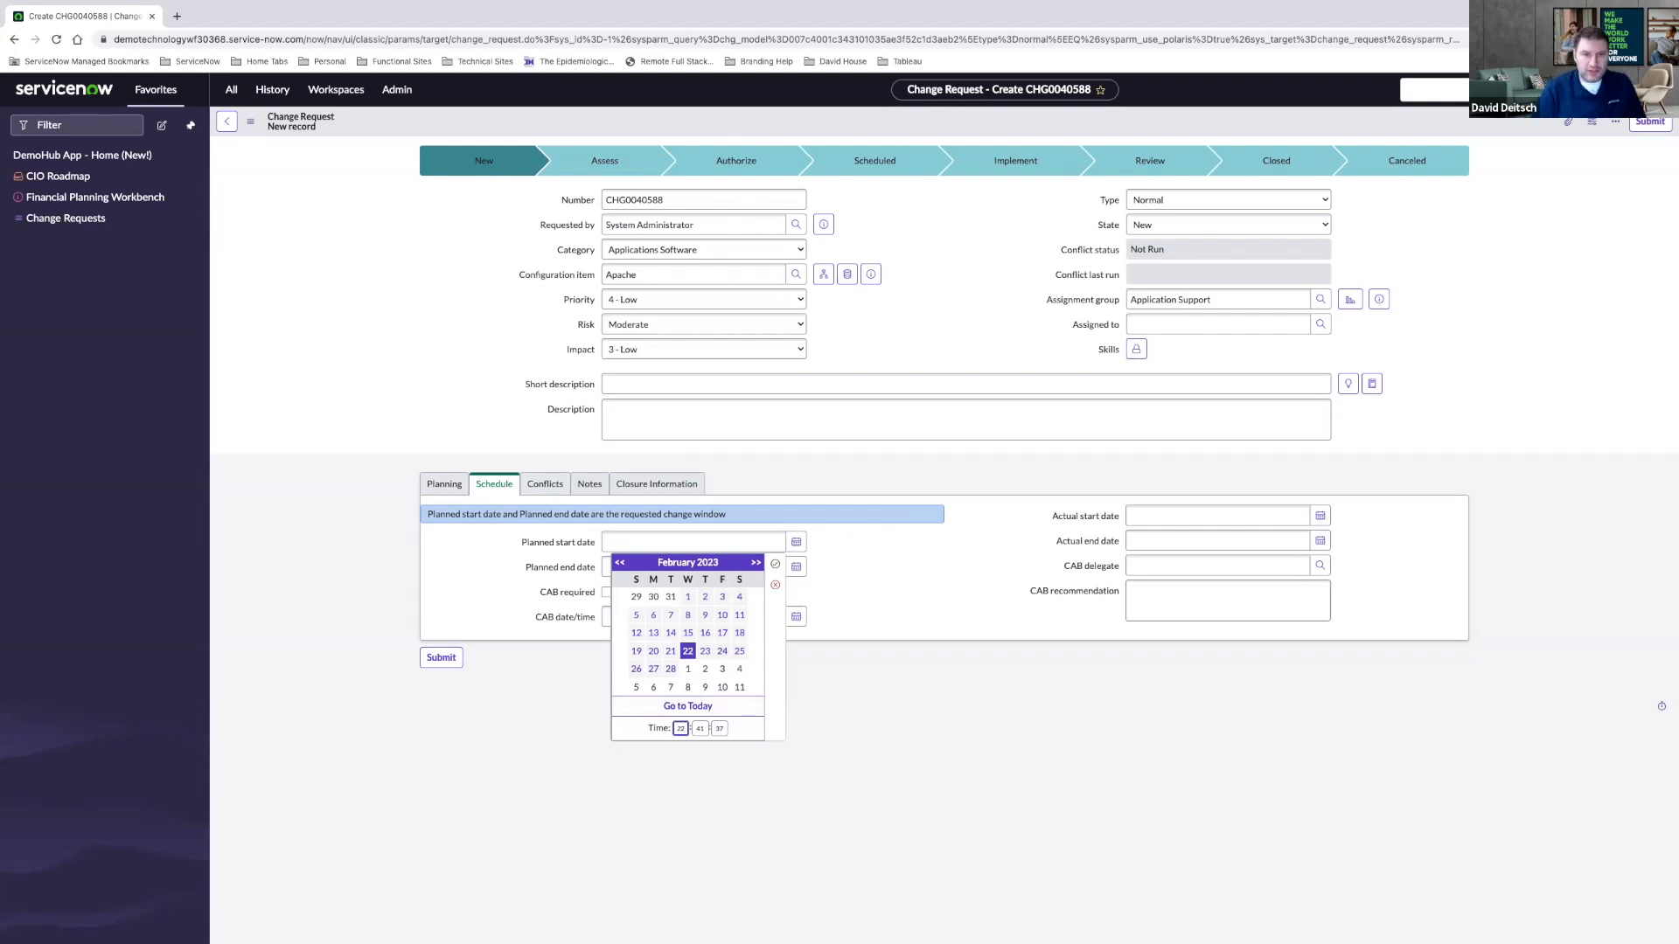
click(700, 729)
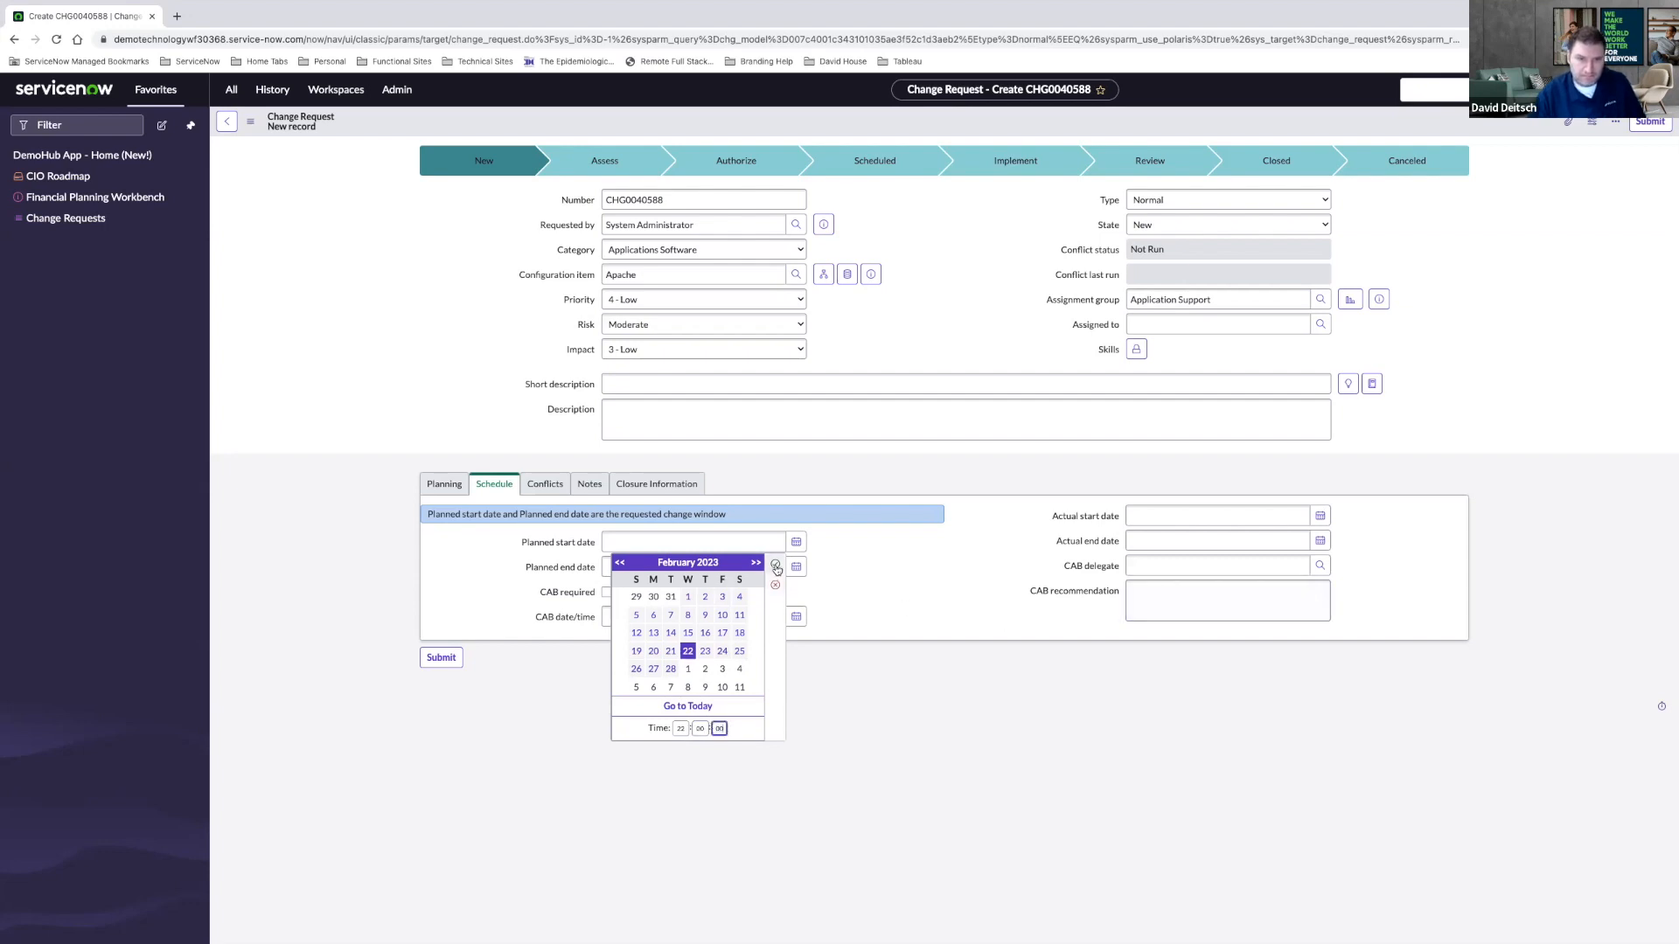
click(687, 651)
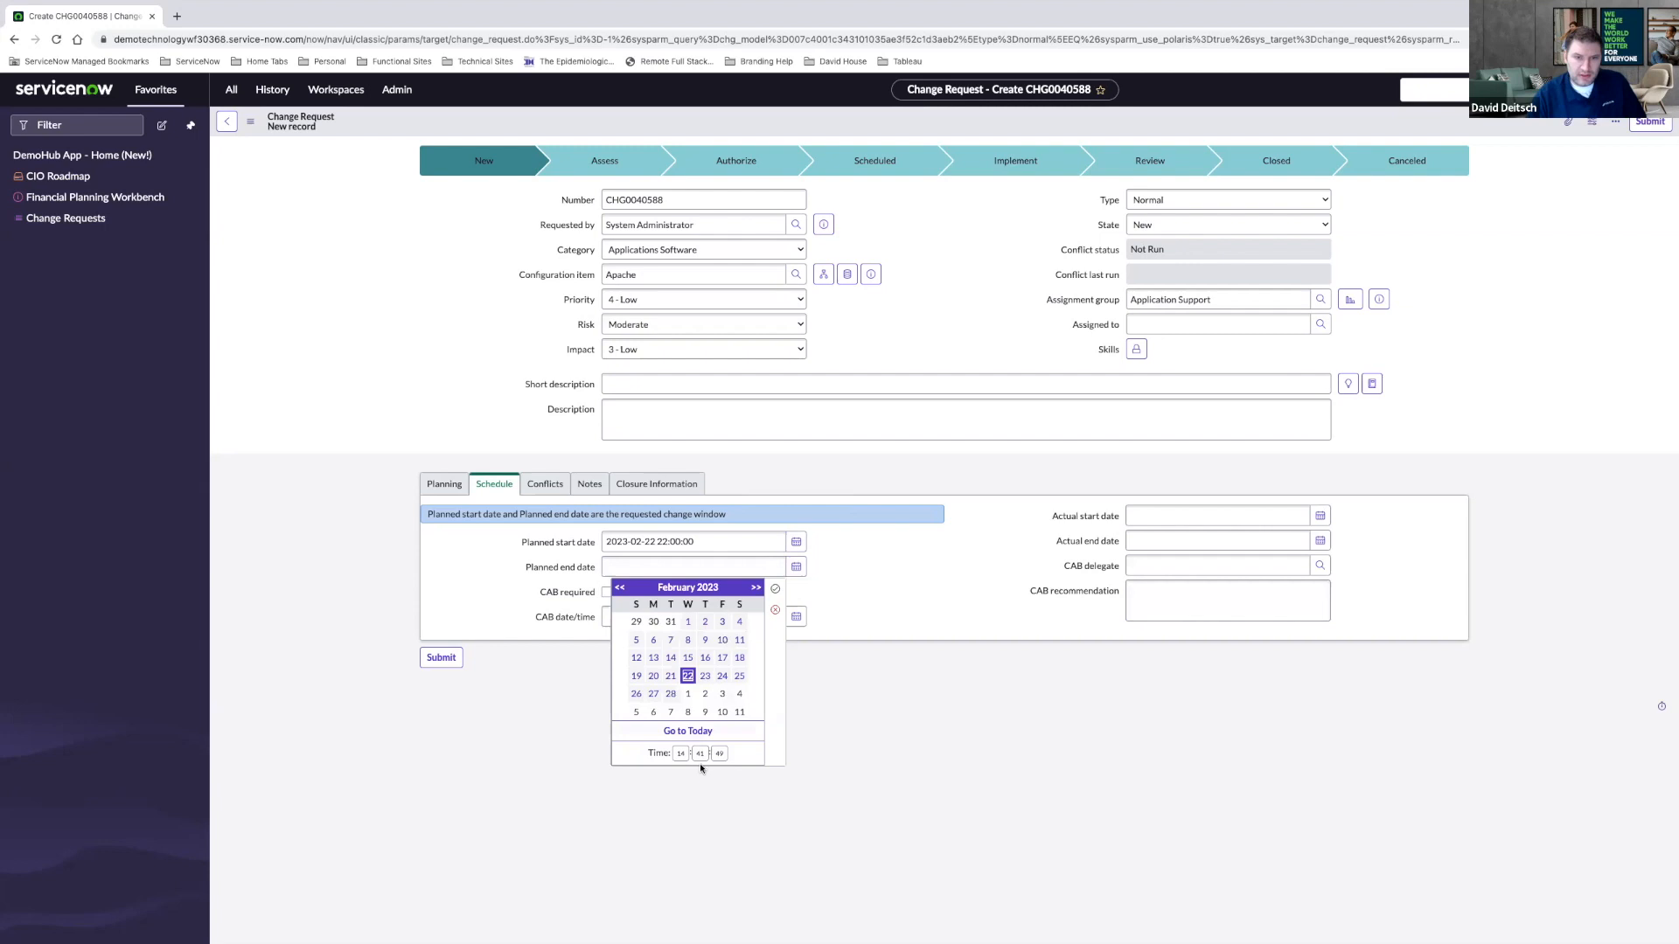
click(680, 753)
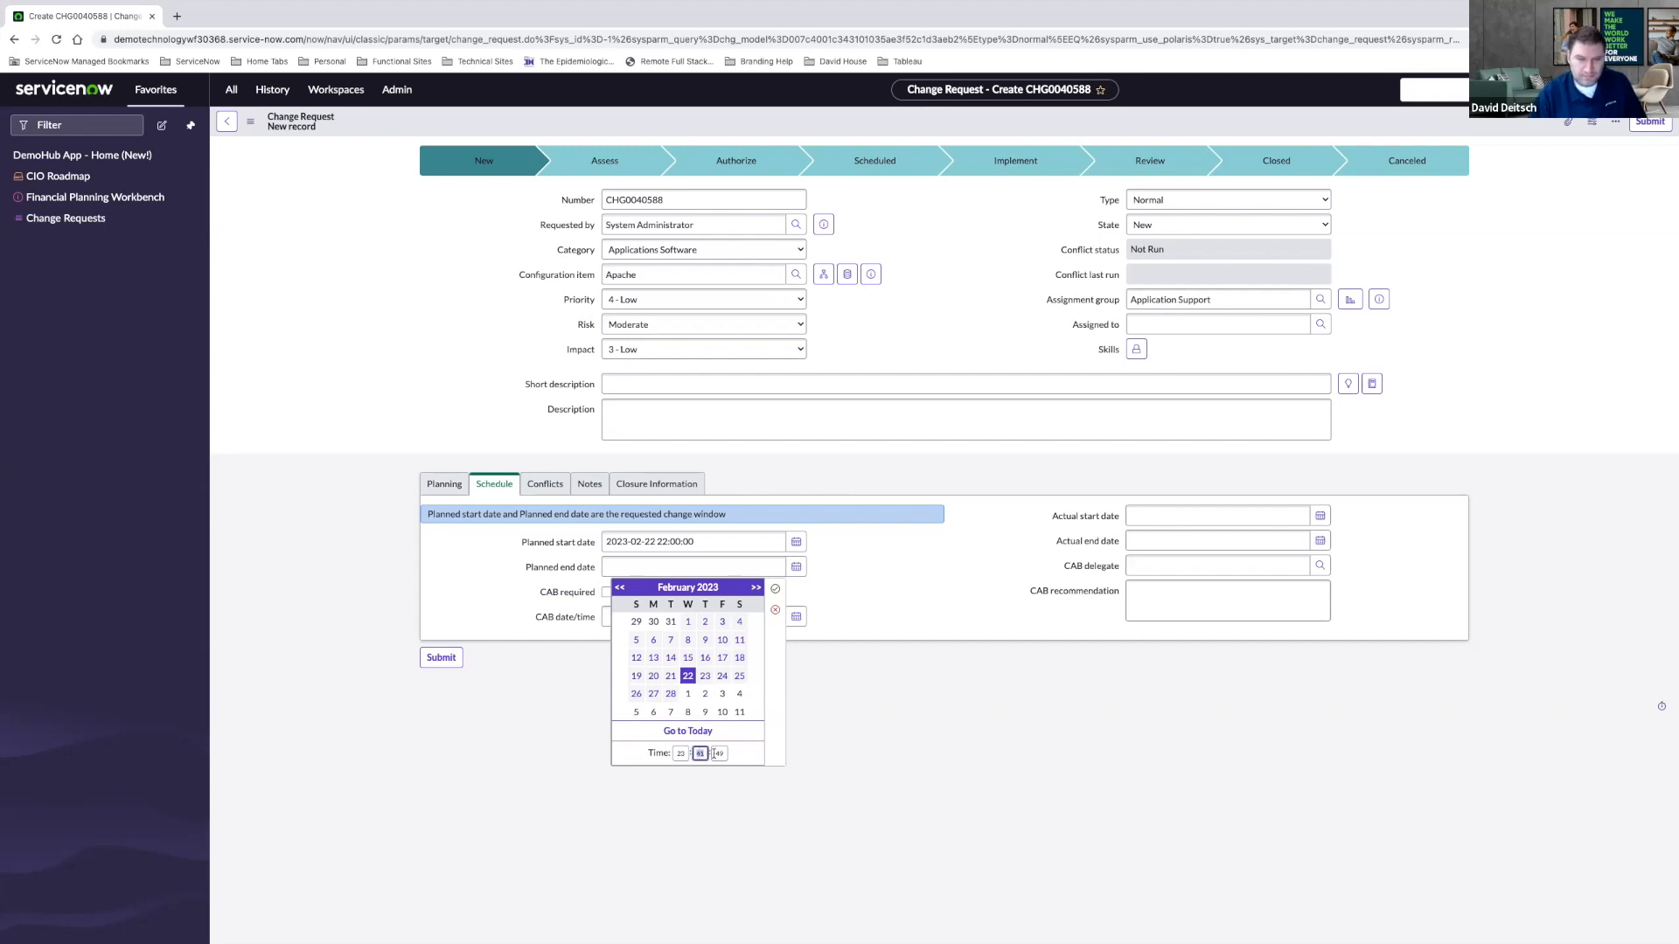
click(718, 753)
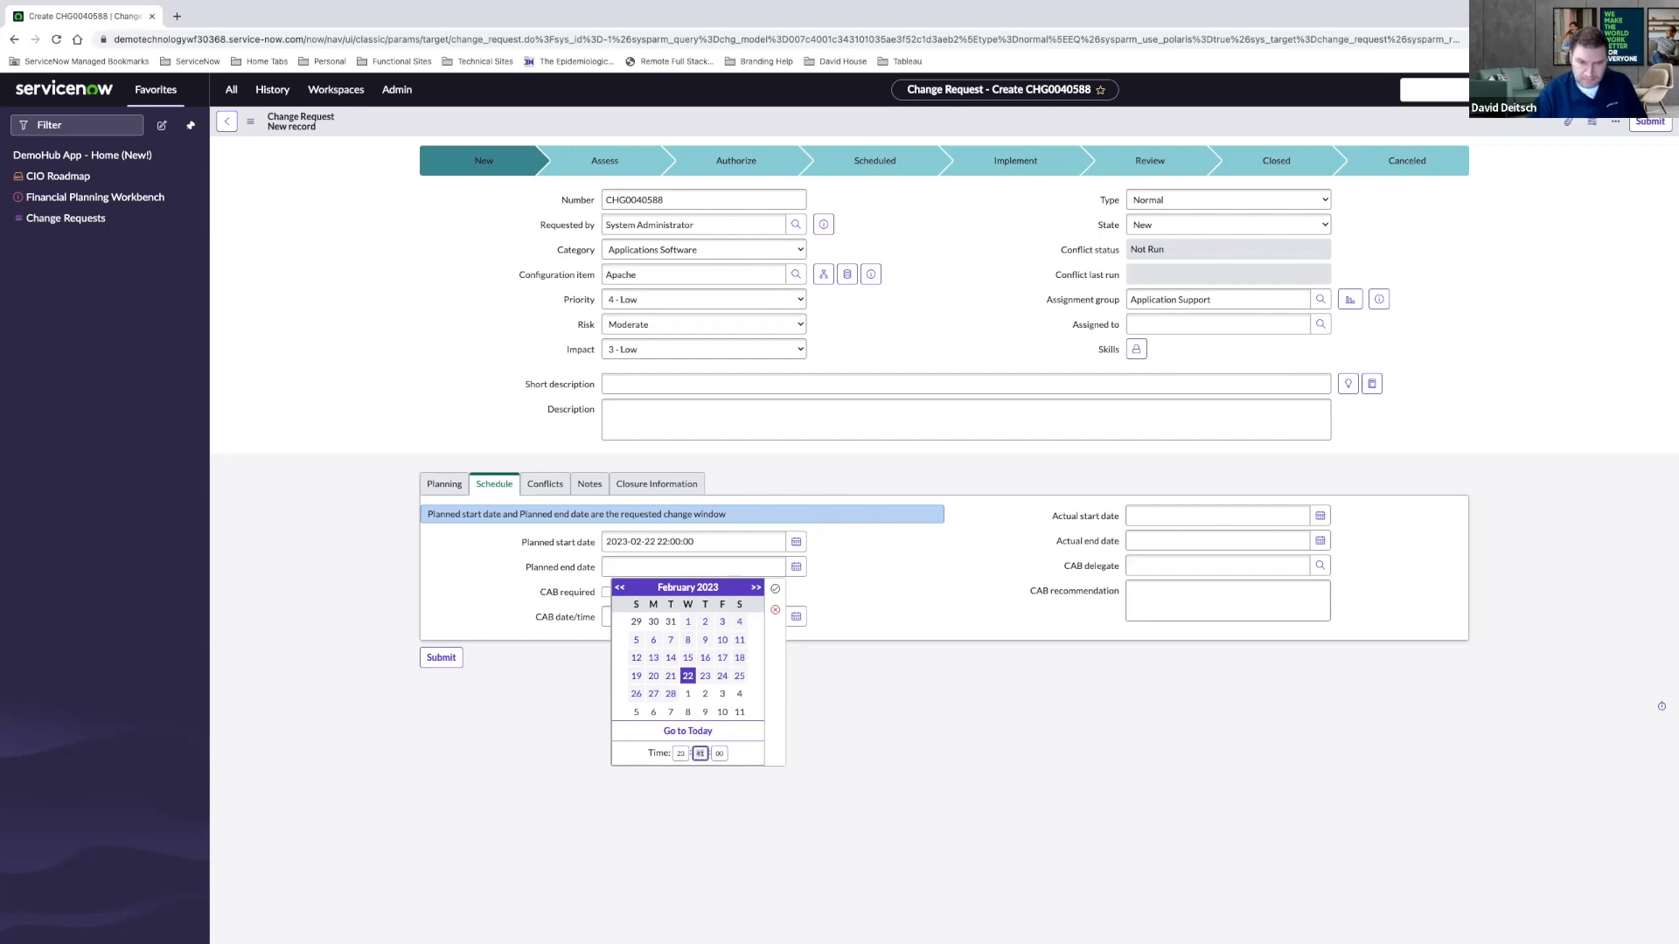
click(774, 587)
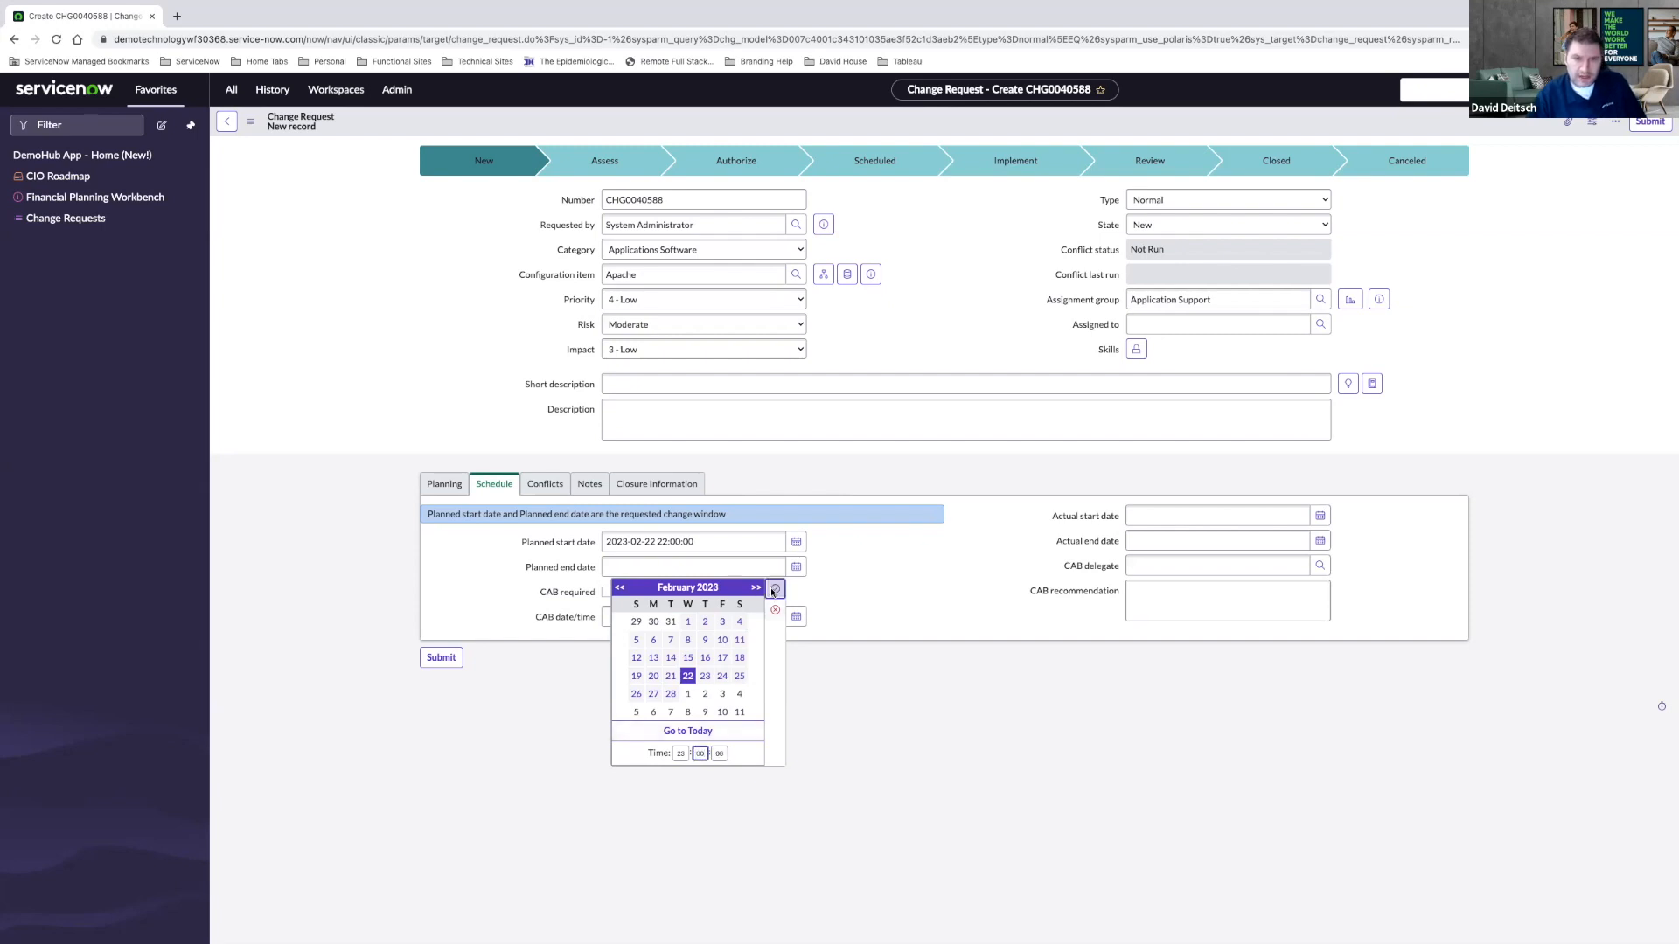
click(687, 676)
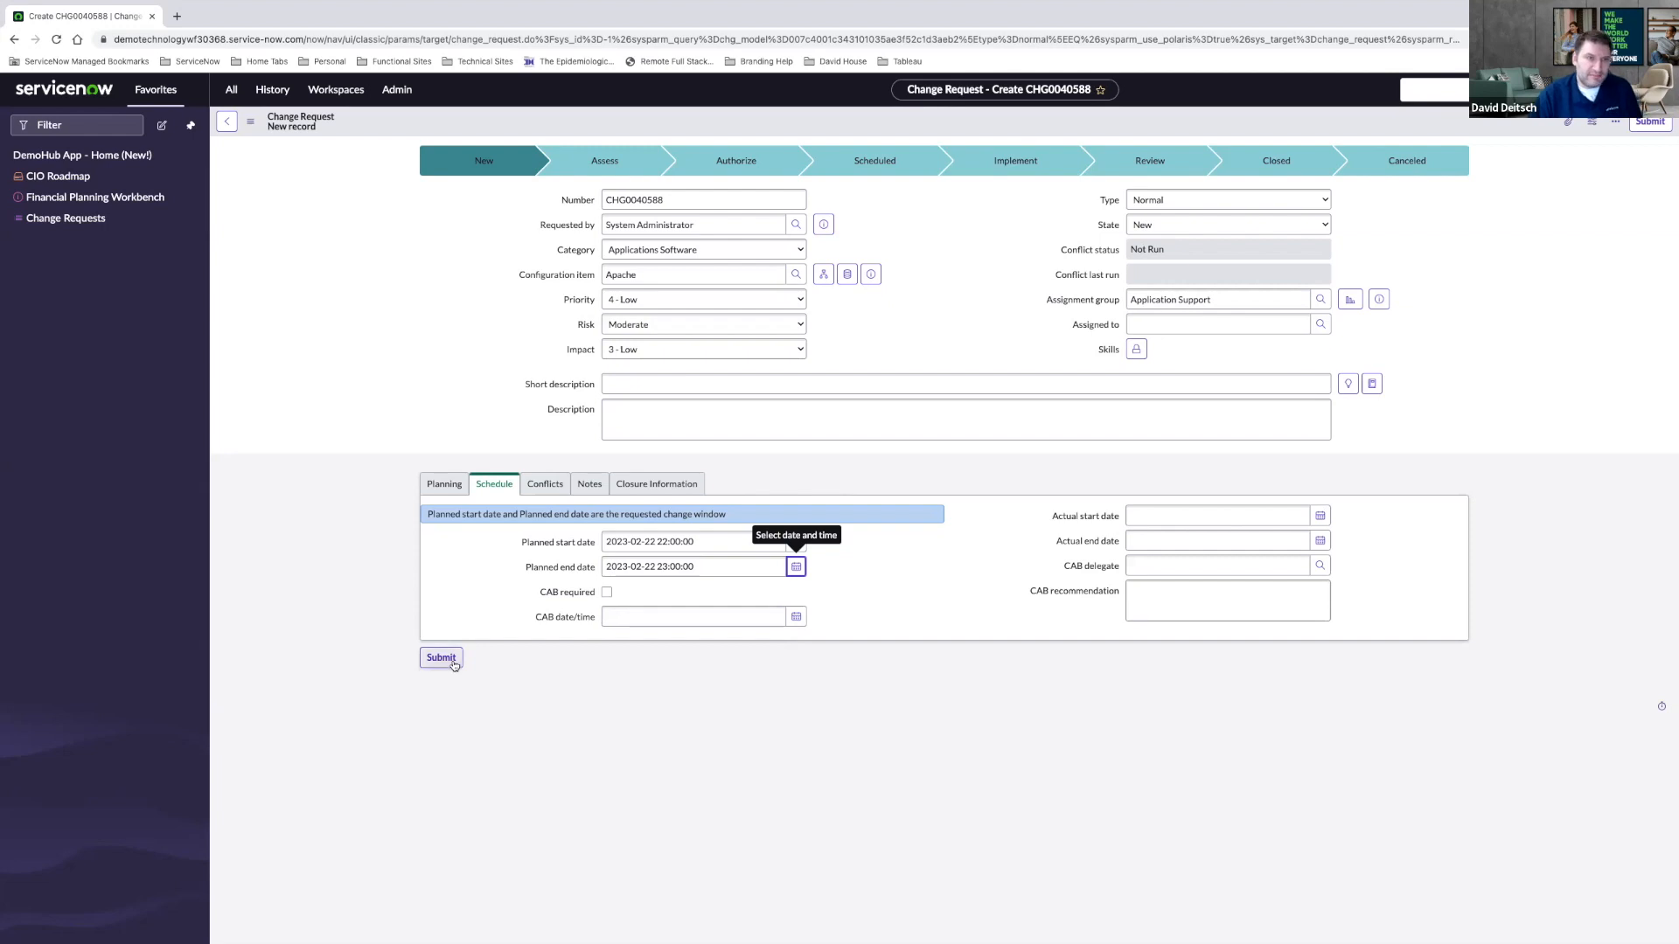
click(440, 658)
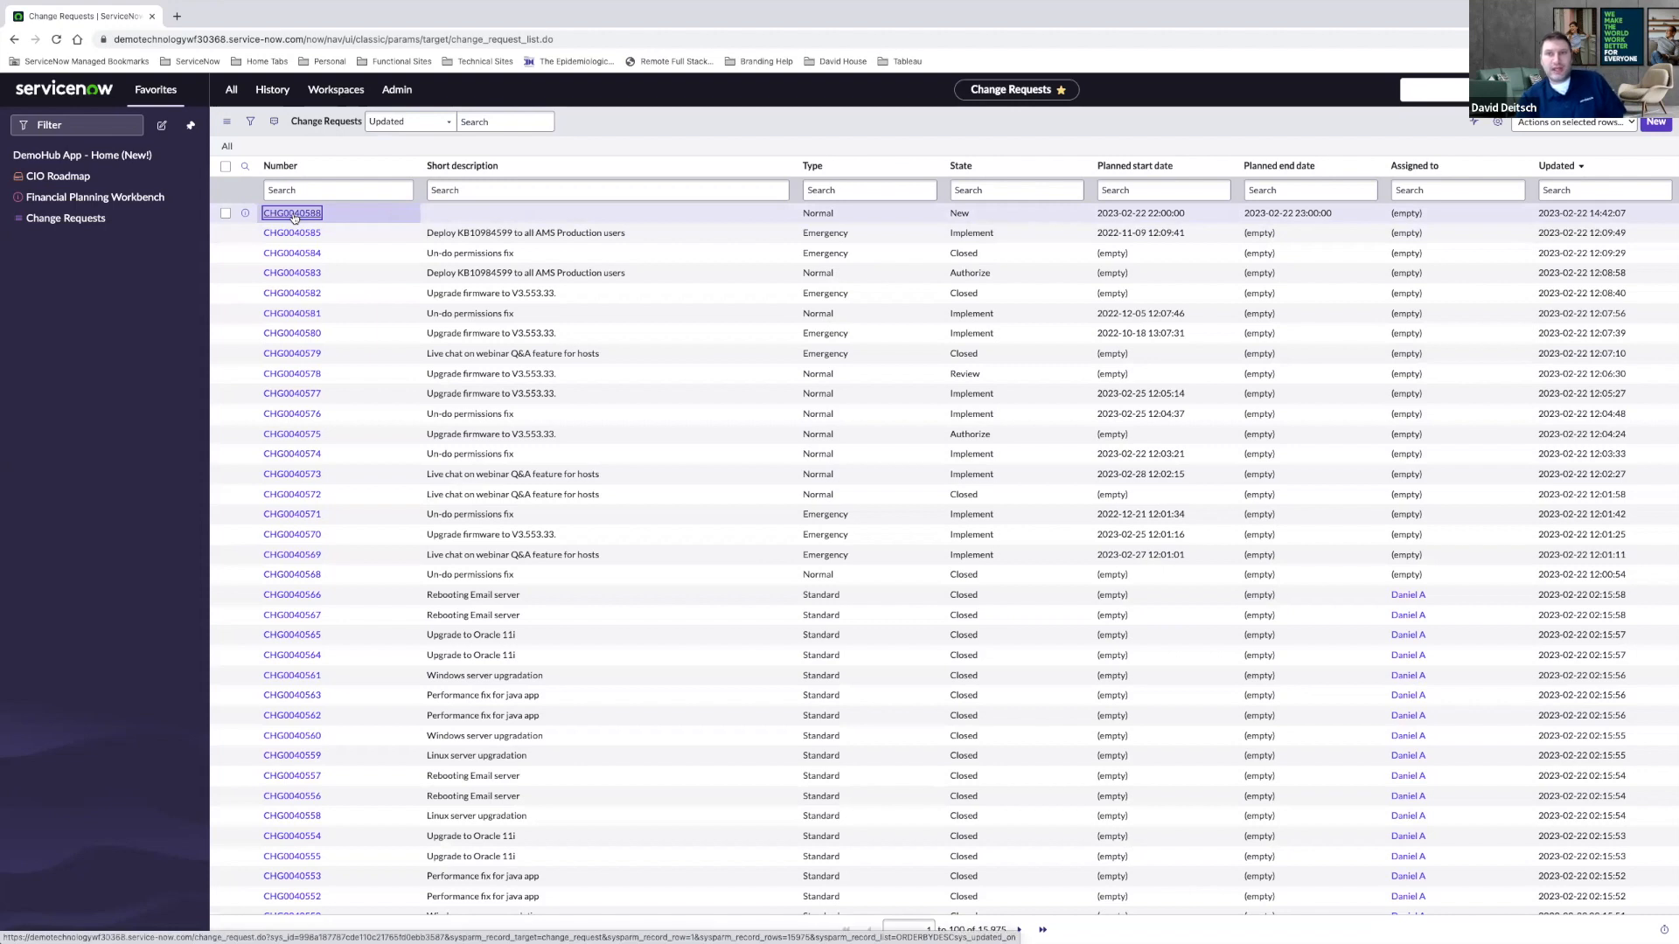
- Open CHG0040588 from the Change Requests list
click(292, 211)
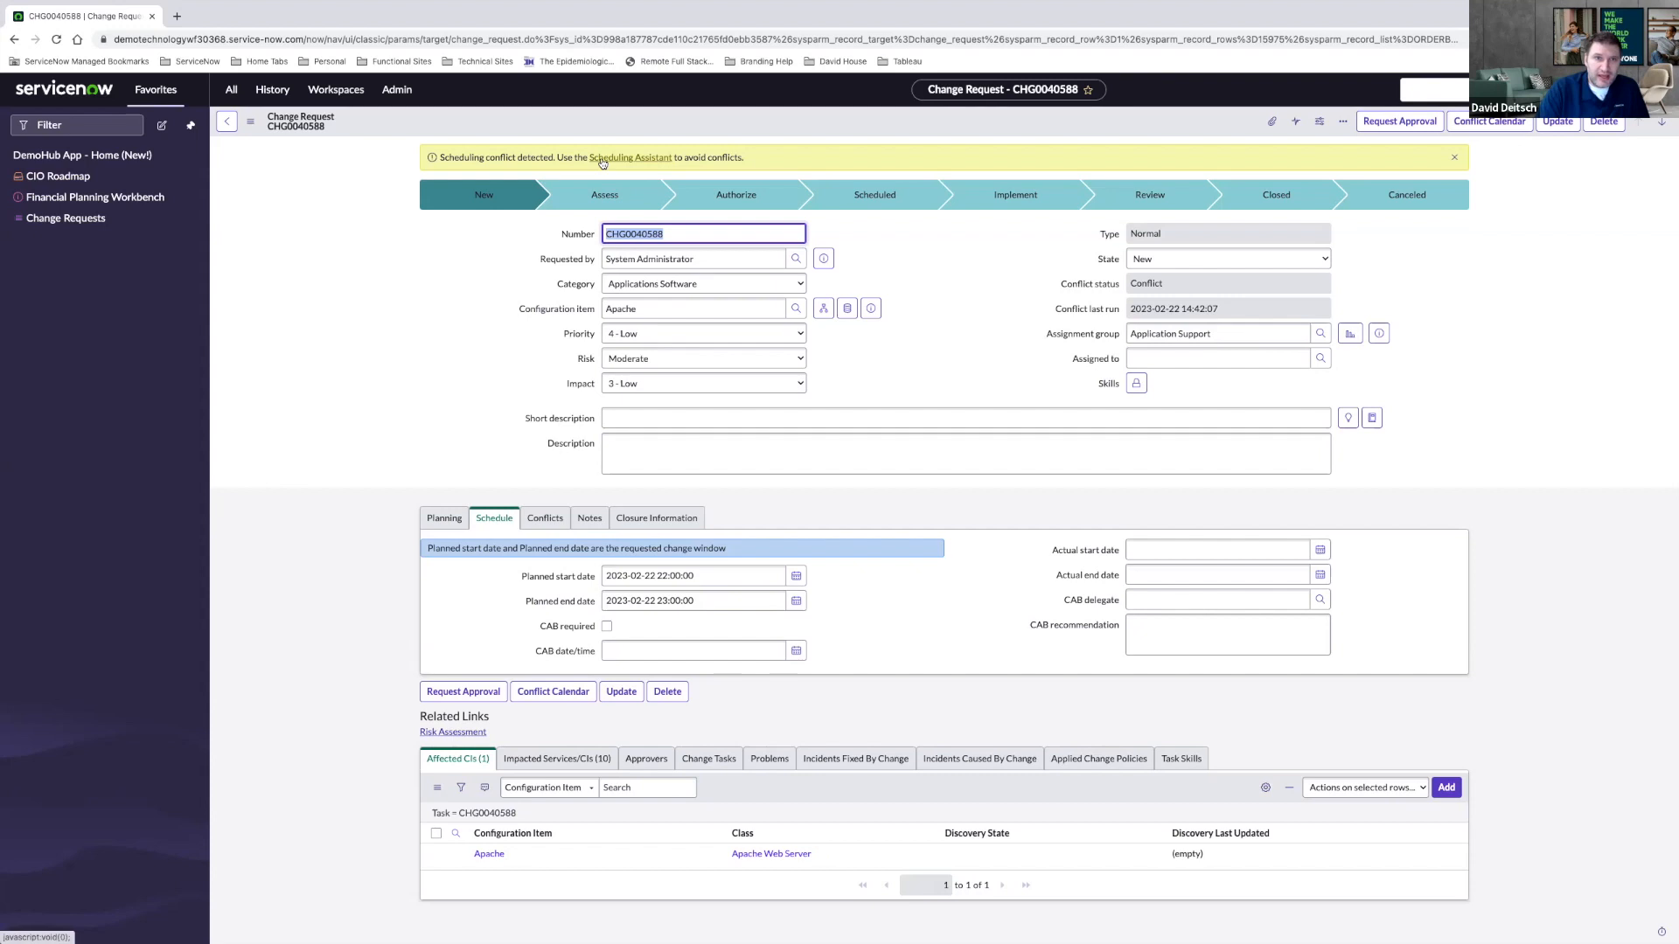
mouse_move(605, 163)
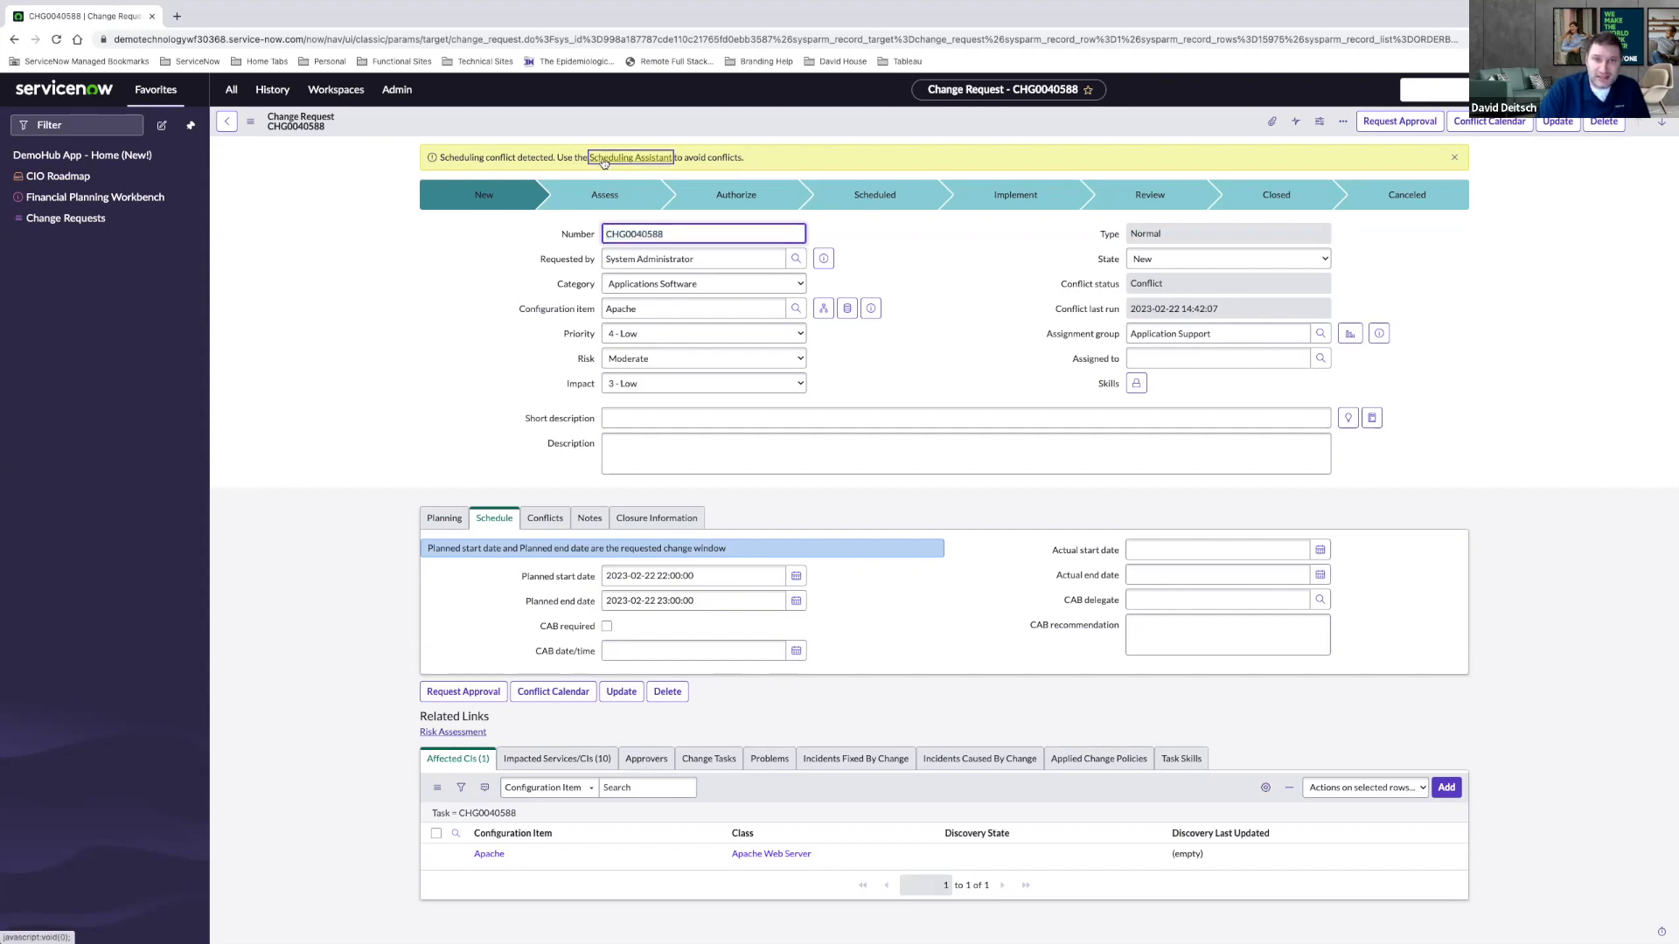
- Use the Scheduling Assistant to move the window to Saturday 25 February, 01:00–02:00
click(630, 157)
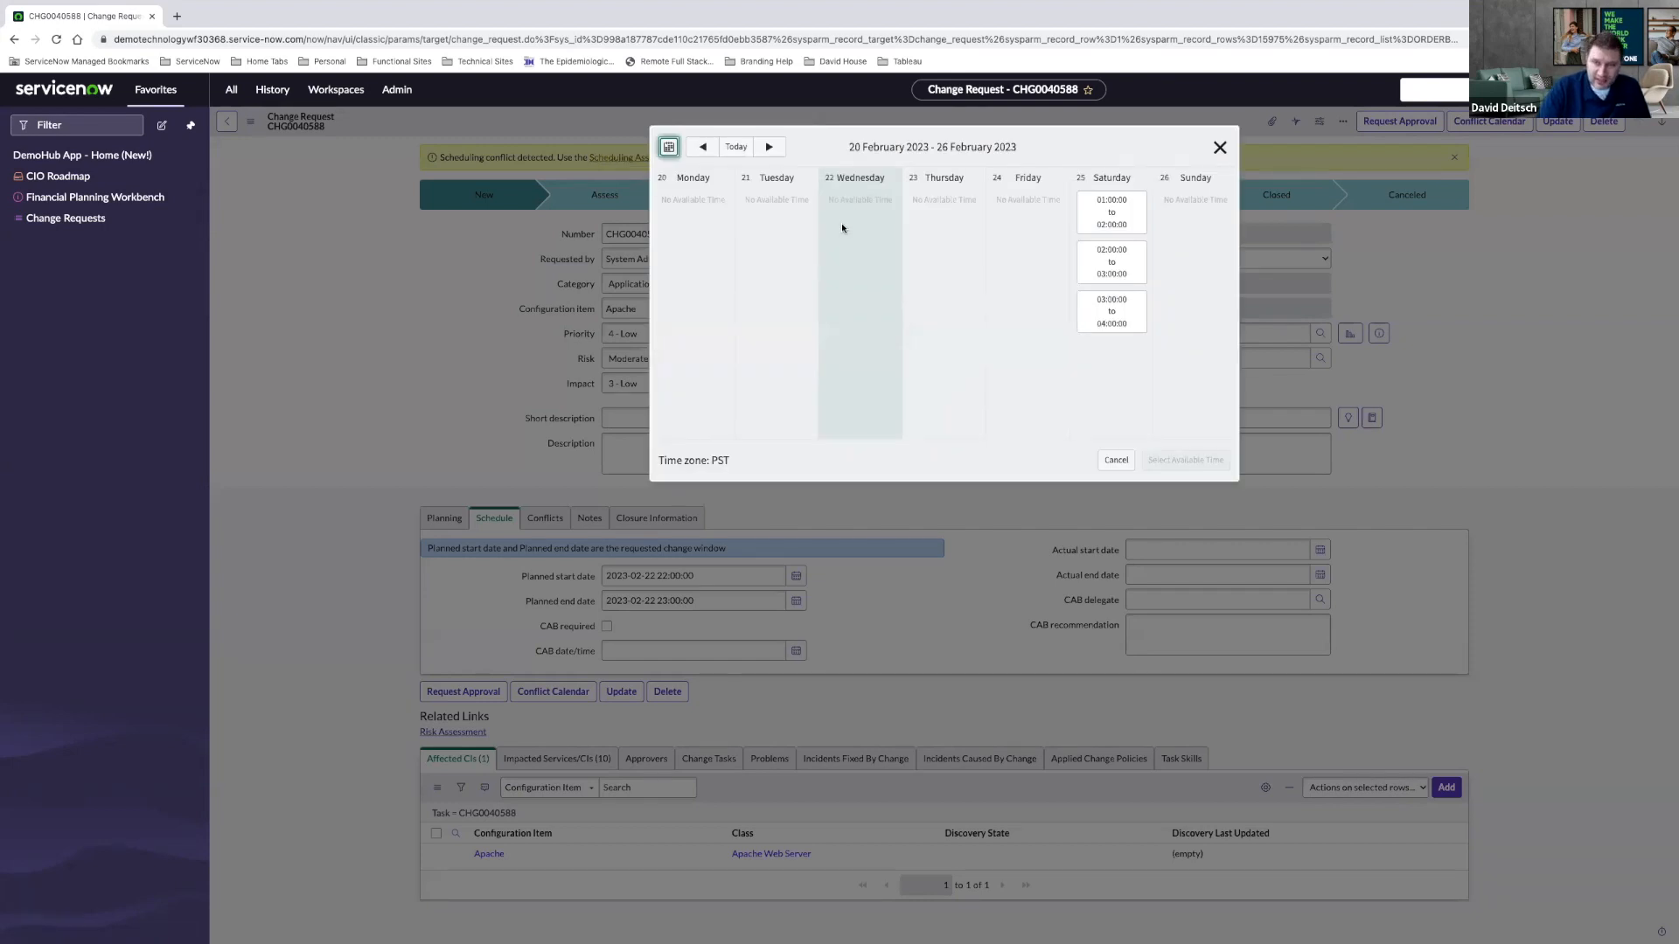
mouse_move(1062, 363)
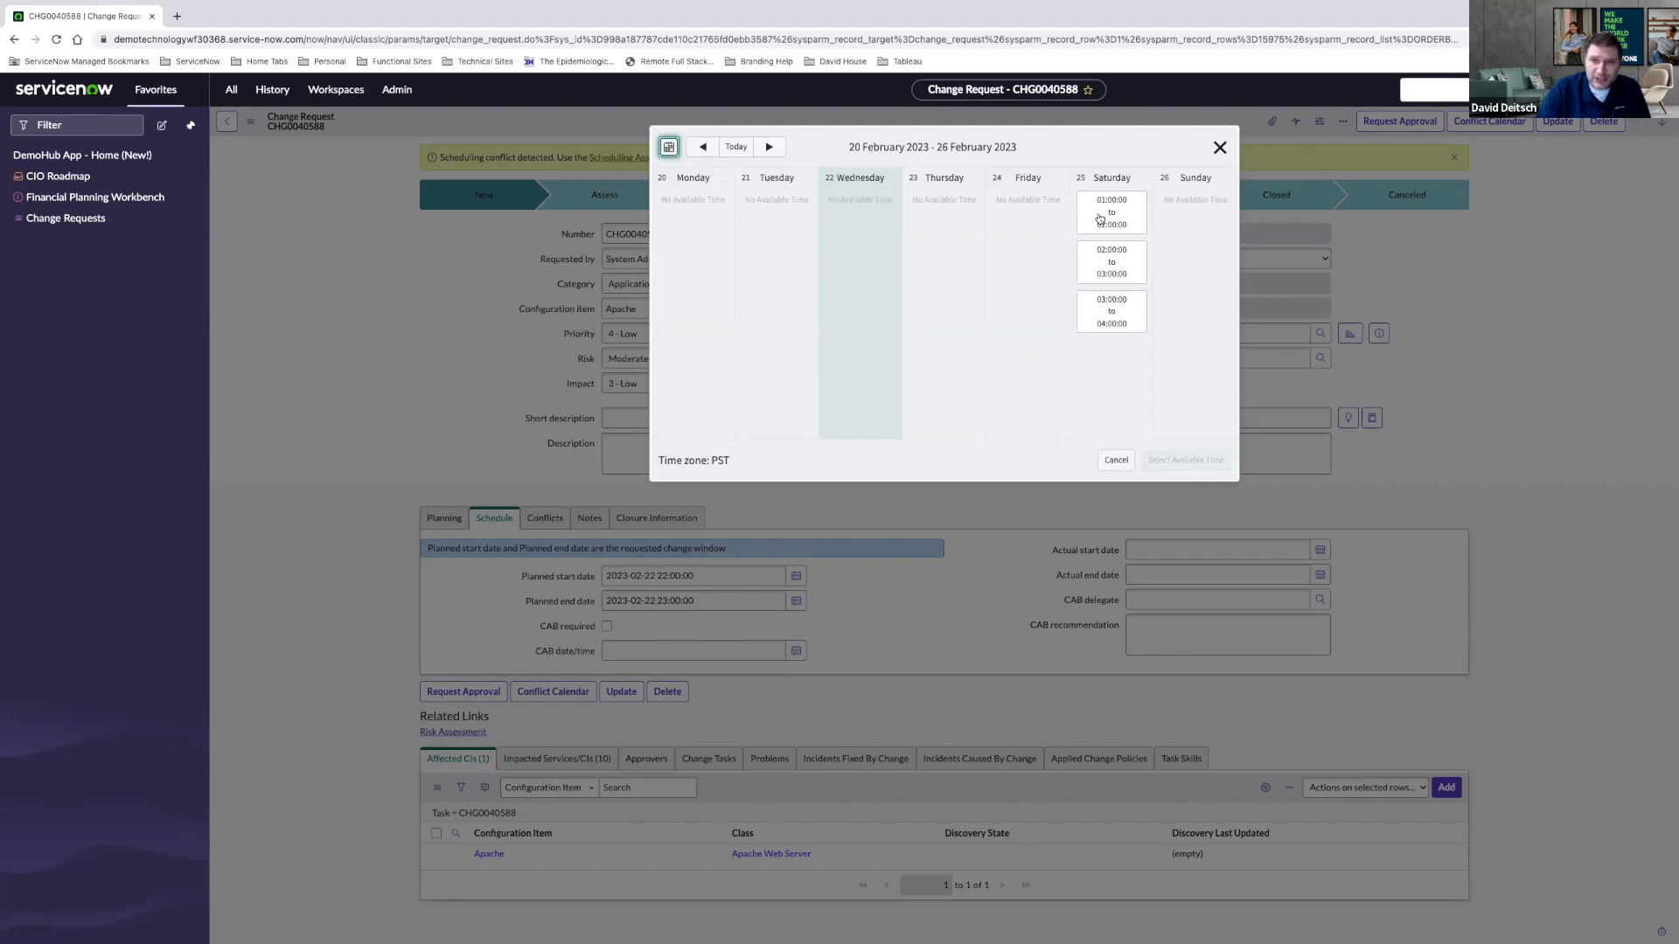
click(1110, 211)
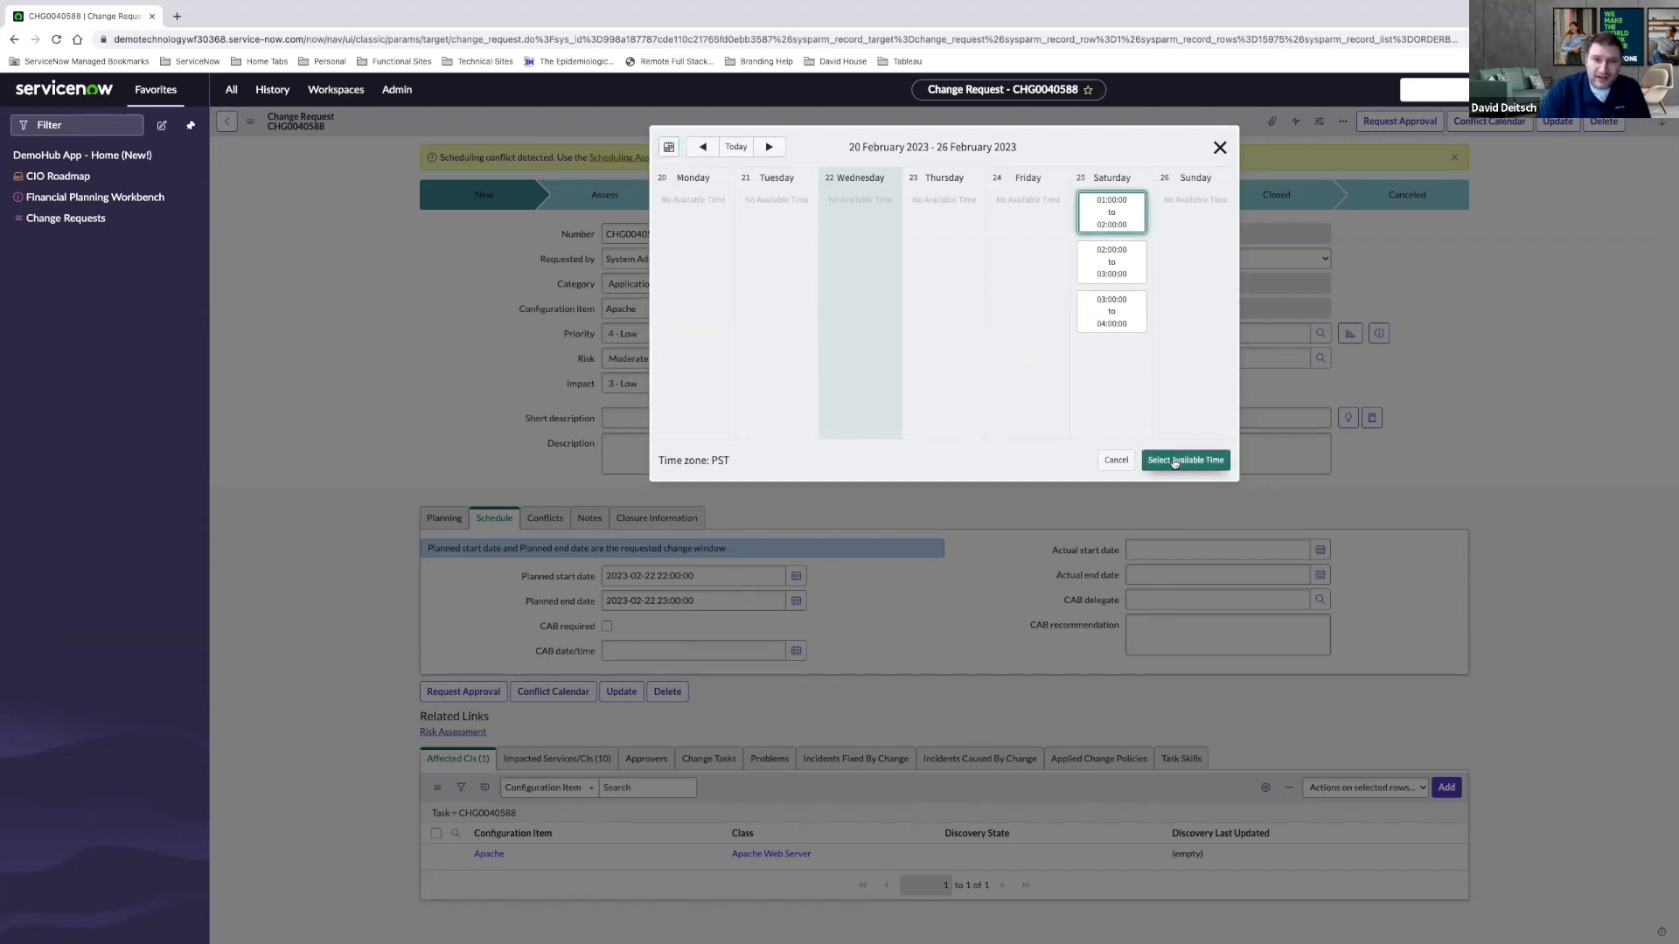
click(1184, 459)
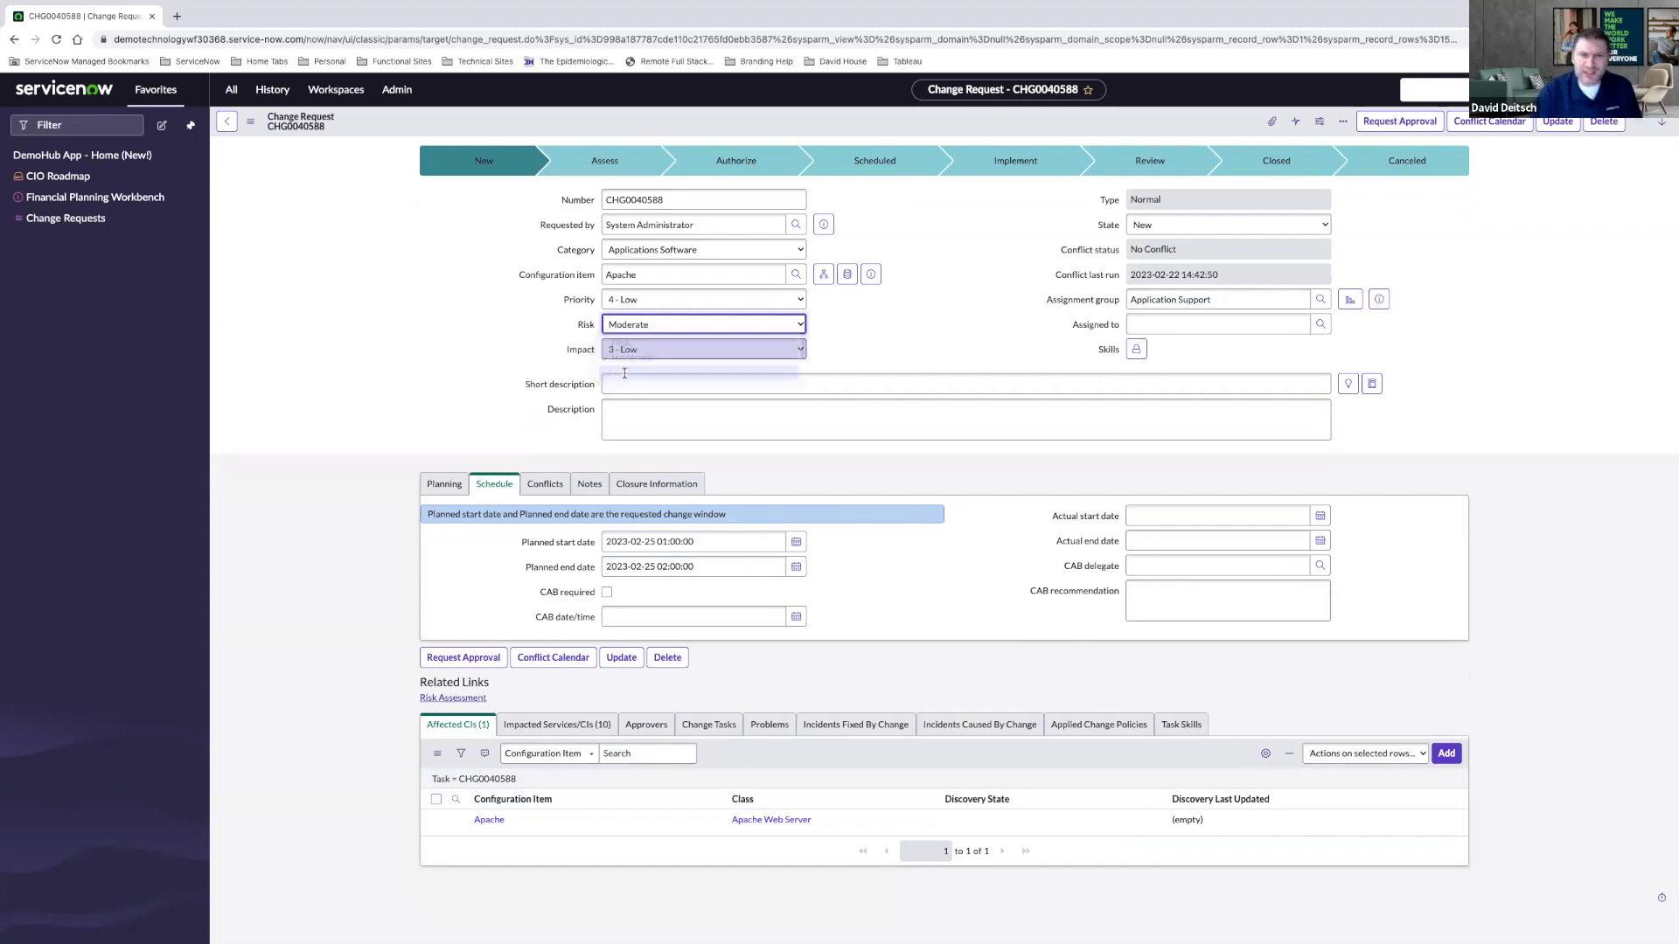
- Set Risk to Low and save CHG0040588 before starting the risk assessment
click(703, 324)
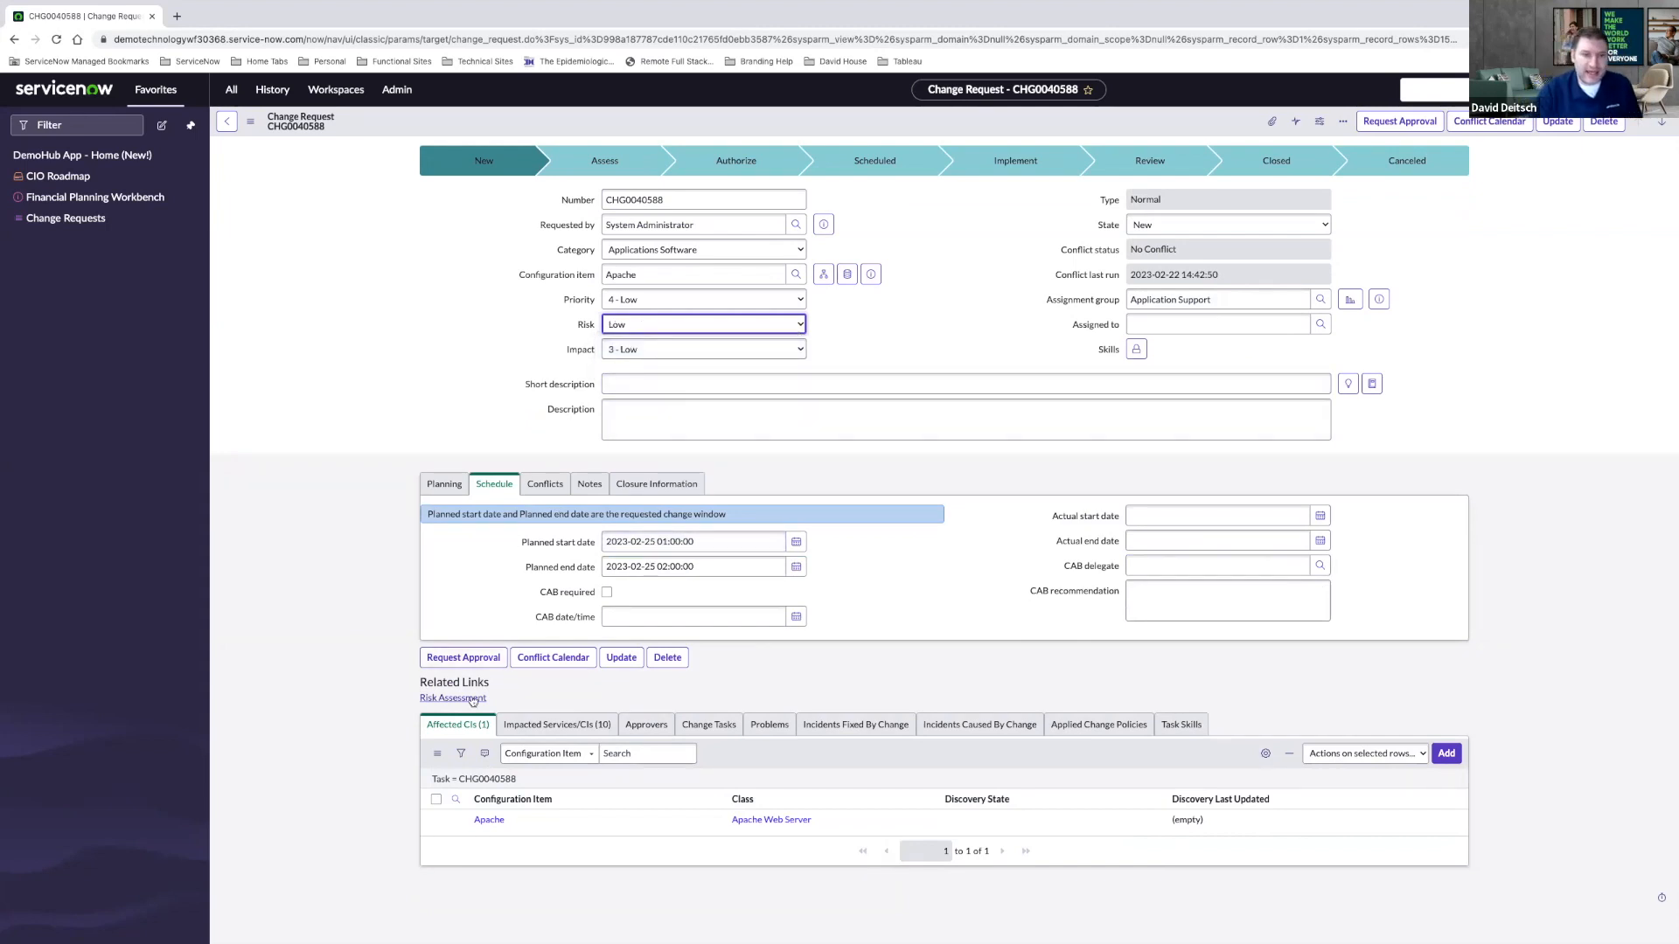
click(453, 697)
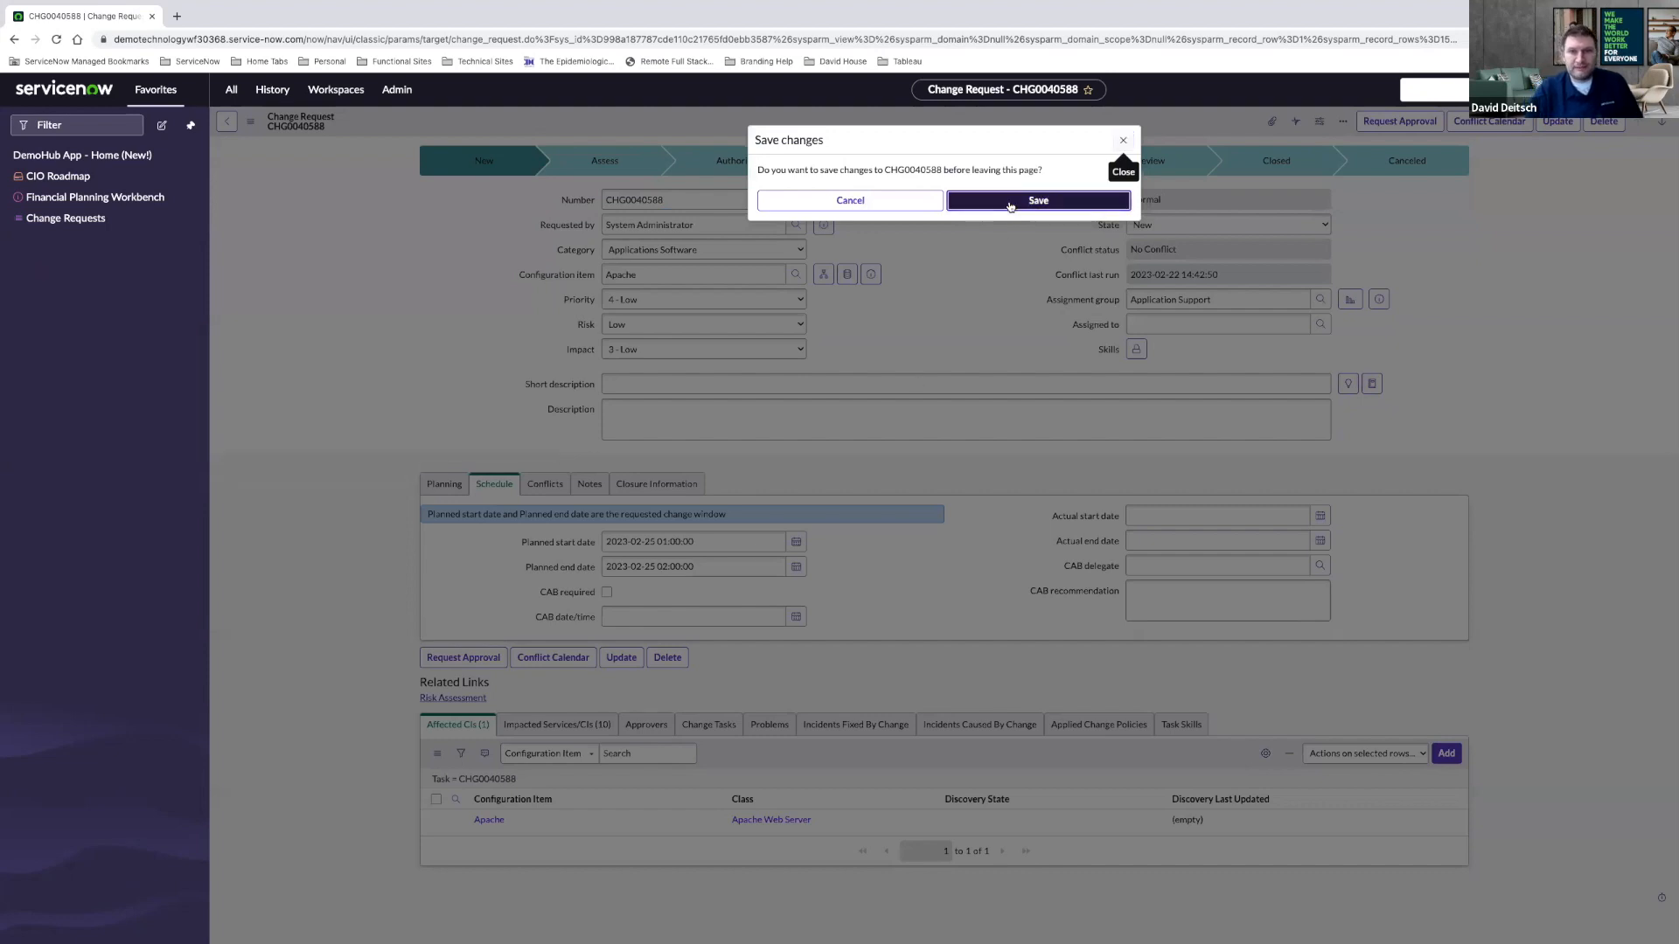
click(1035, 200)
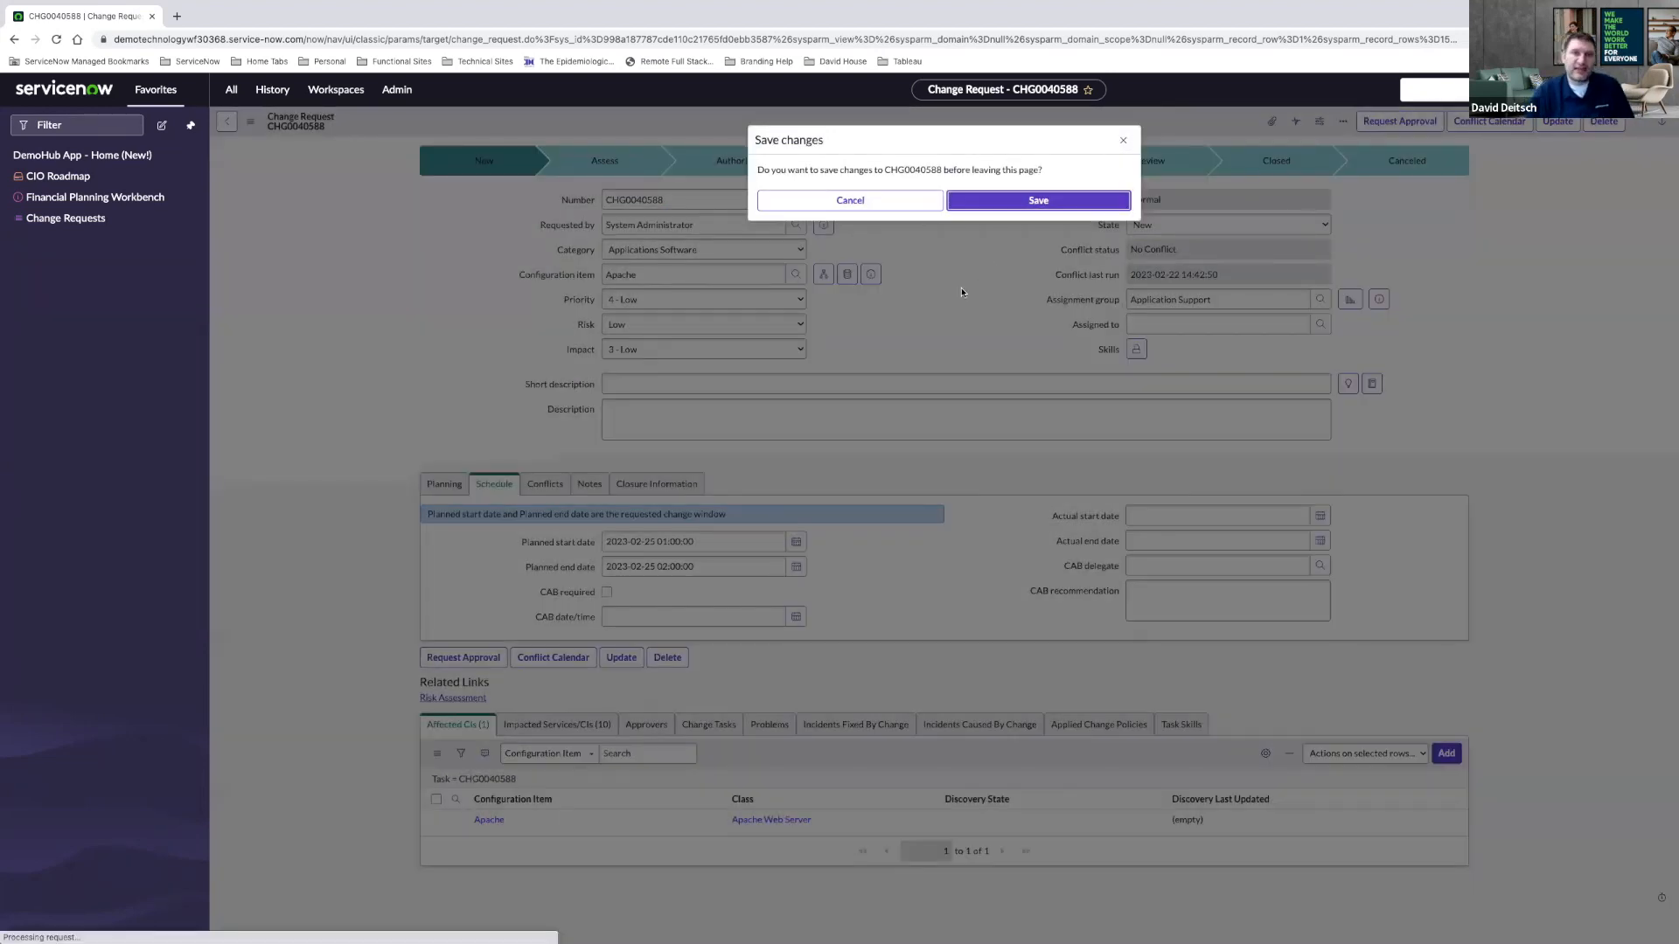
click(1036, 200)
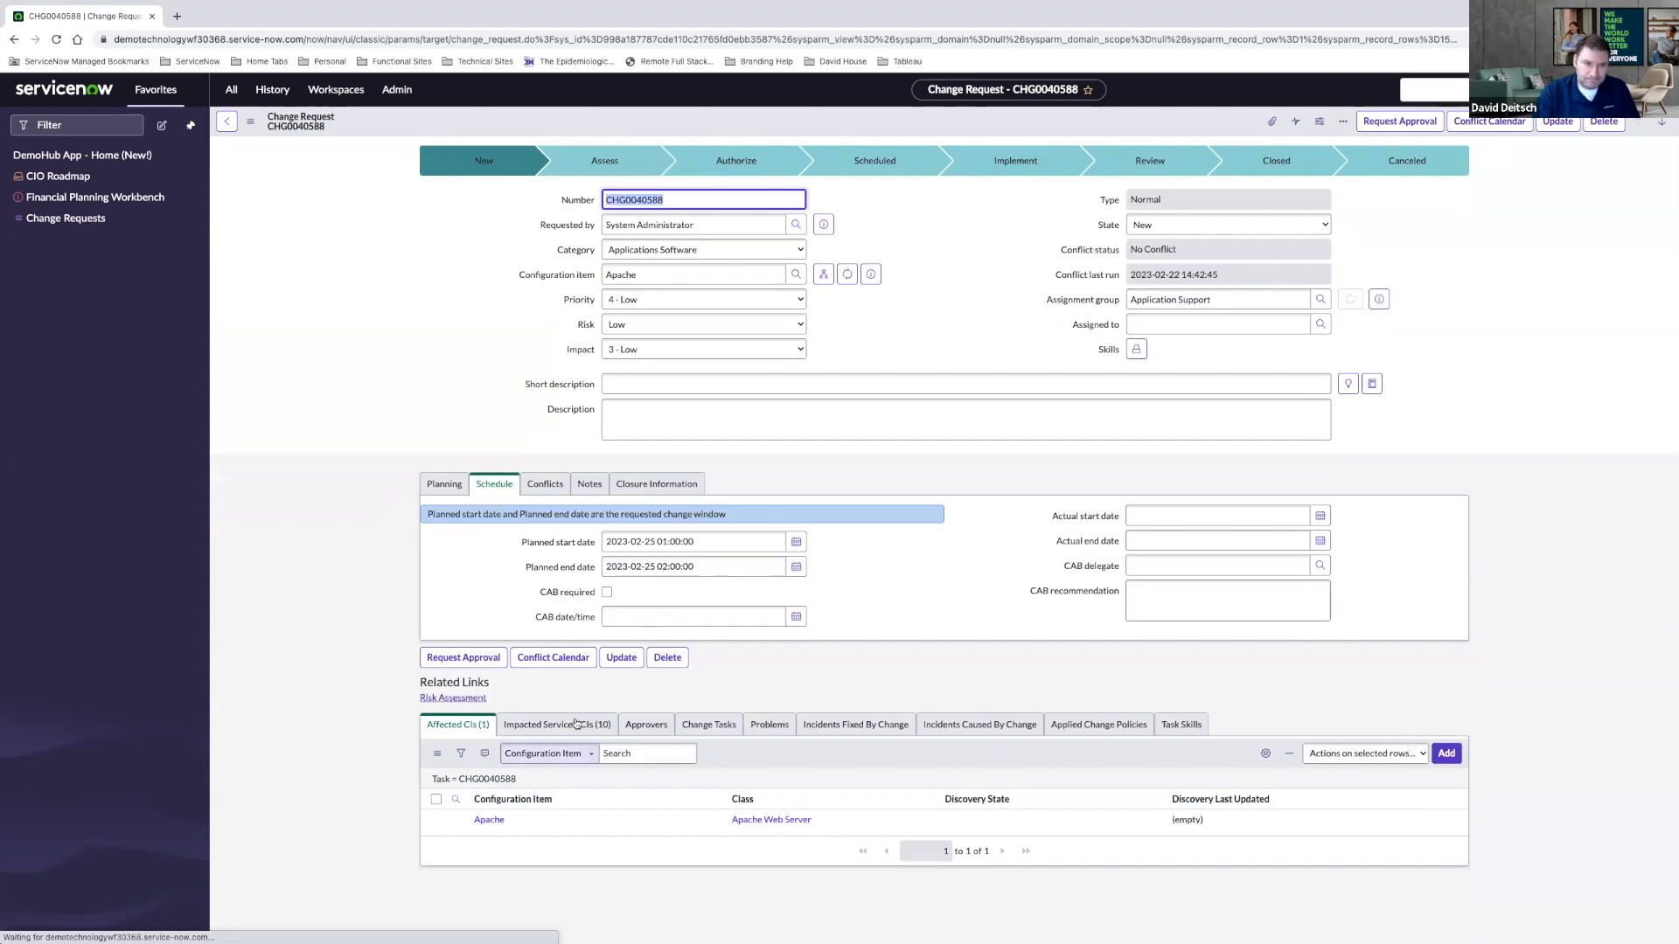
- Answer the risk assessment: Not critical, Easy, Easy, Yes, Easy, and submit it
click(453, 697)
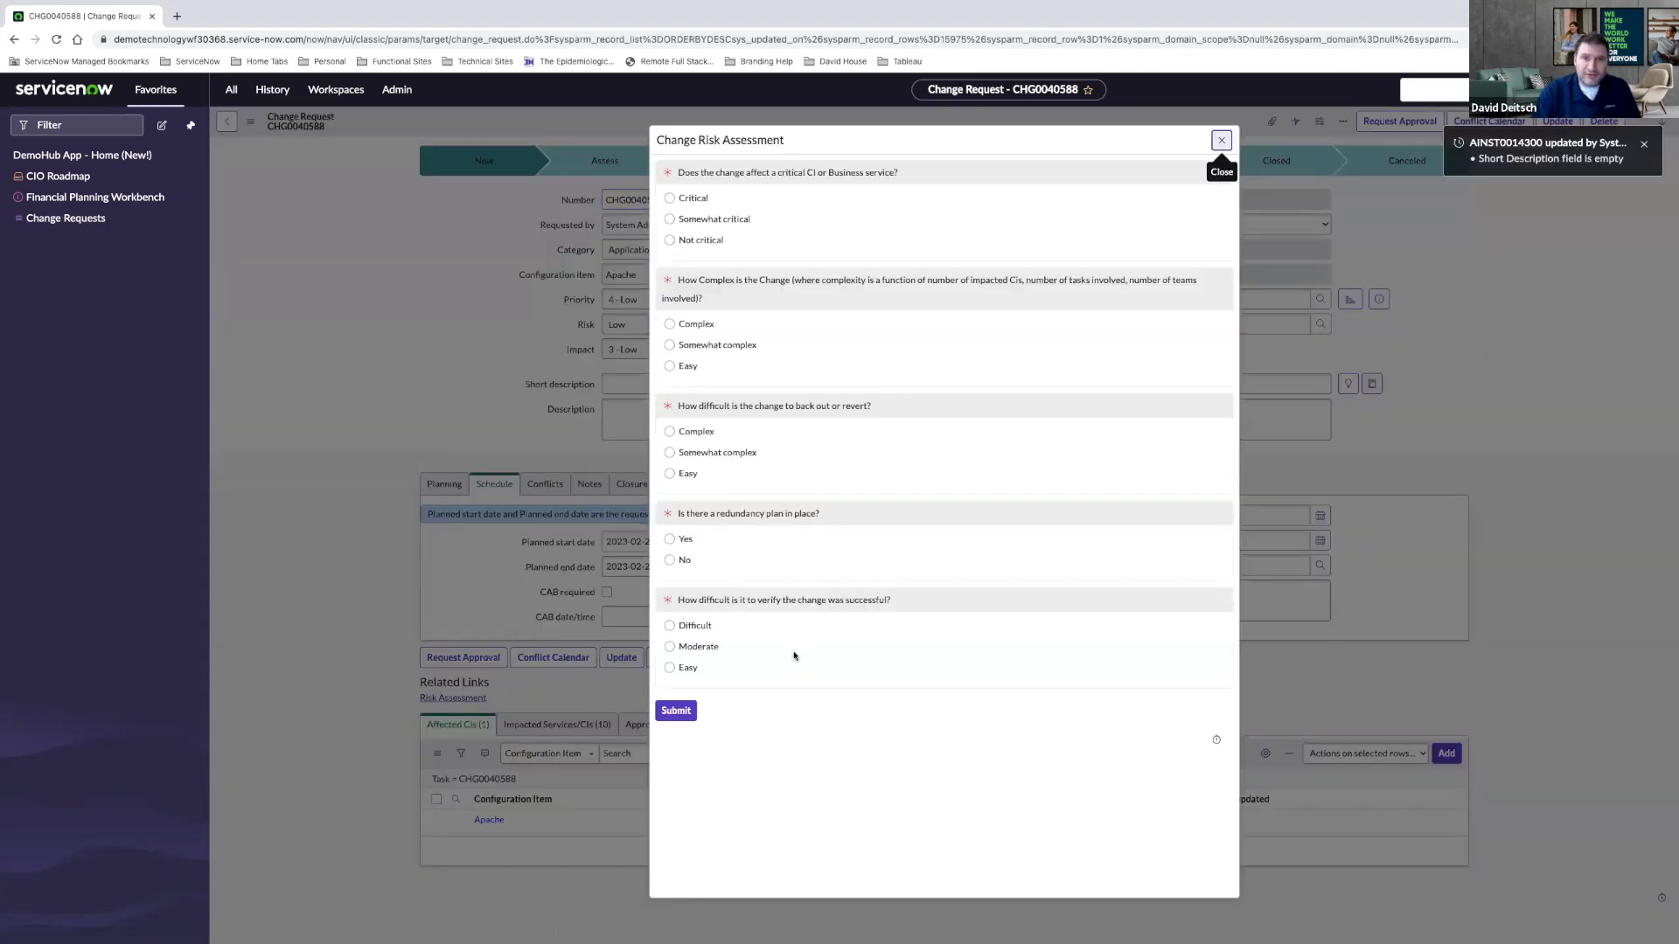
mouse_move(746, 316)
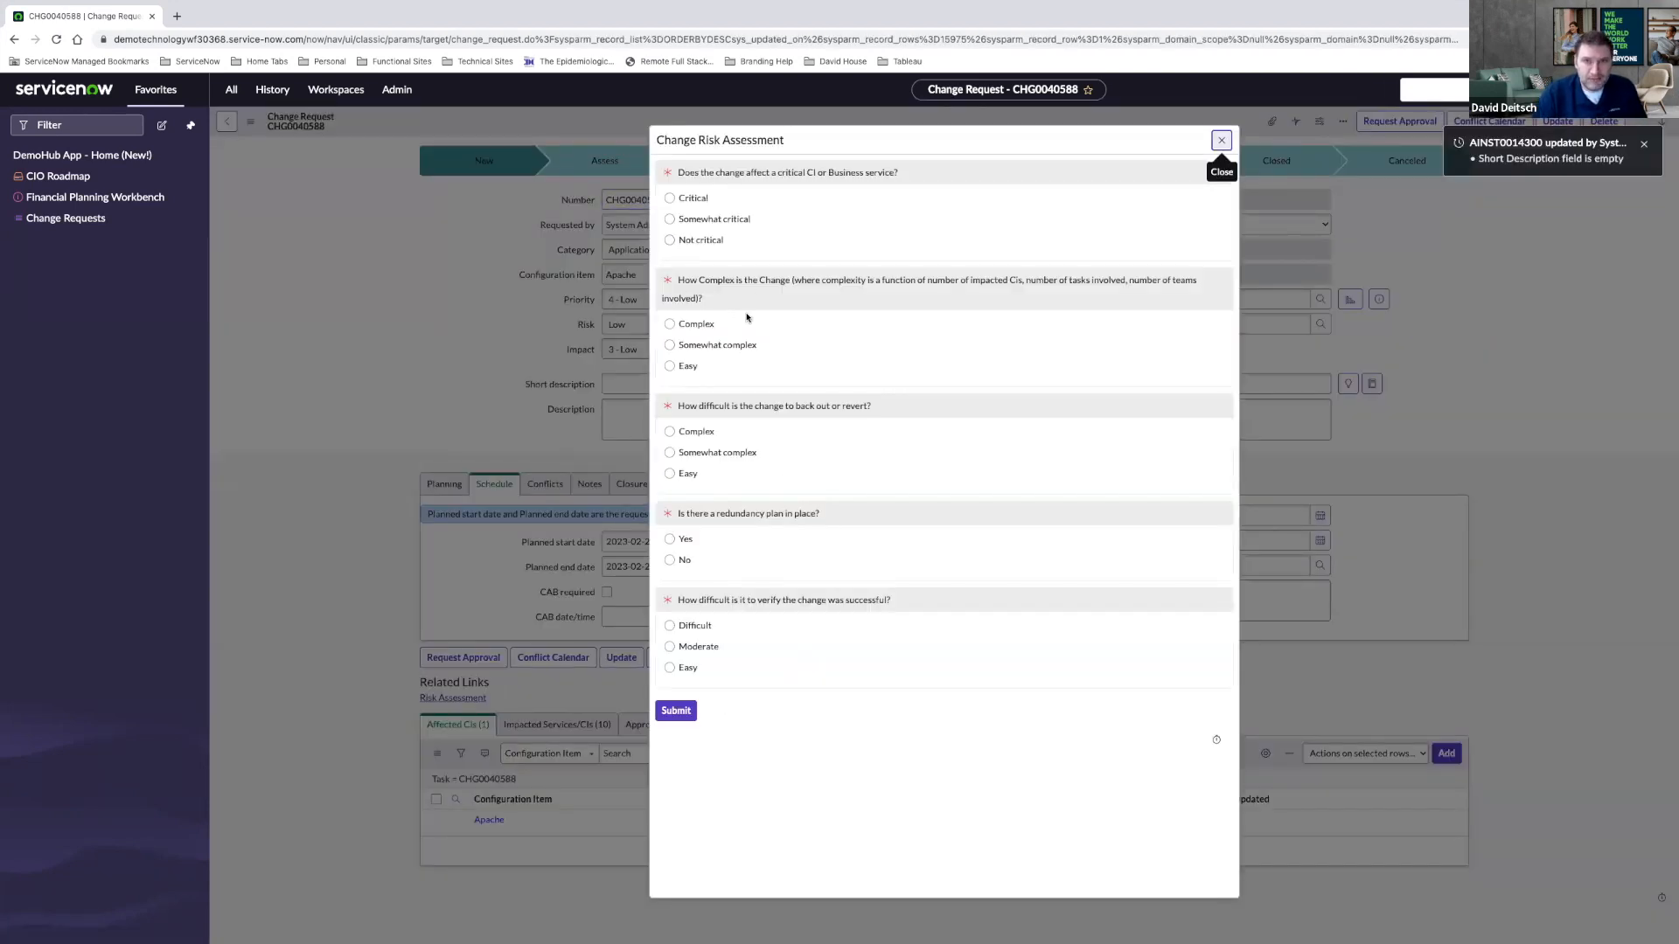
click(669, 240)
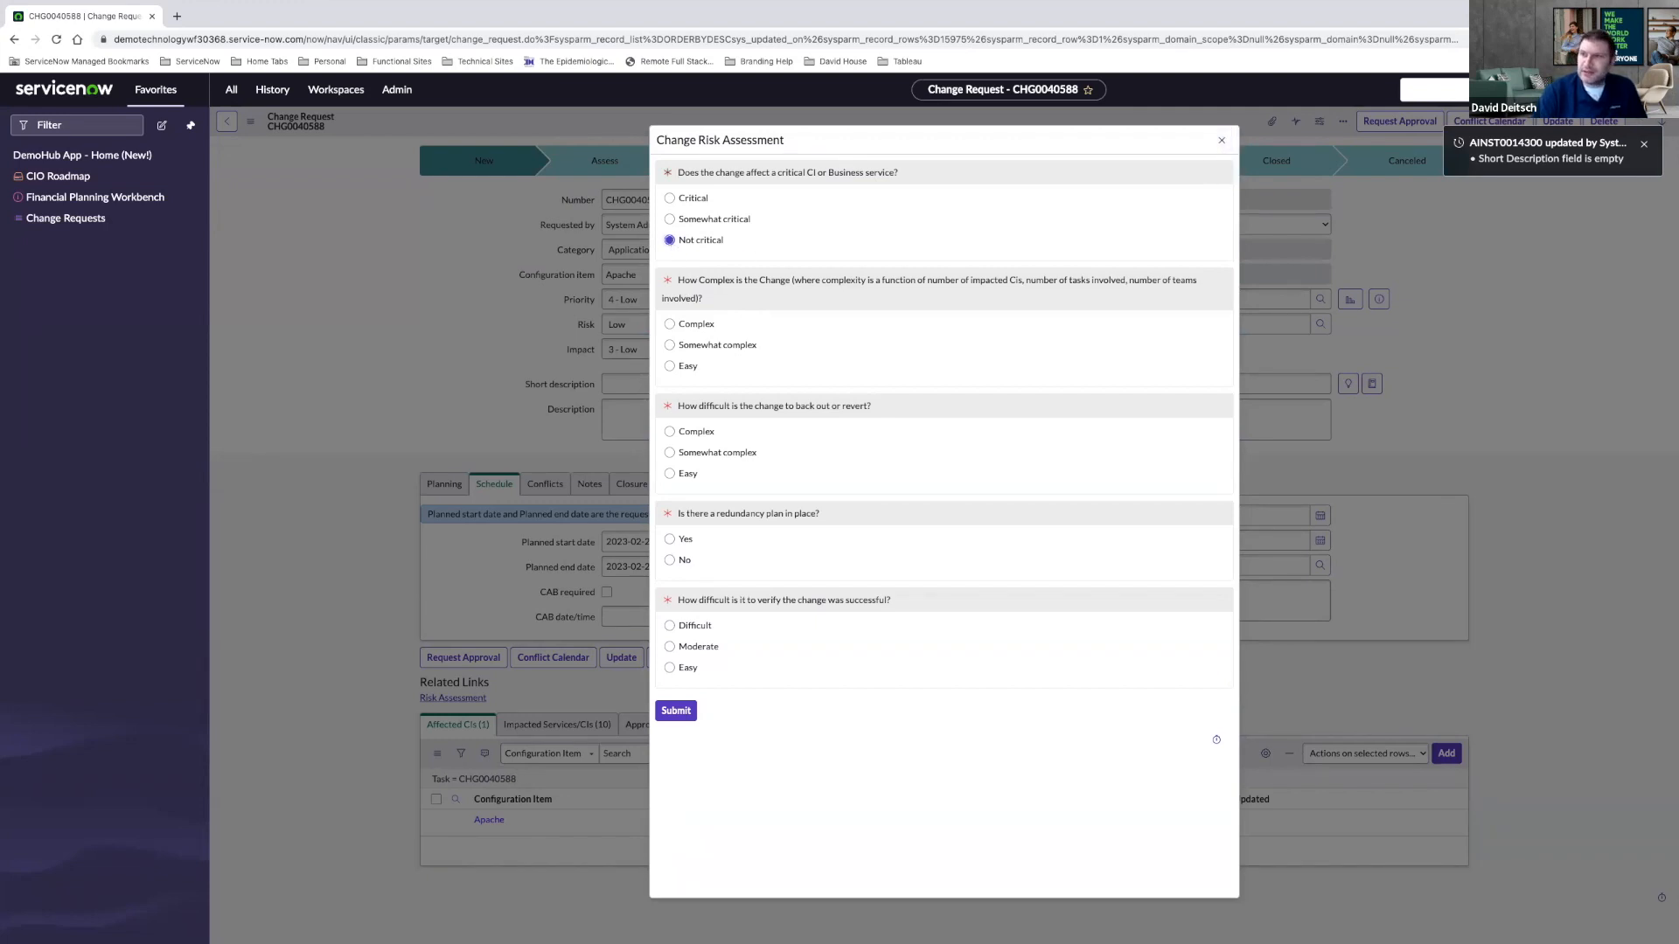
click(669, 365)
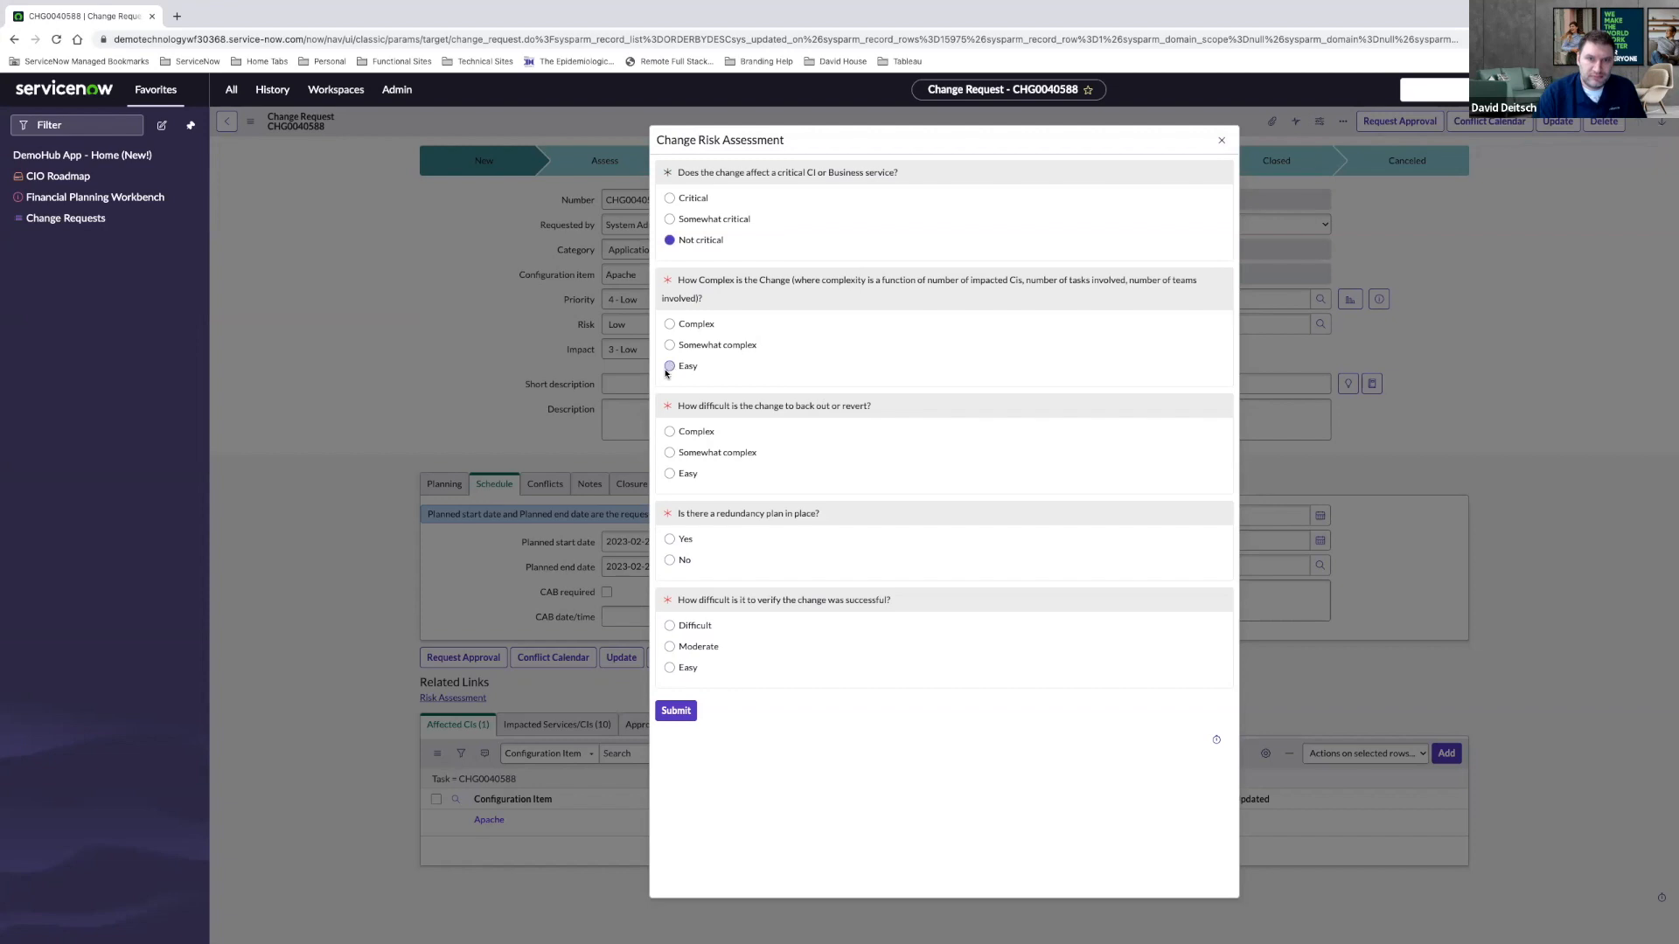
click(668, 365)
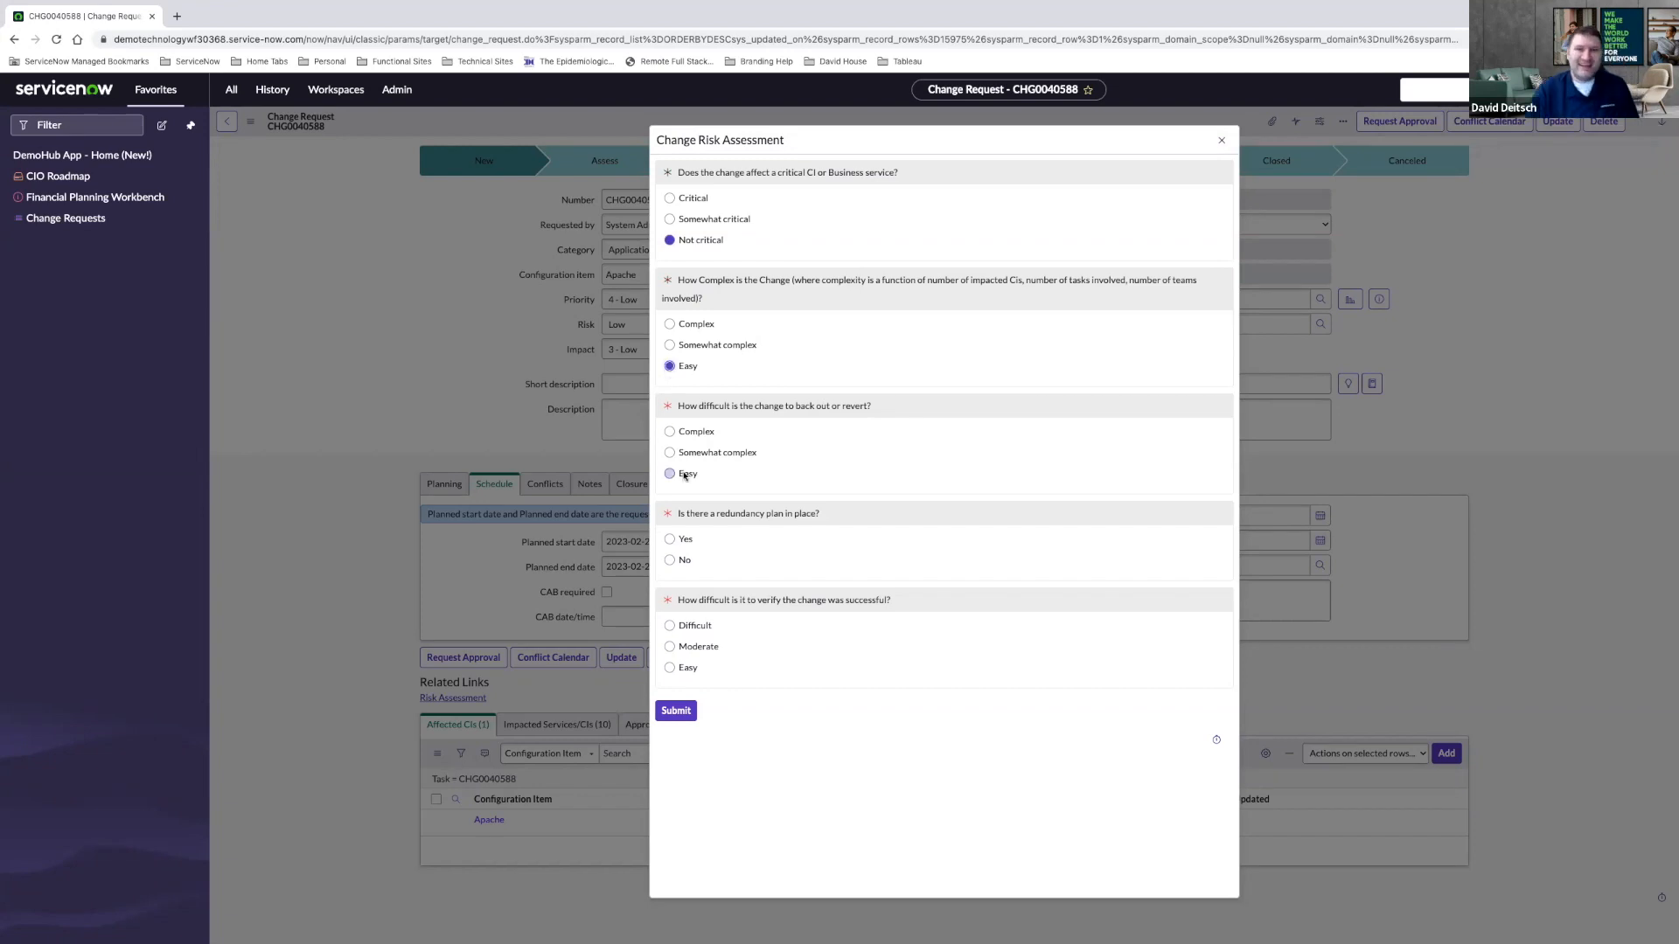
click(669, 473)
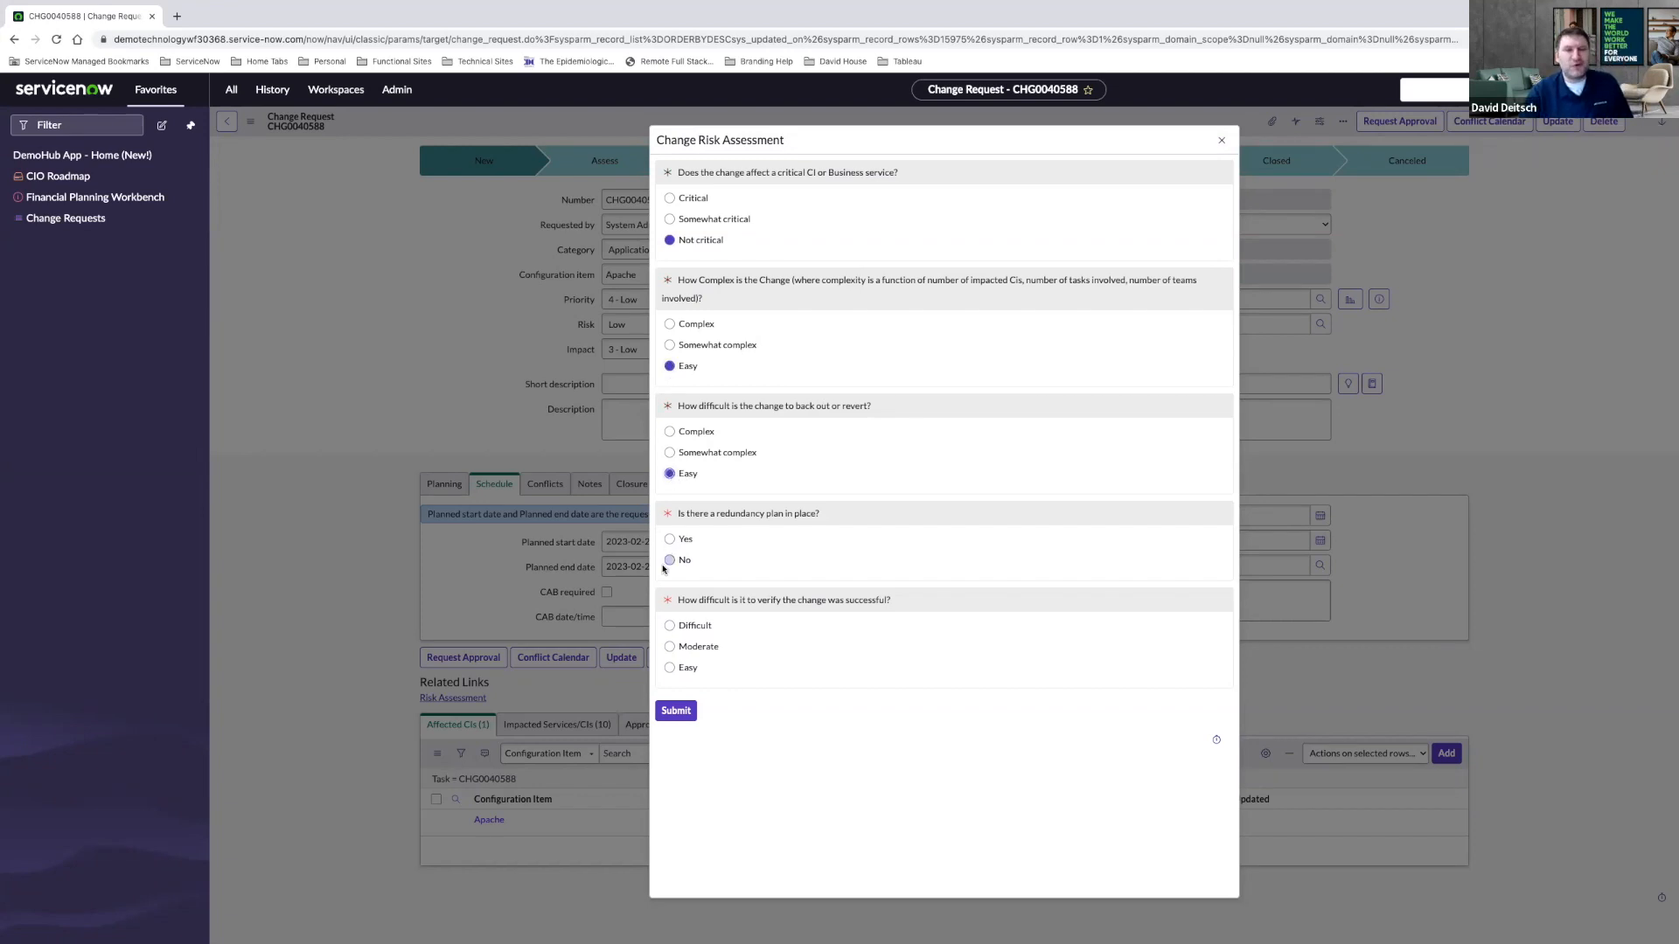
click(669, 539)
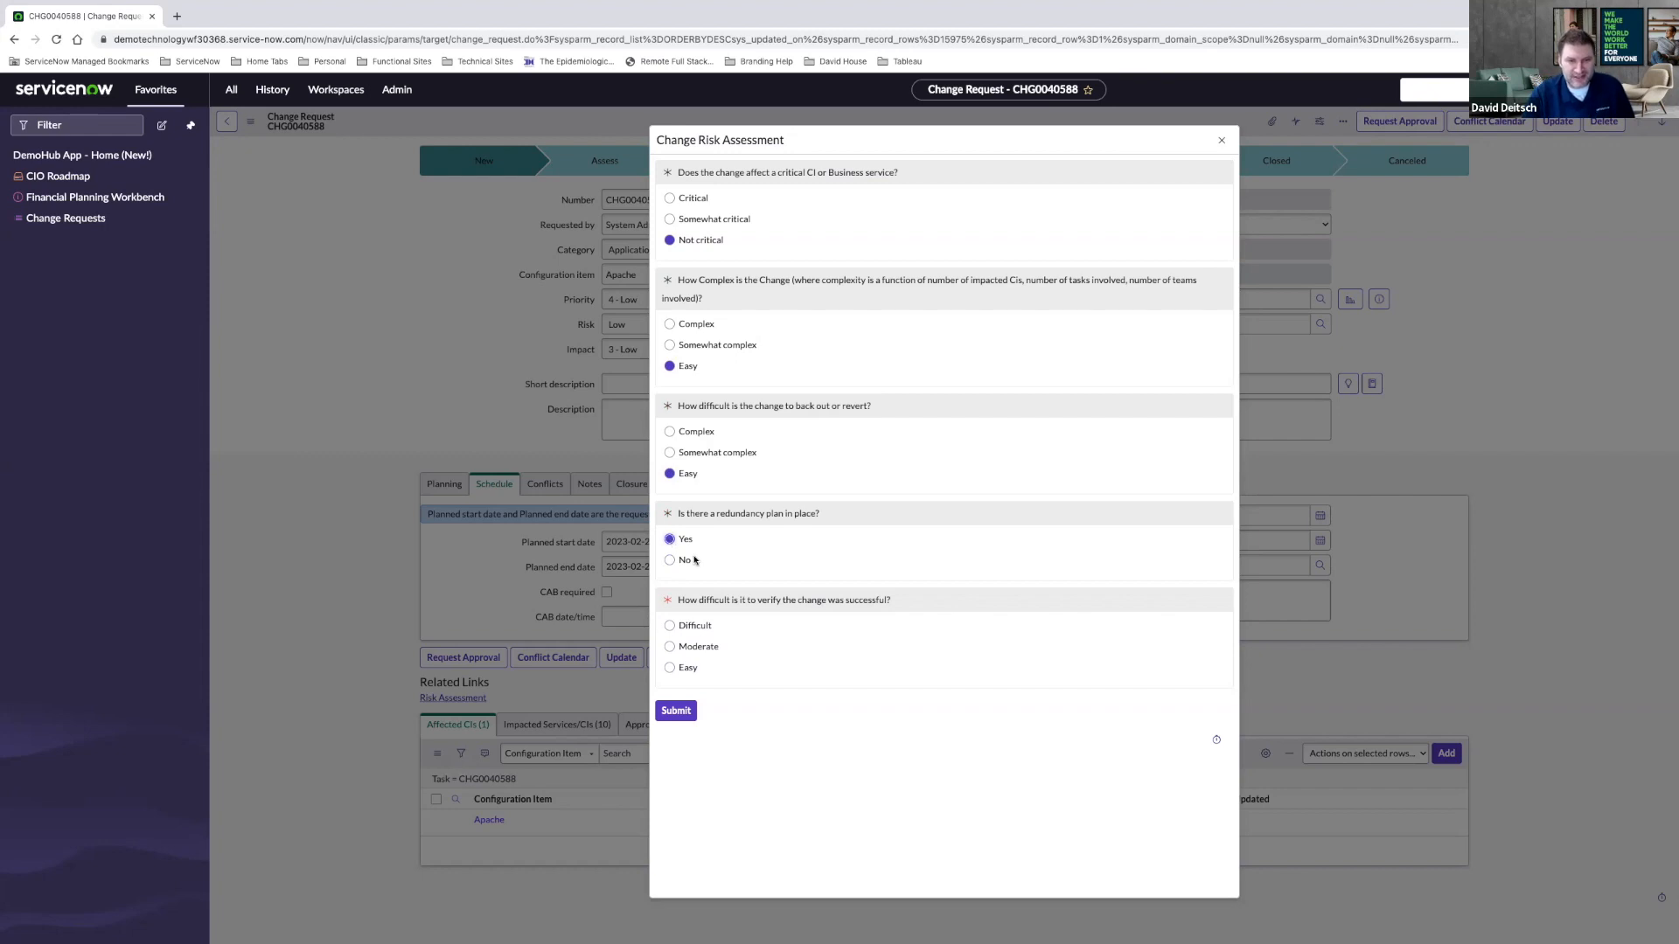
click(669, 667)
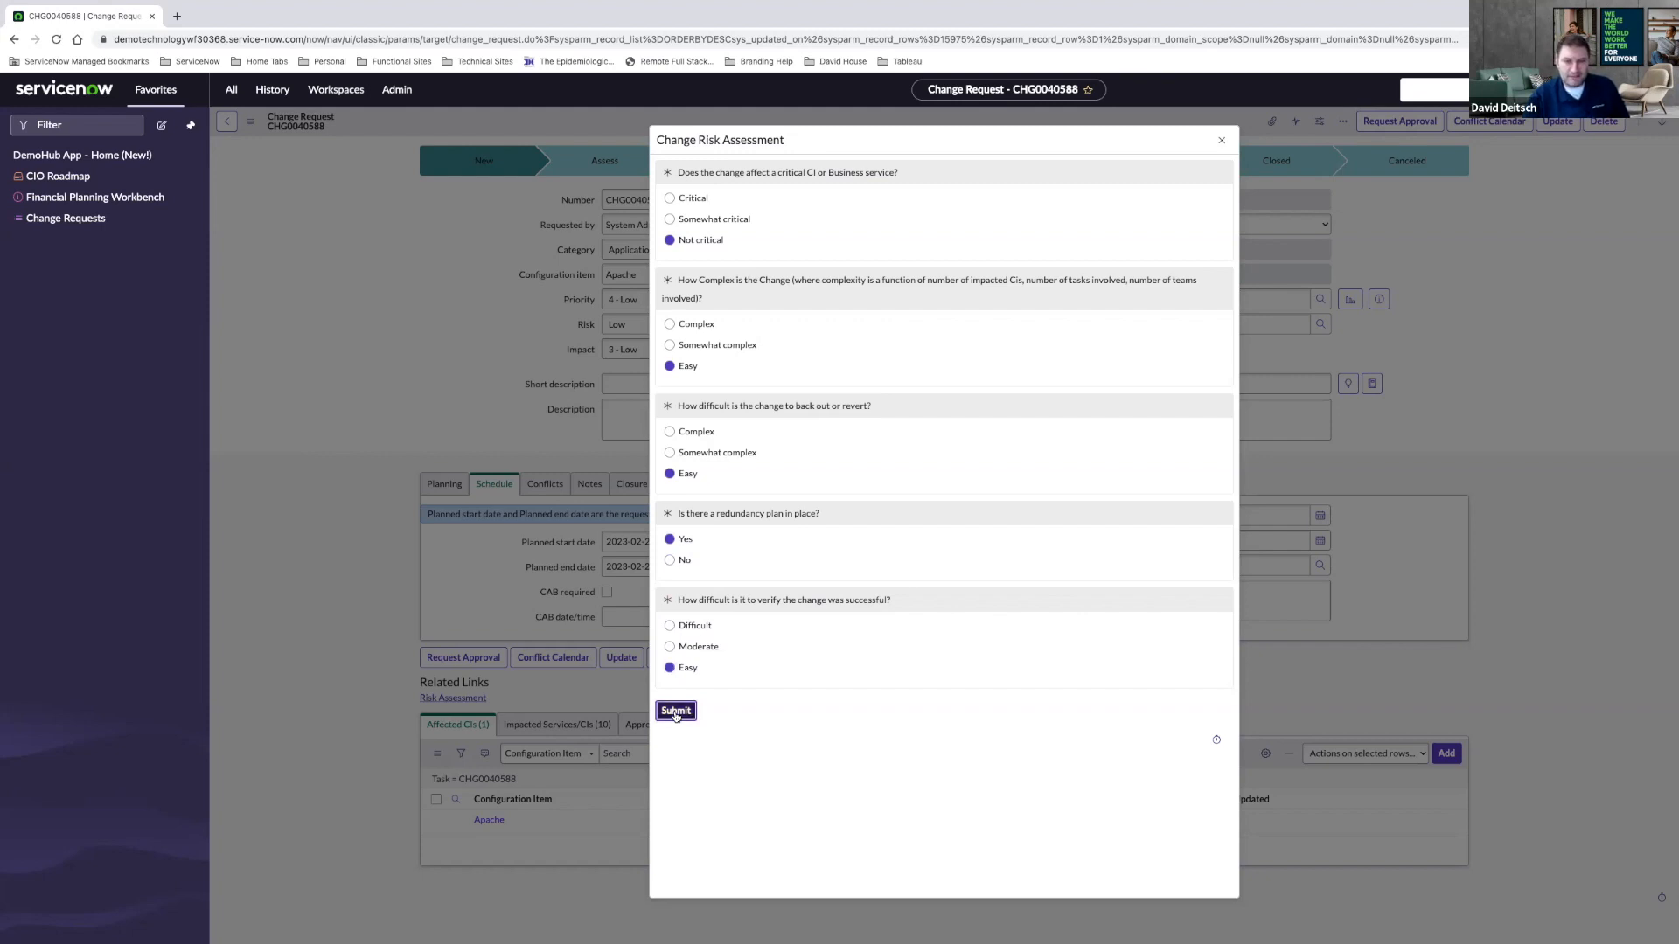
click(674, 710)
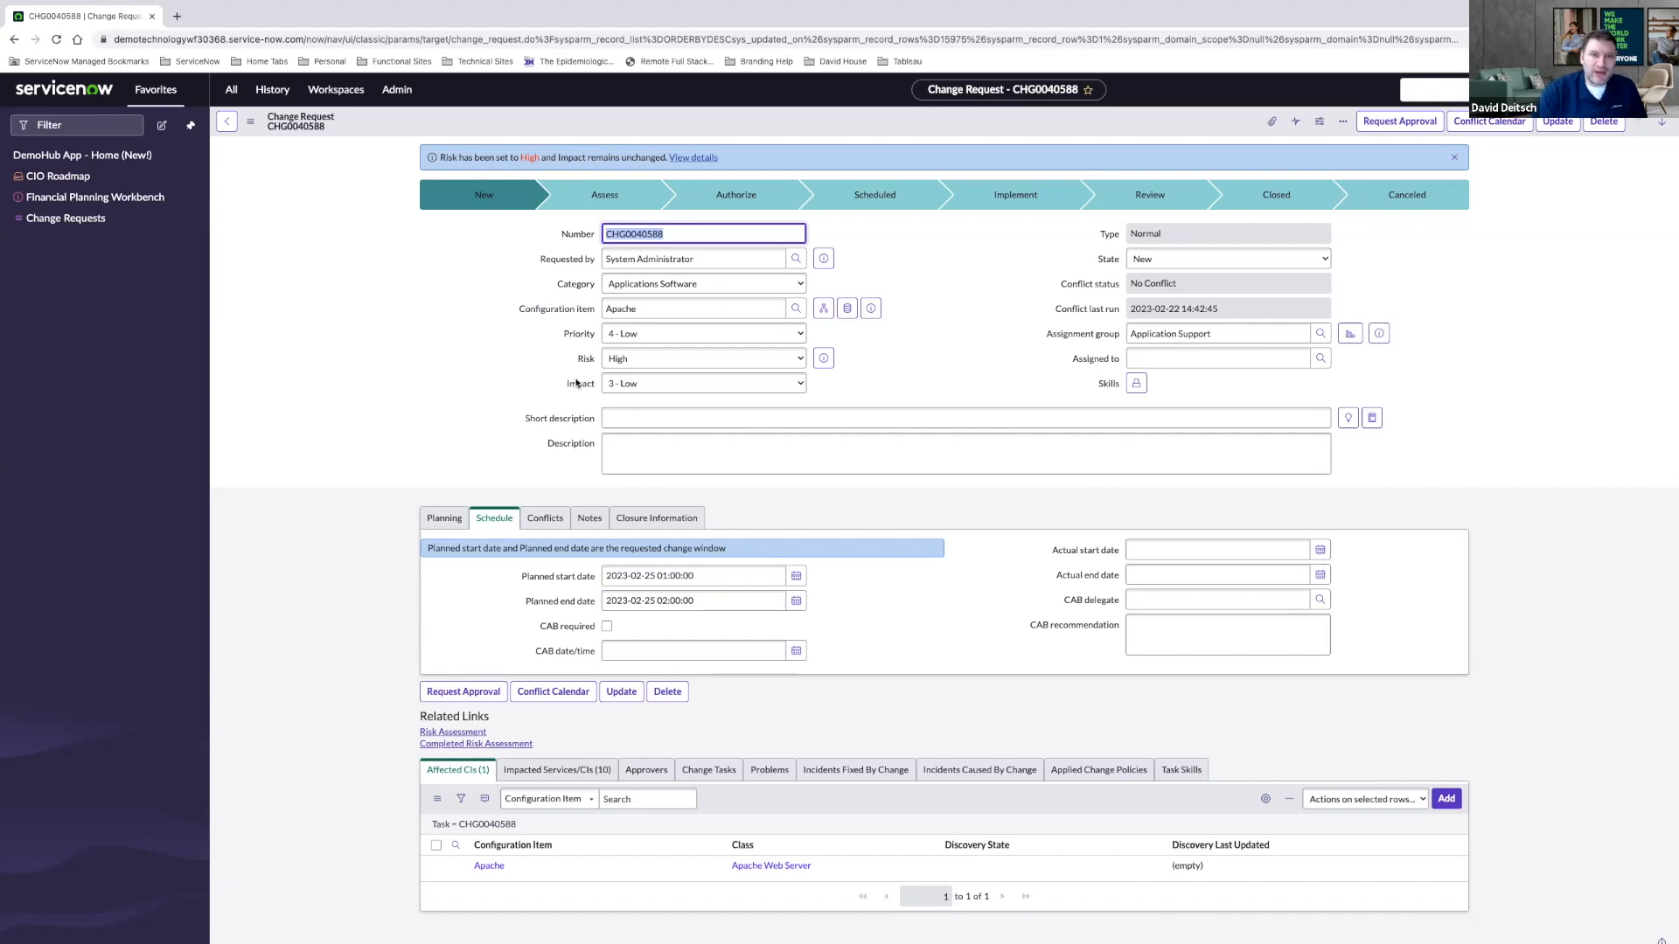
- Review CHG0040588, now showing risk High and impact 3 - Low
click(702, 383)
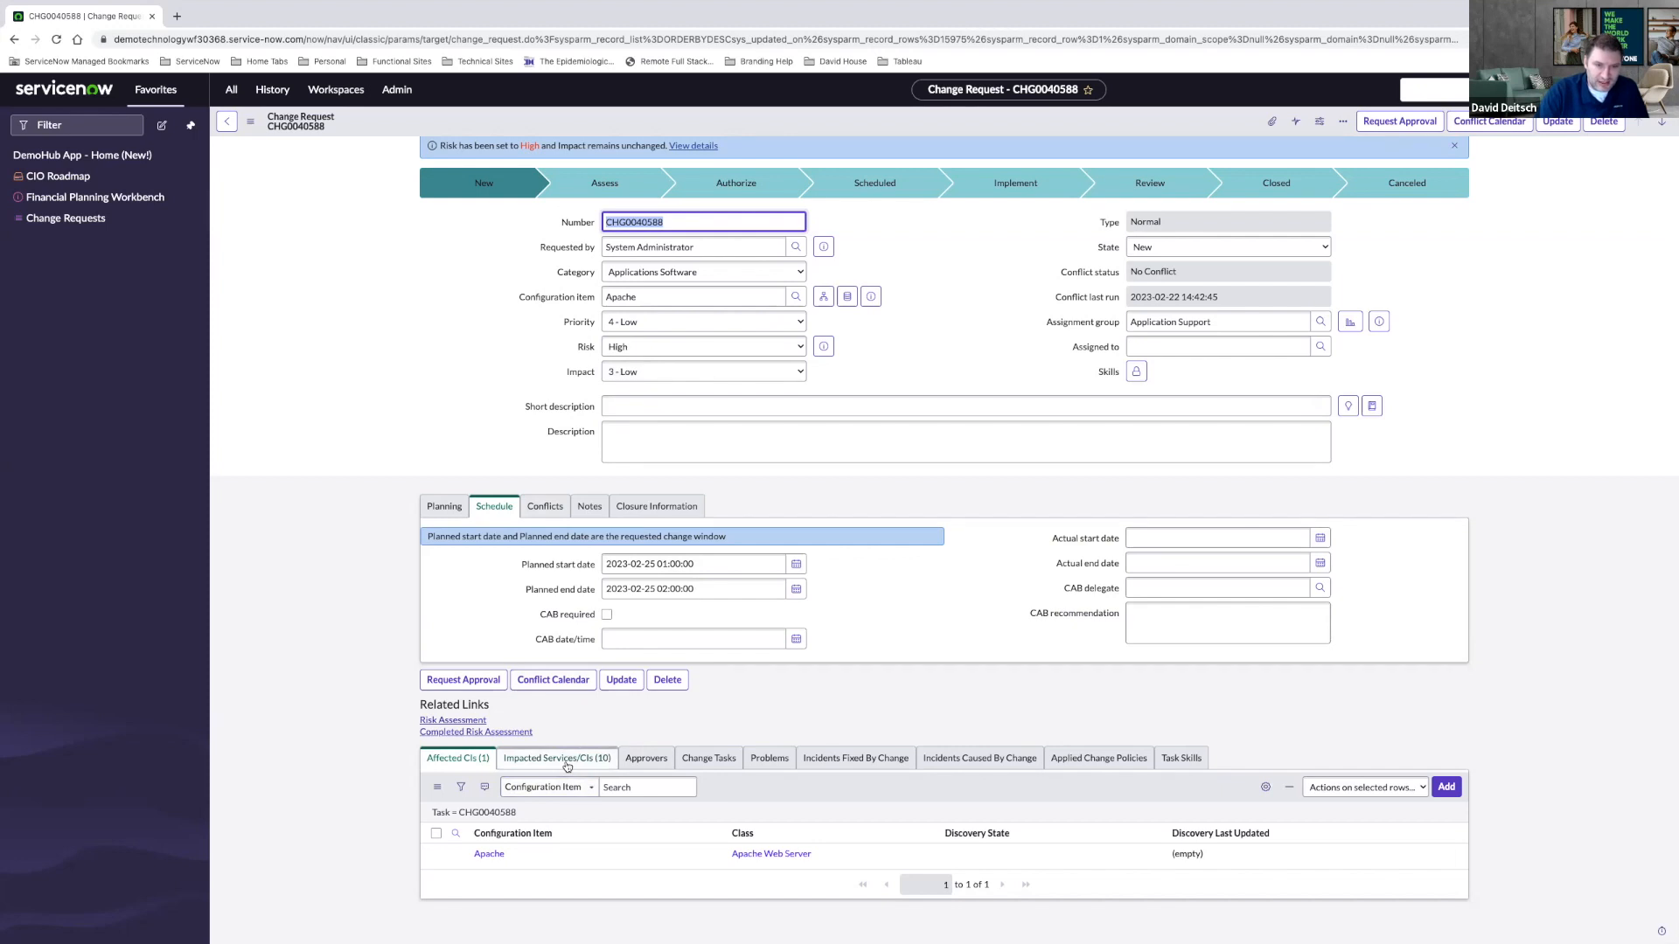
- Open the Impacted Services/CIs (10) related list, showing items like Edit Purchase Order
click(557, 758)
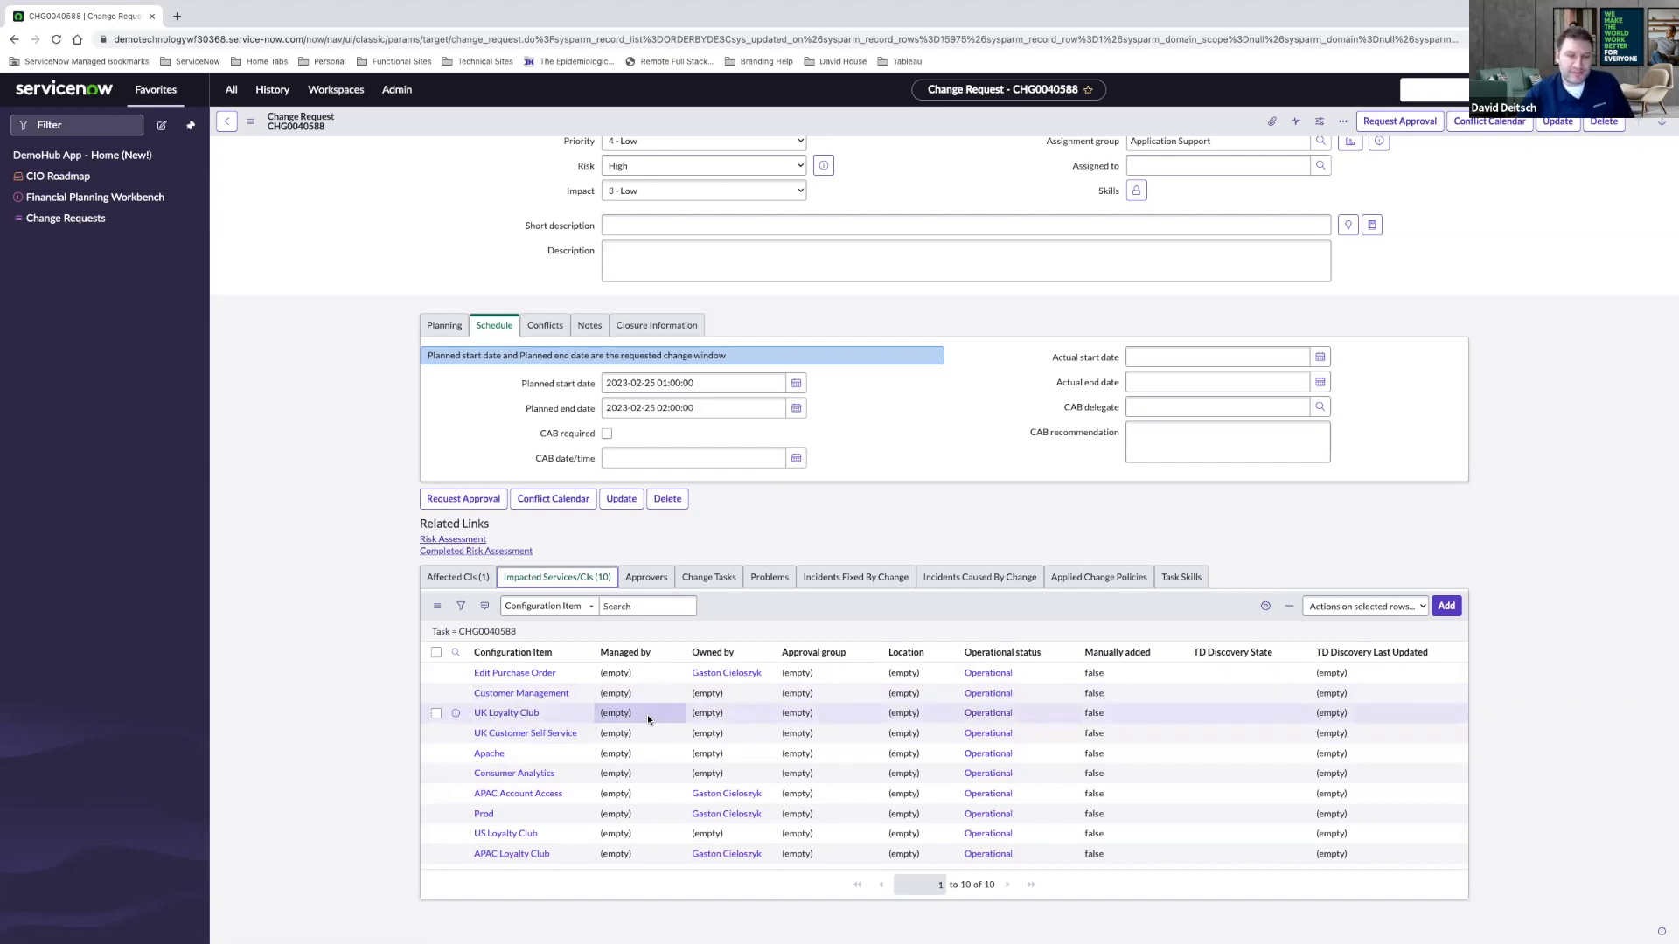
mouse_move(654, 713)
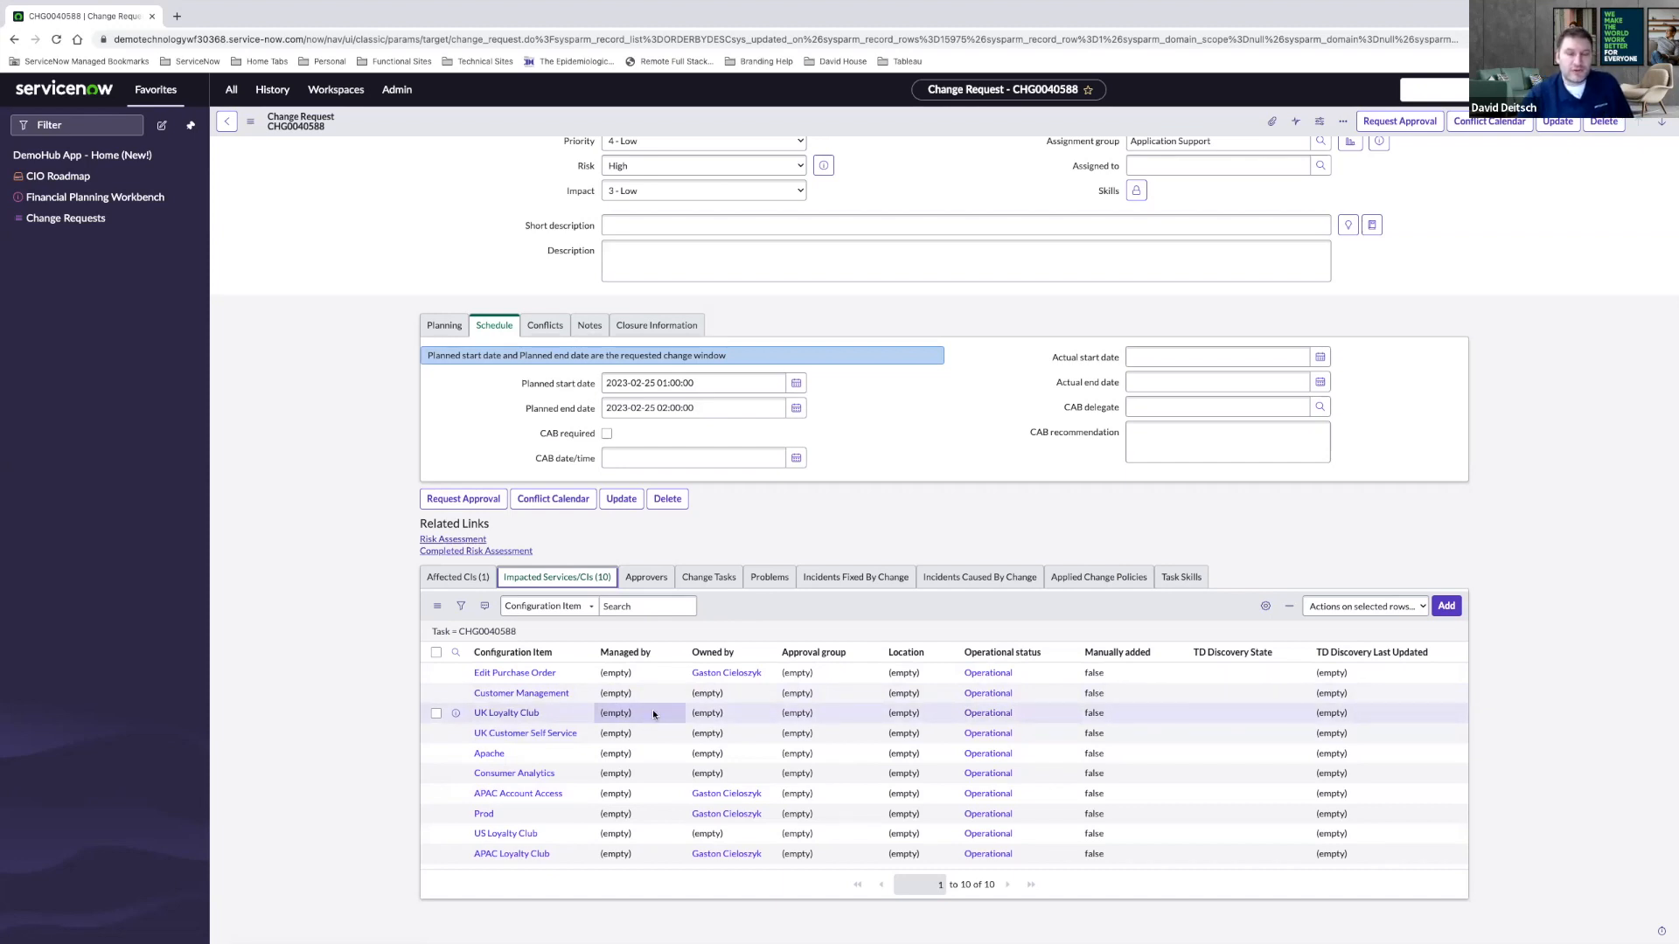